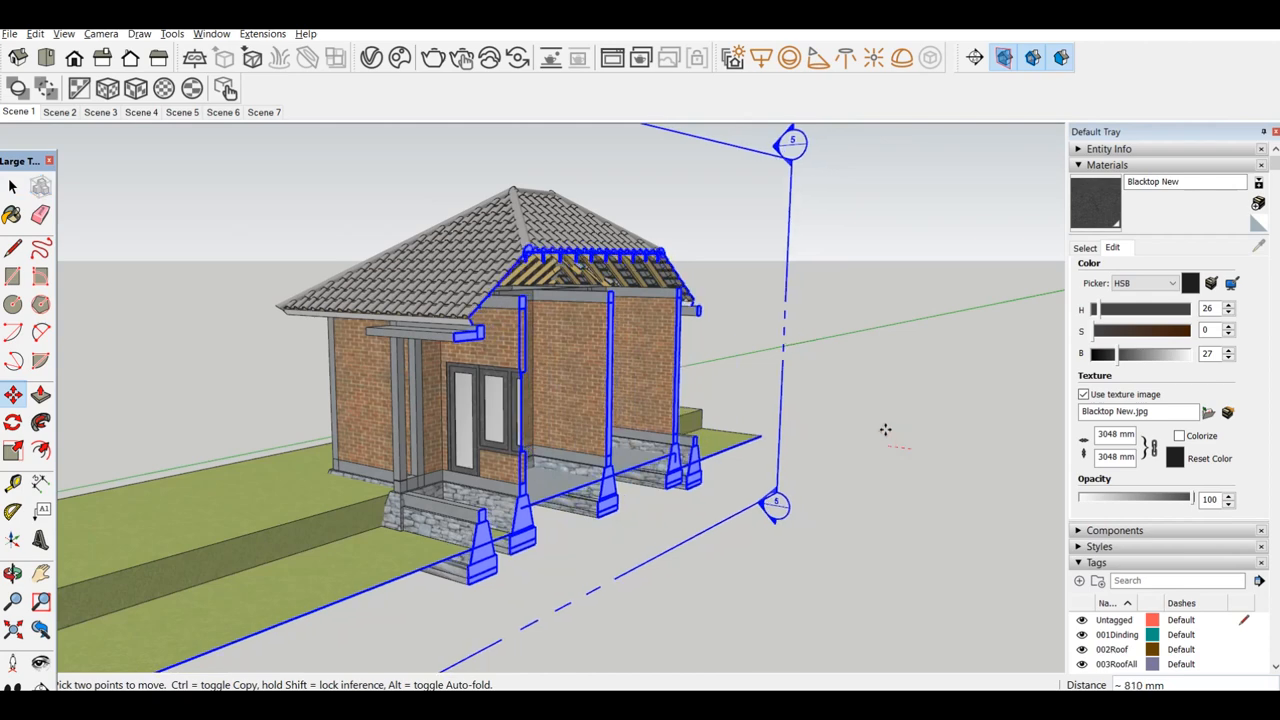
Step: Show the foundation in parallel-projection top view and export it as an AutoCAD DWG
{"action": "left_click", "coordinate": [101, 33]}
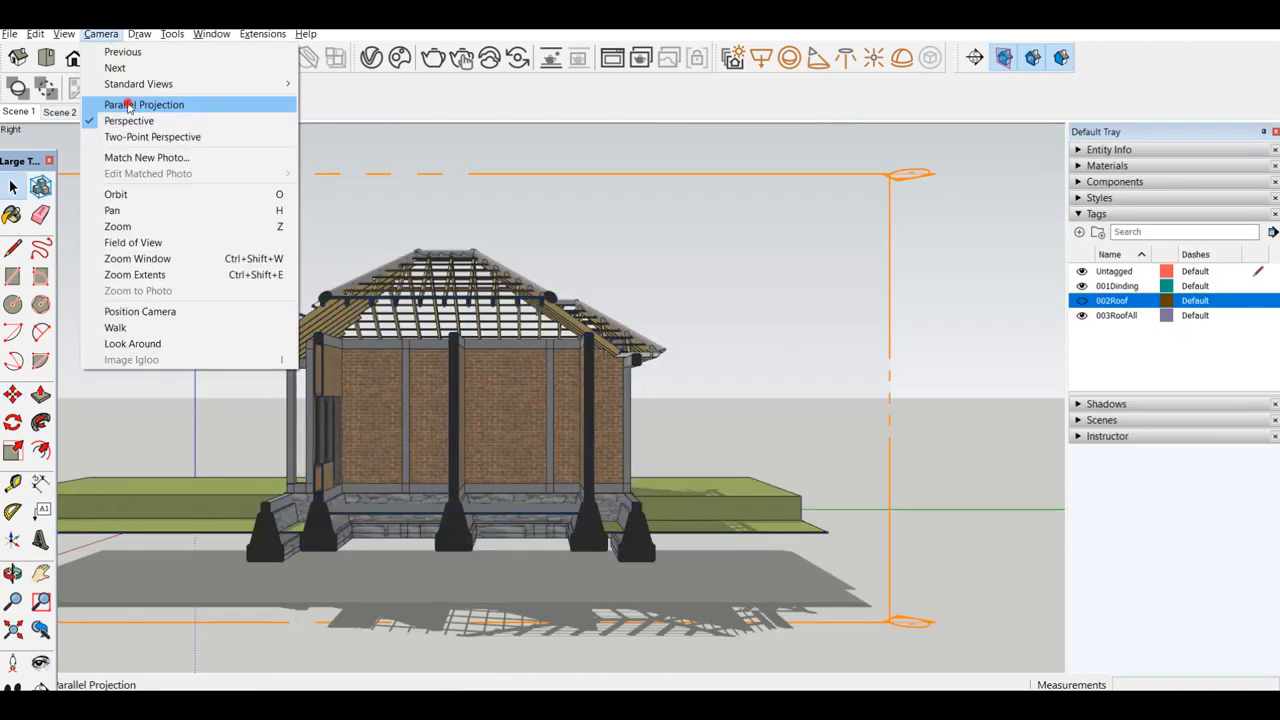
{"action": "left_click", "coordinate": [144, 104]}
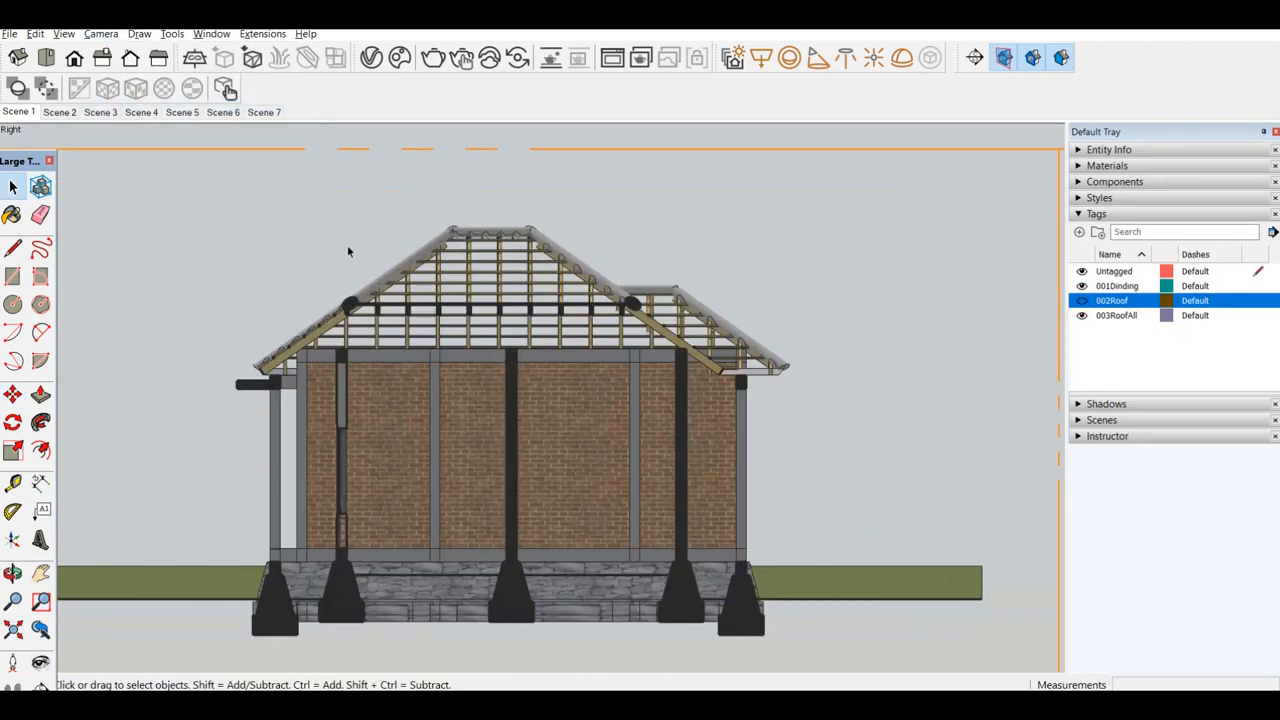
{"action": "left_click", "coordinate": [9, 33]}
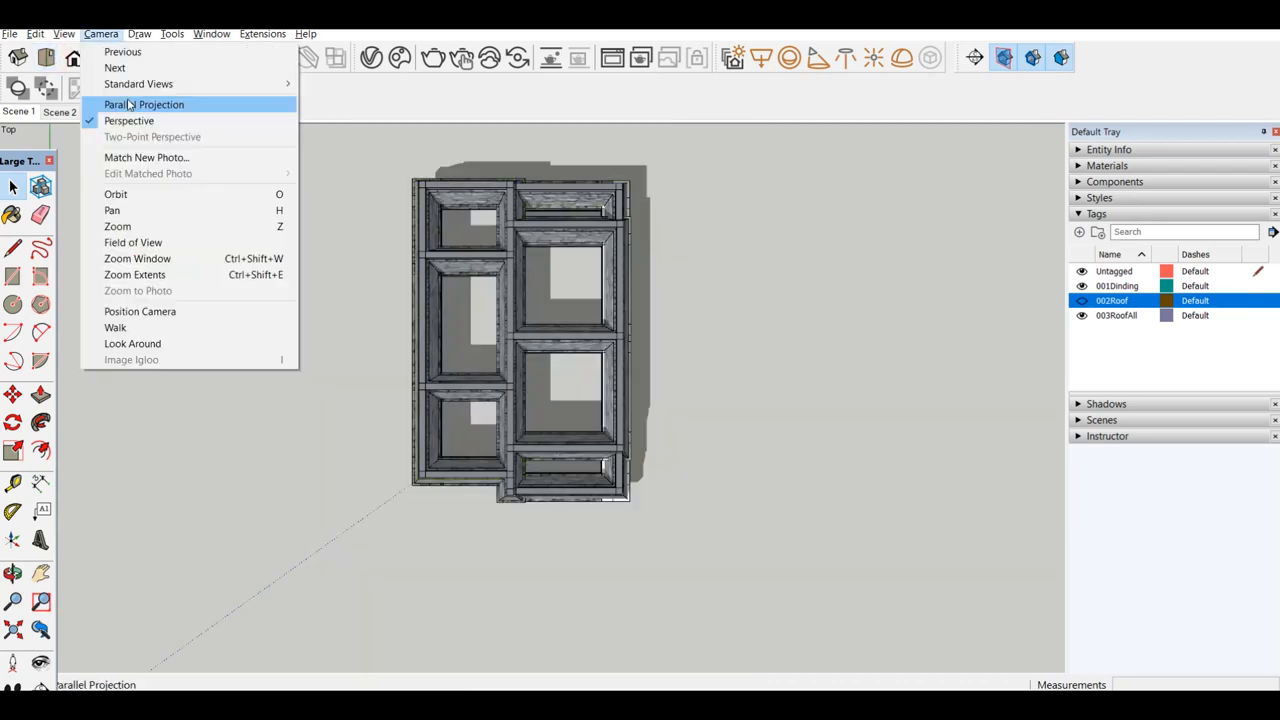
{"action": "left_click", "coordinate": [144, 104]}
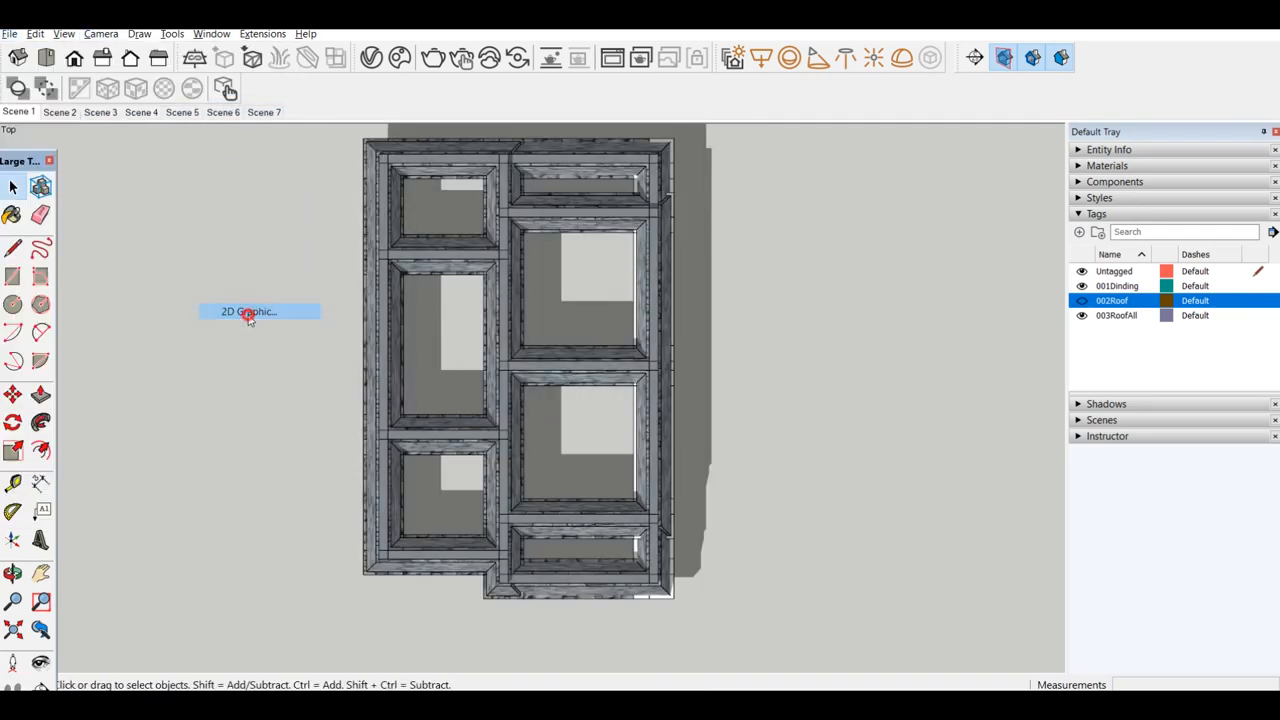
{"action": "left_click", "coordinate": [248, 311]}
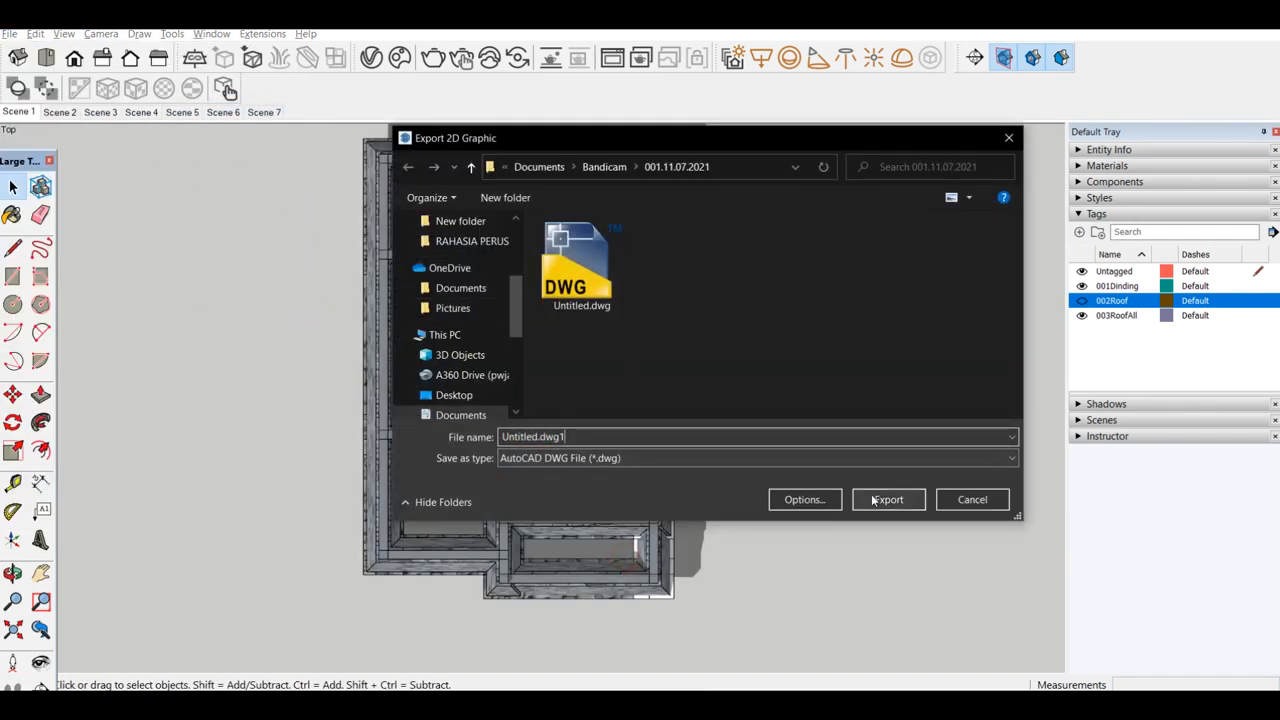
{"action": "left_click", "coordinate": [887, 499]}
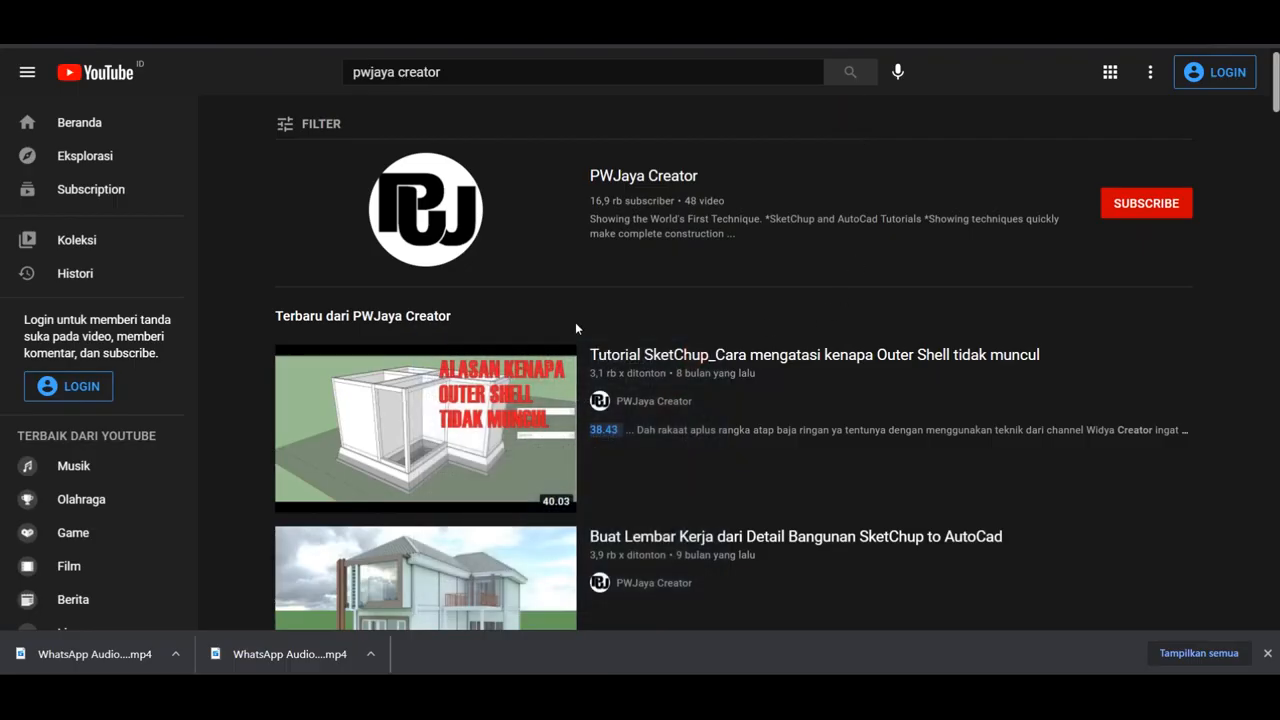
Step: Open the PWJaya Creator channel's VIDEO tab and scroll through its uploaded tutorials
{"action": "left_click", "coordinate": [643, 175]}
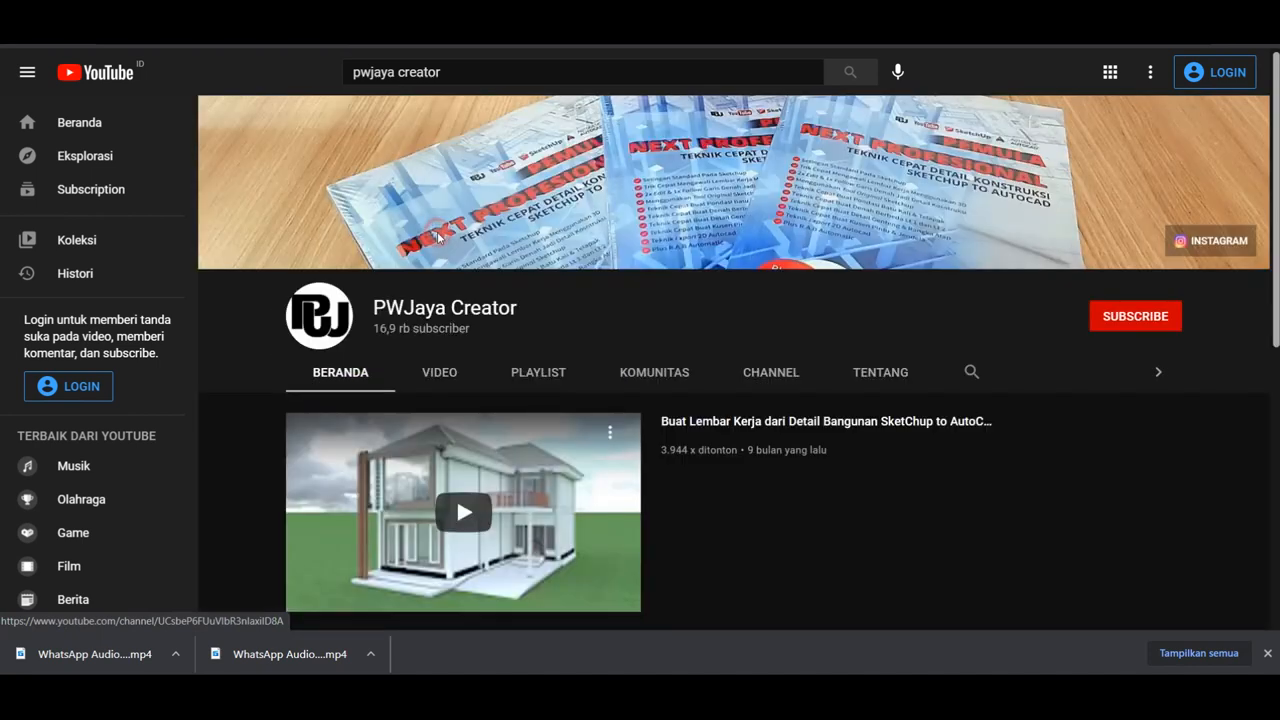
{"action": "mouse_move", "coordinate": [632, 371]}
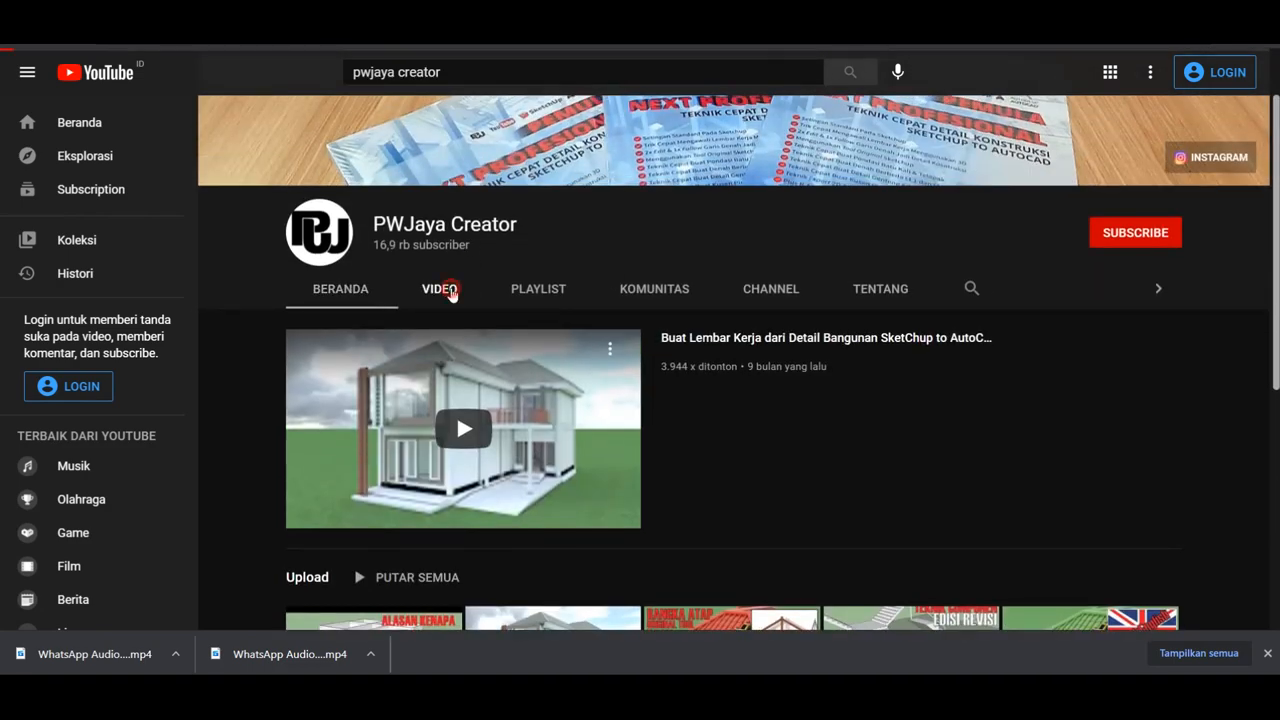
{"action": "left_click", "coordinate": [439, 288]}
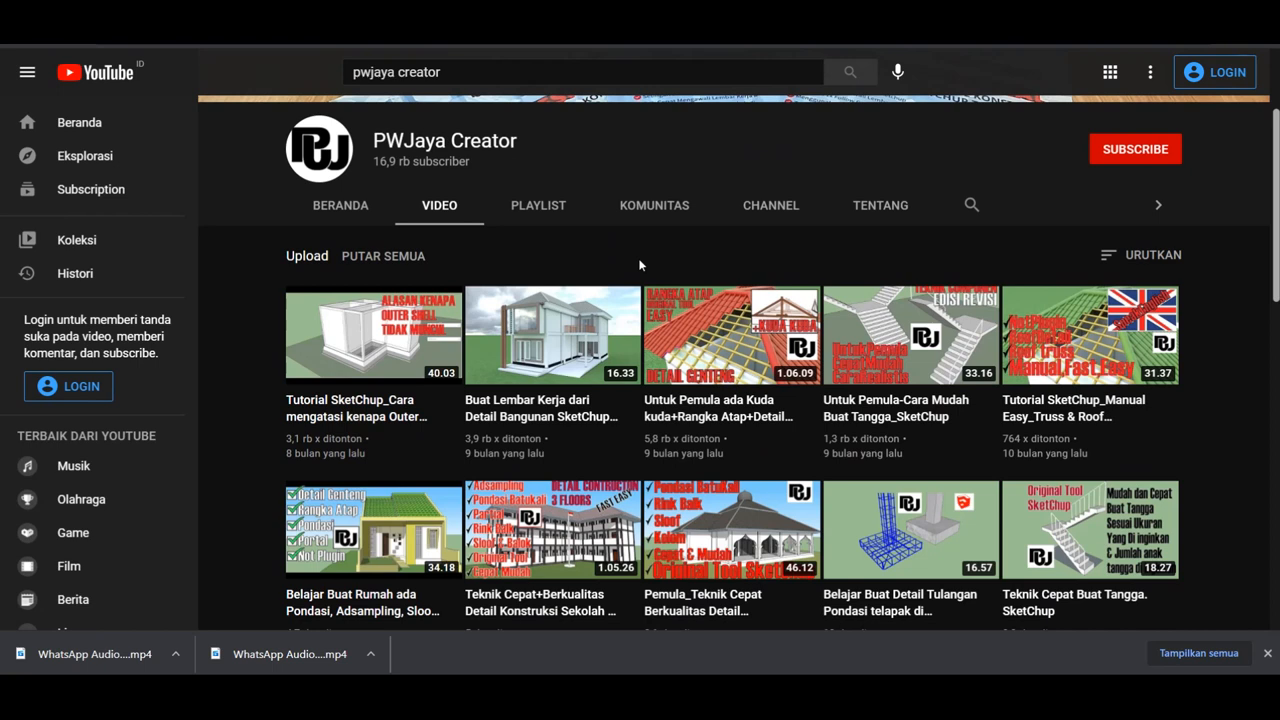
{"action": "mouse_move", "coordinate": [590, 243]}
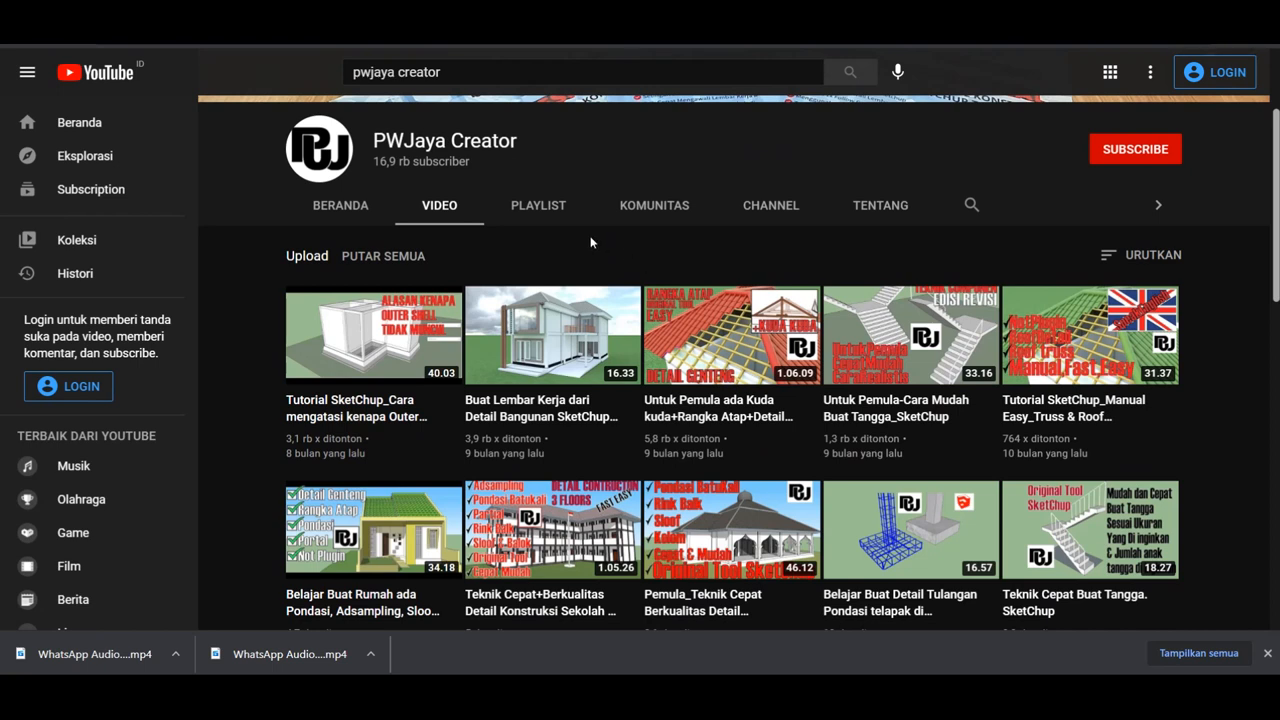
{"action": "mouse_move", "coordinate": [717, 256]}
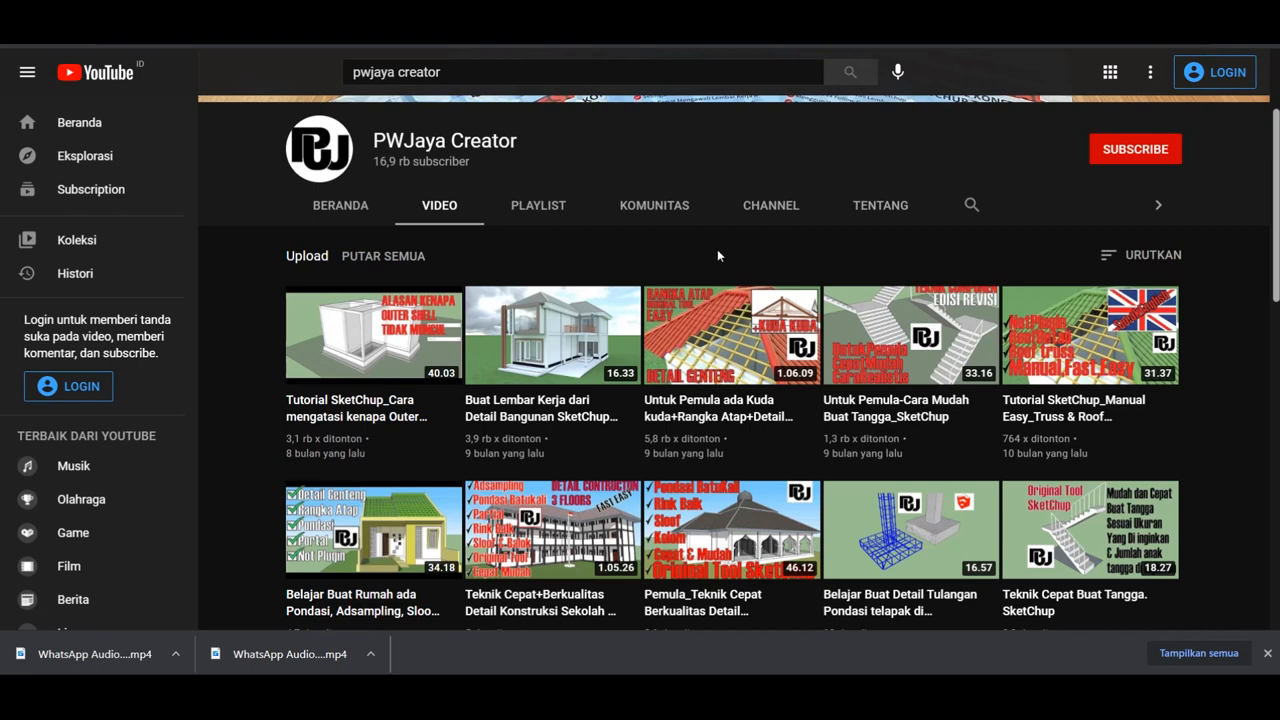
{"action": "mouse_move", "coordinate": [573, 243]}
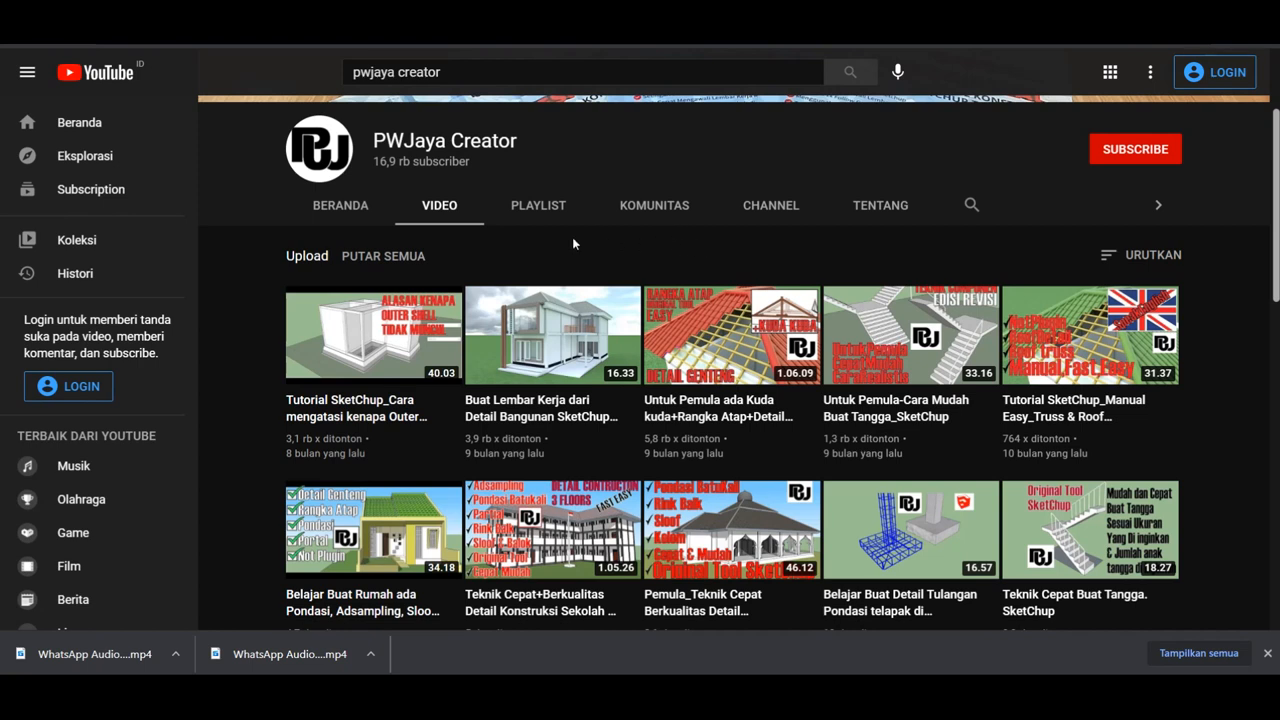
{"action": "mouse_move", "coordinate": [813, 243]}
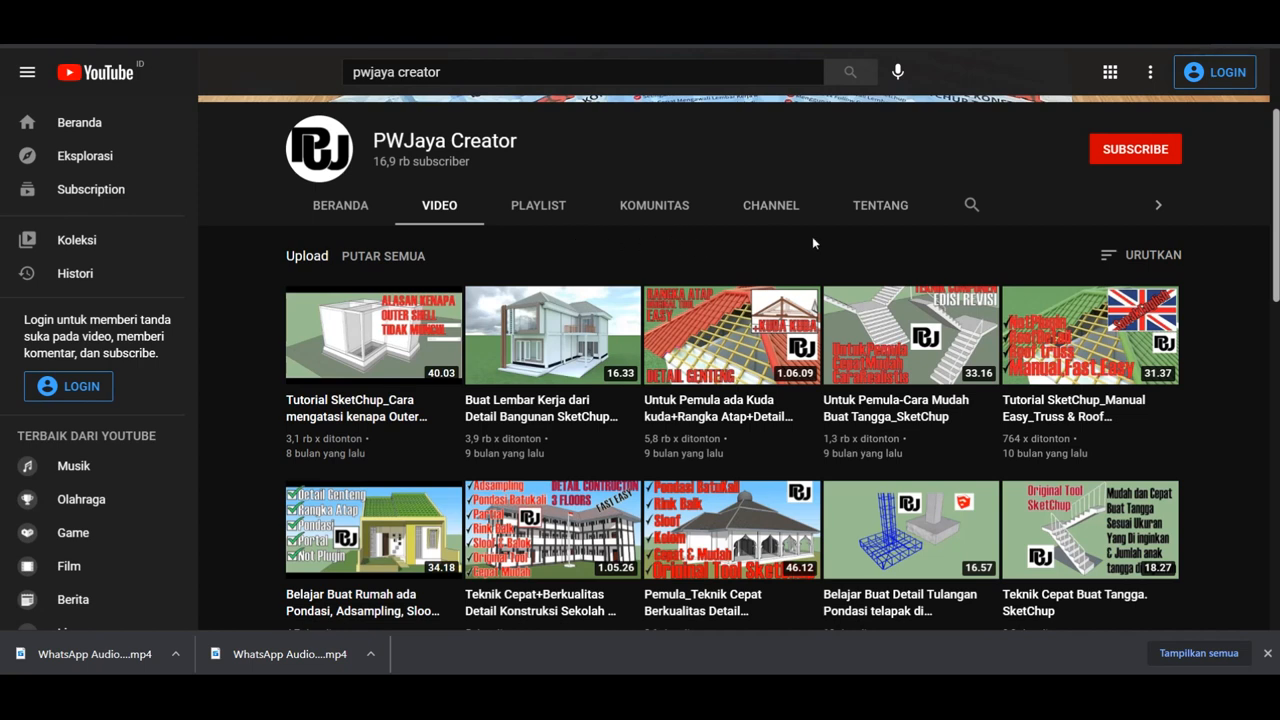
{"action": "mouse_move", "coordinate": [687, 430]}
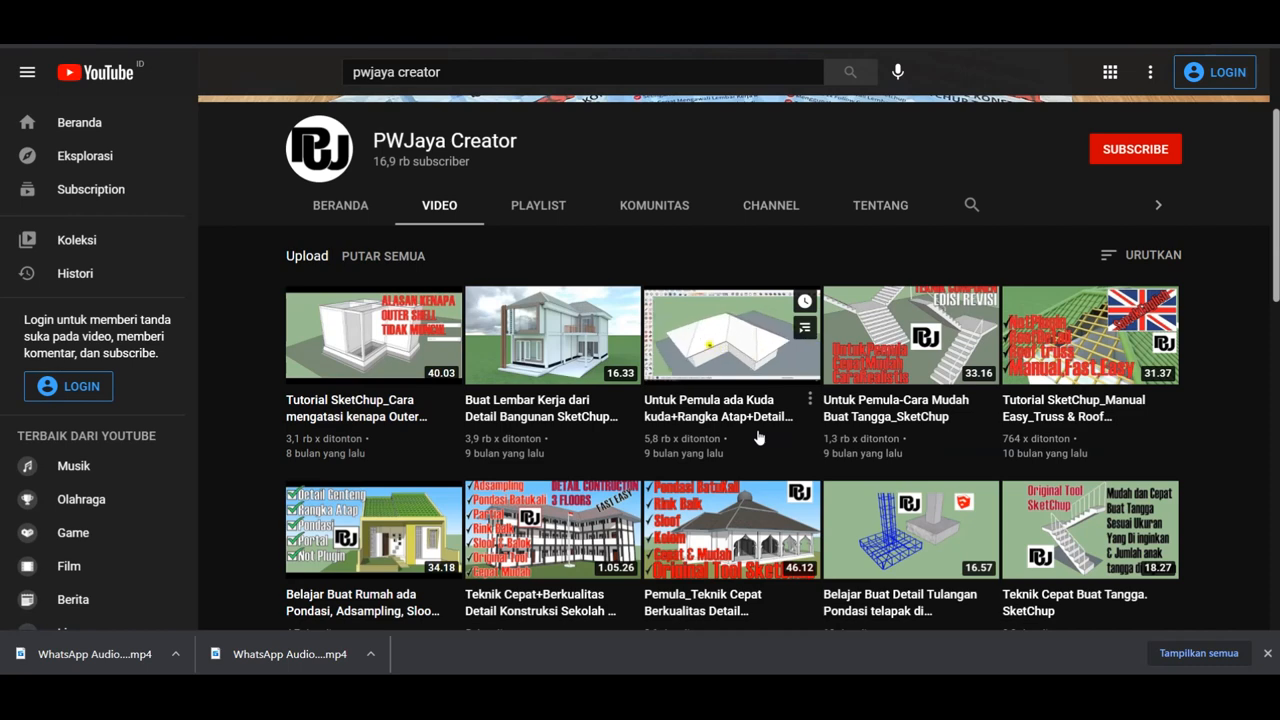
{"action": "mouse_move", "coordinate": [1125, 383]}
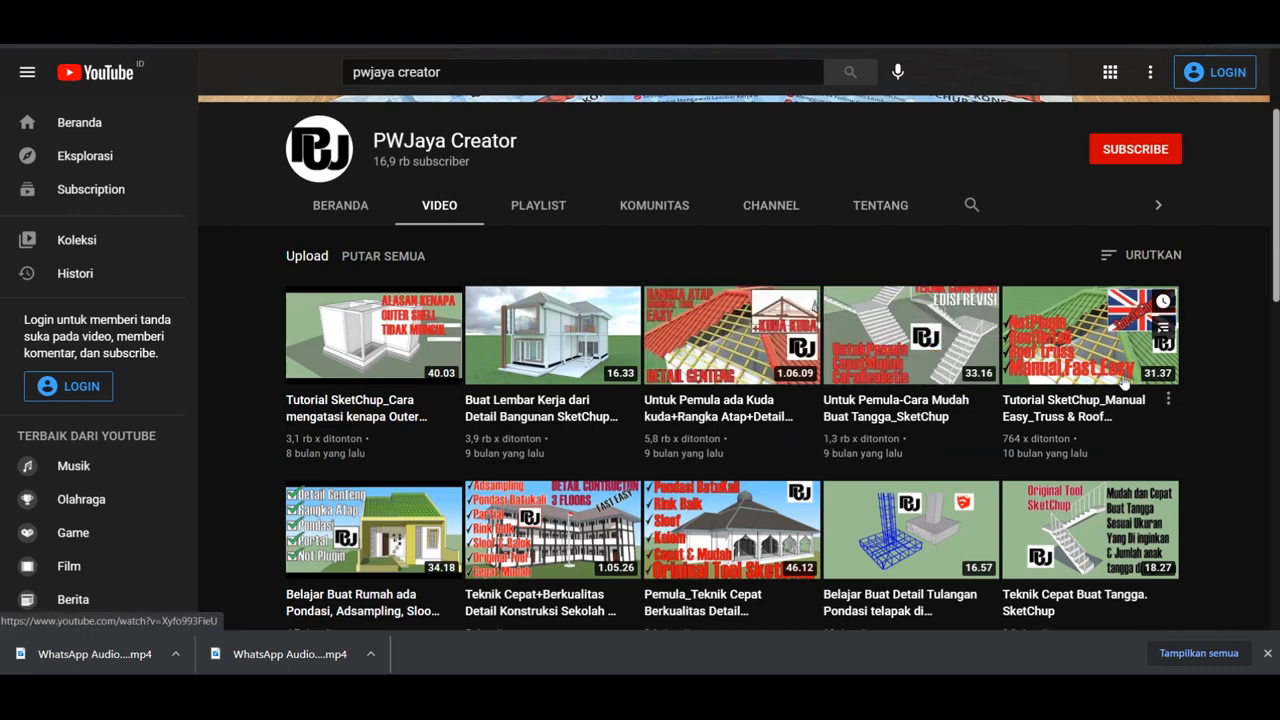
{"action": "scroll", "scroll_direction": "down", "scroll_amount": 3}
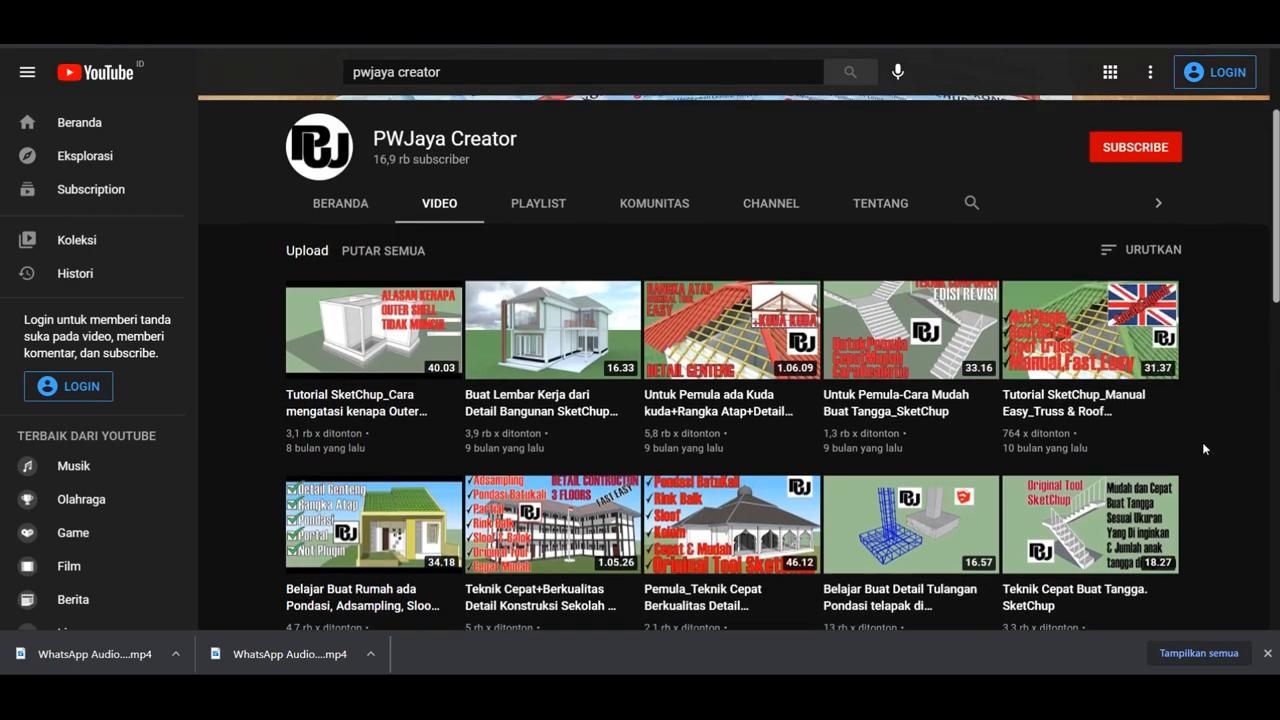
{"action": "scroll", "scroll_direction": "down", "scroll_amount": 3}
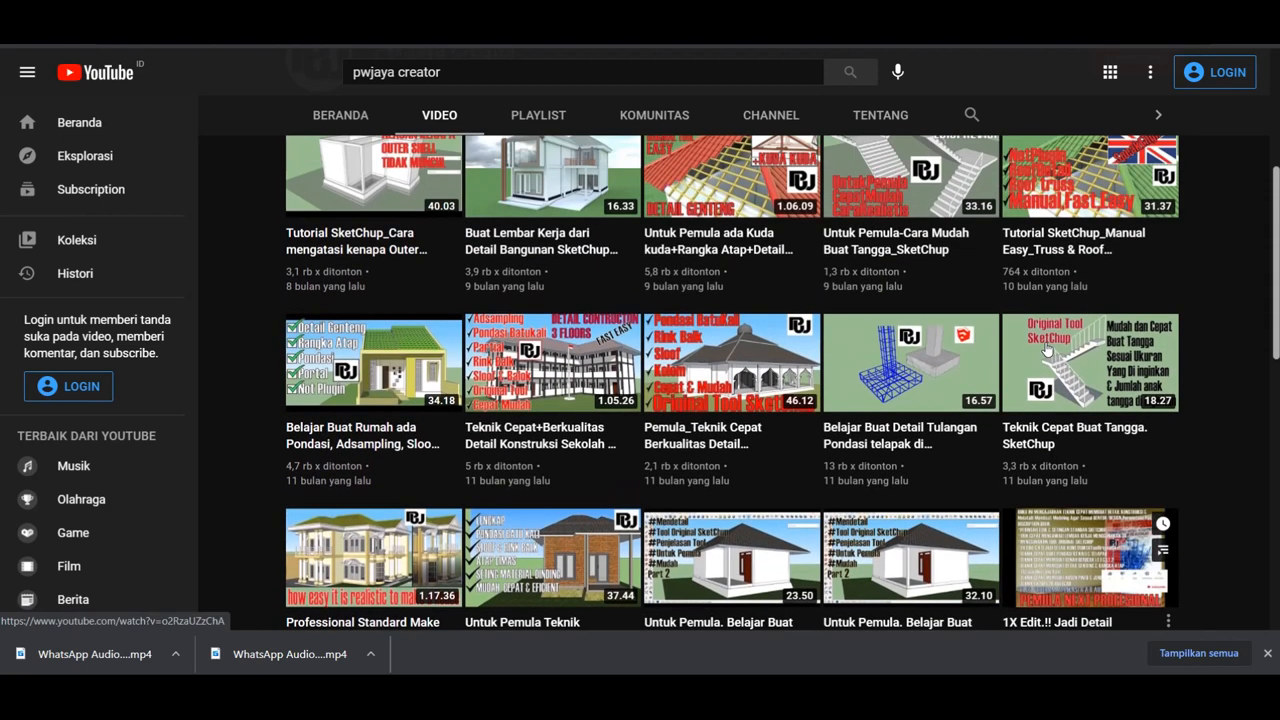
{"action": "scroll", "scroll_direction": "down", "scroll_amount": 3}
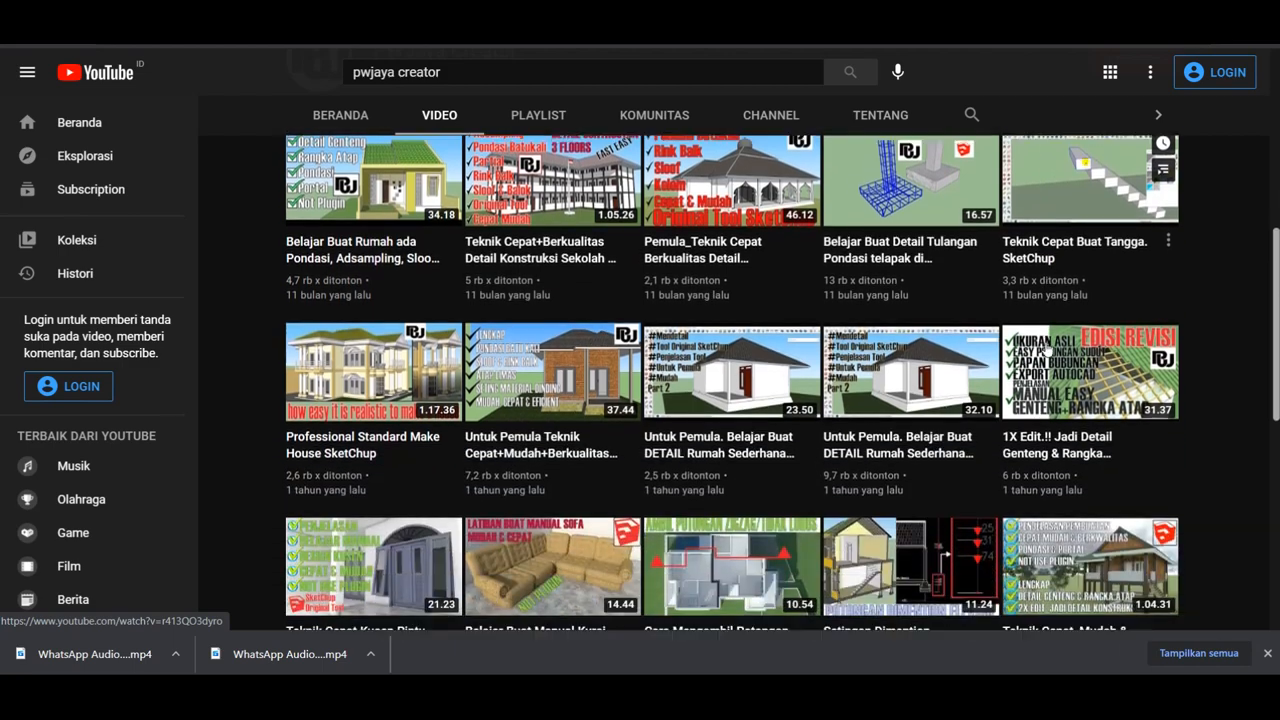
{"action": "scroll", "scroll_direction": "down", "scroll_amount": 3}
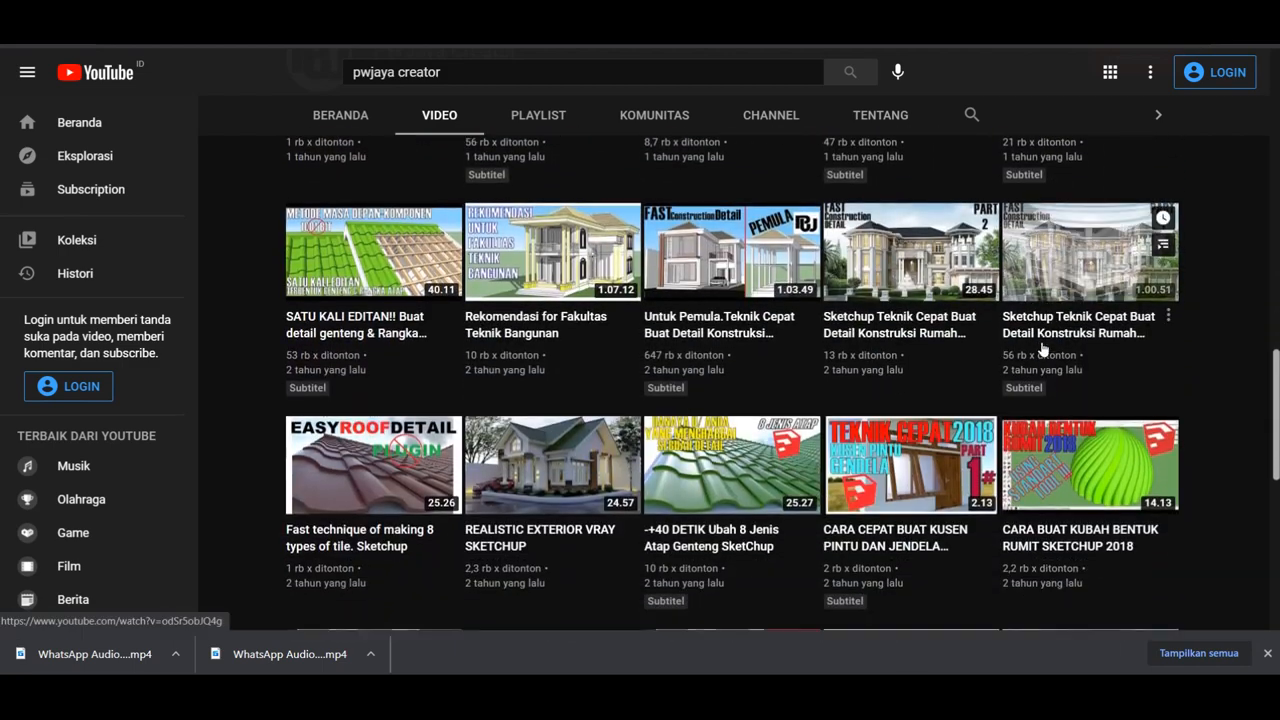
{"action": "scroll", "scroll_direction": "down", "scroll_amount": 3}
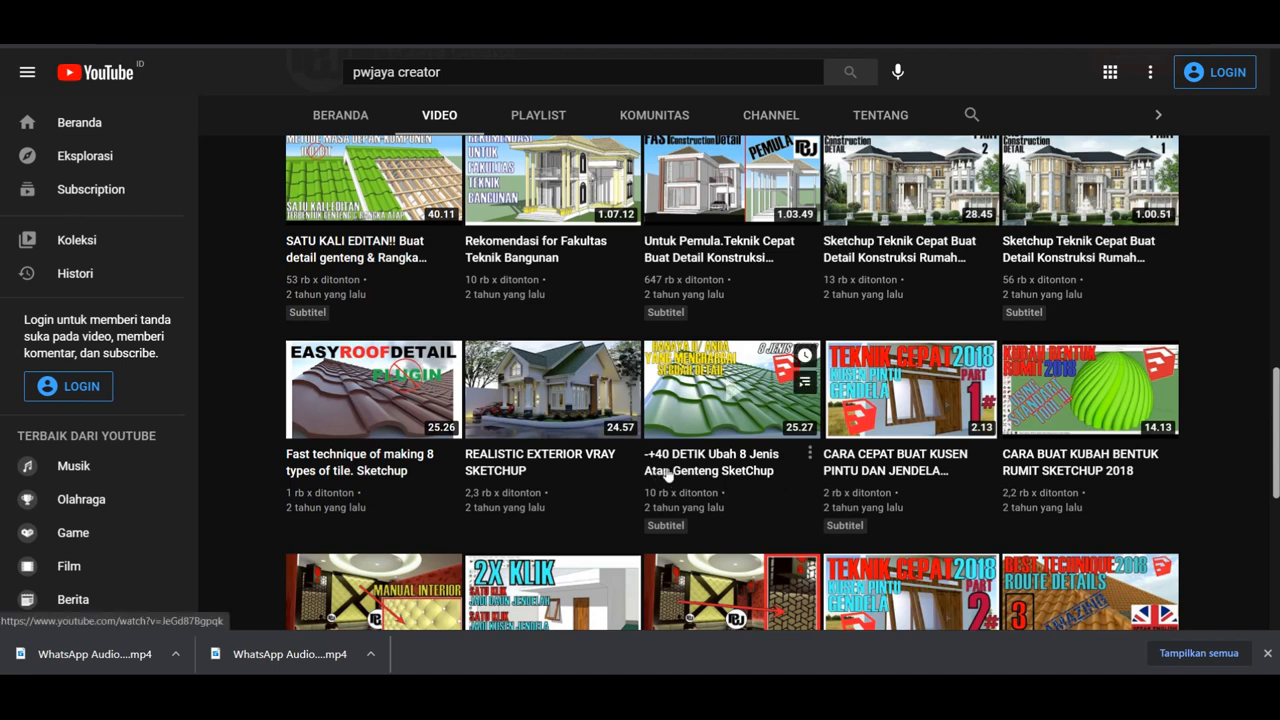
{"action": "mouse_move", "coordinate": [753, 497]}
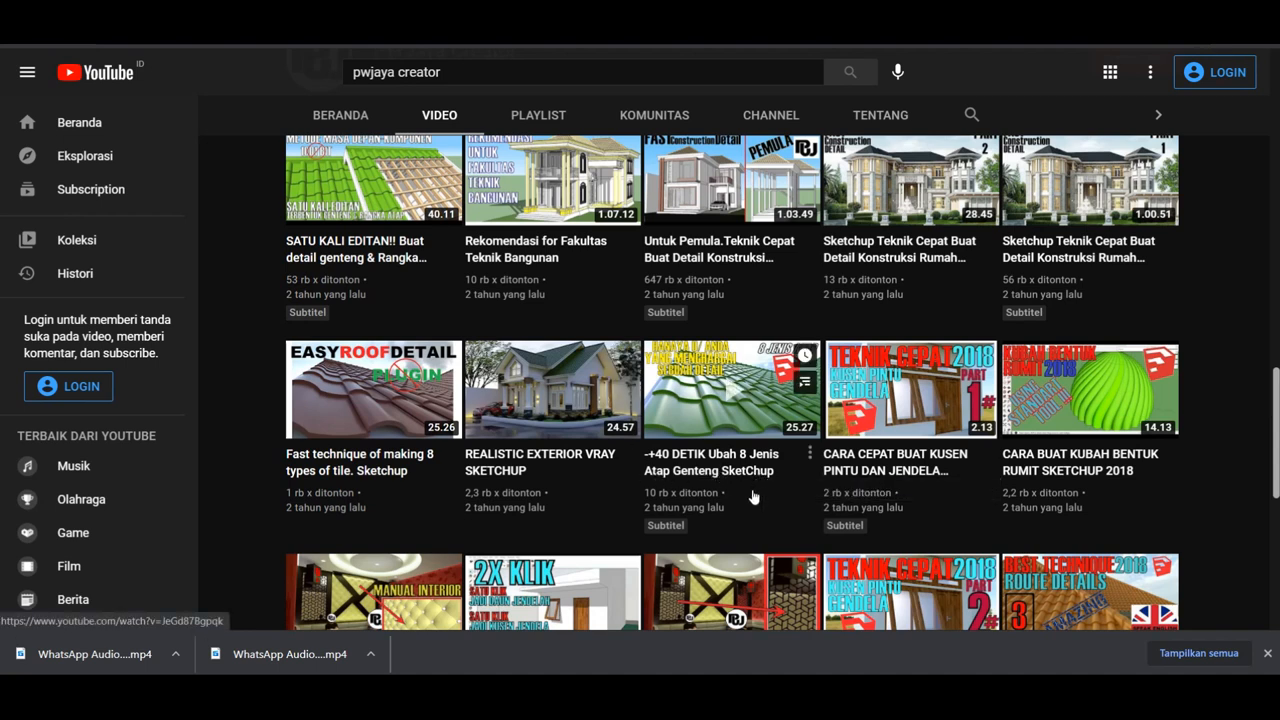
{"action": "mouse_move", "coordinate": [710, 489]}
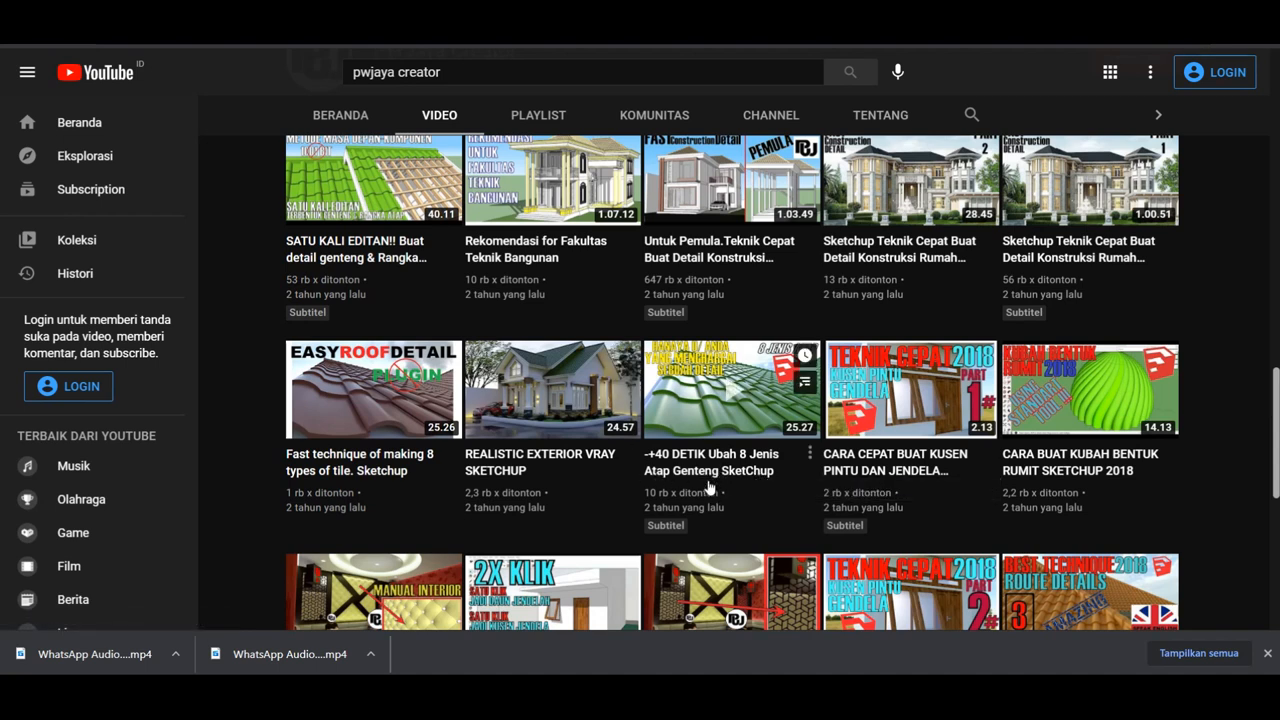
{"action": "mouse_move", "coordinate": [712, 470]}
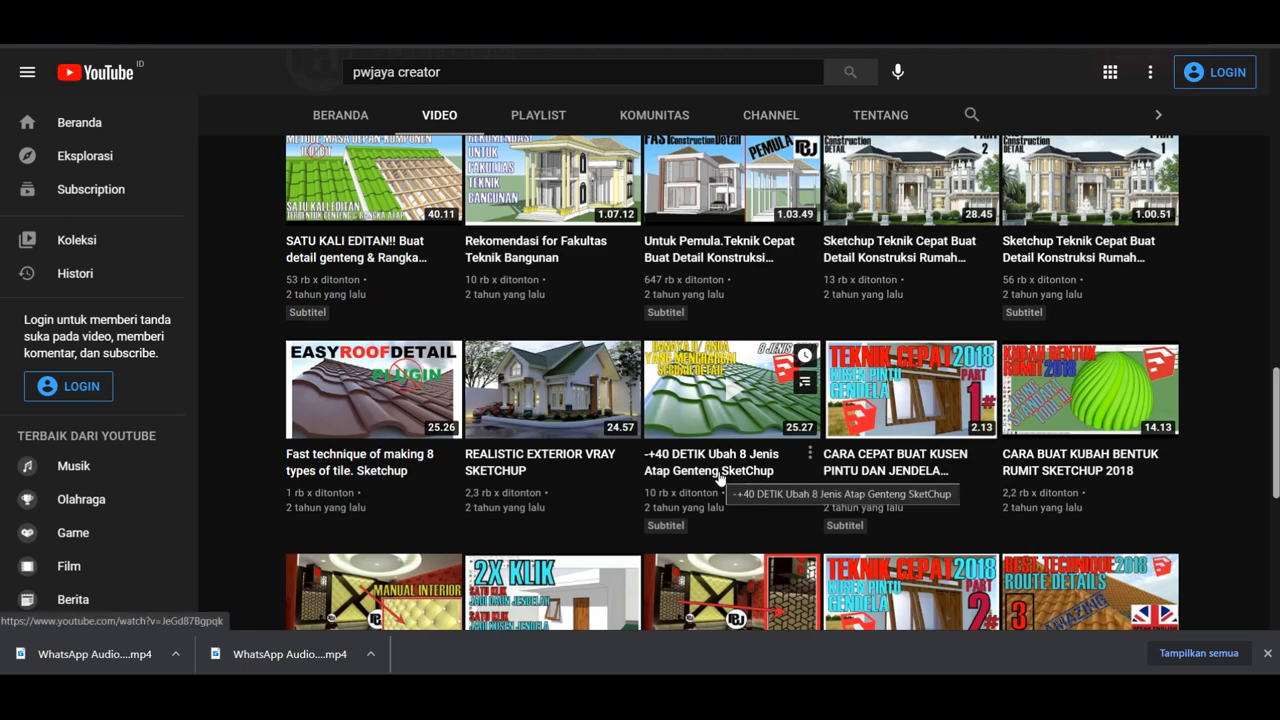
{"action": "scroll", "scroll_direction": "down", "scroll_amount": 3}
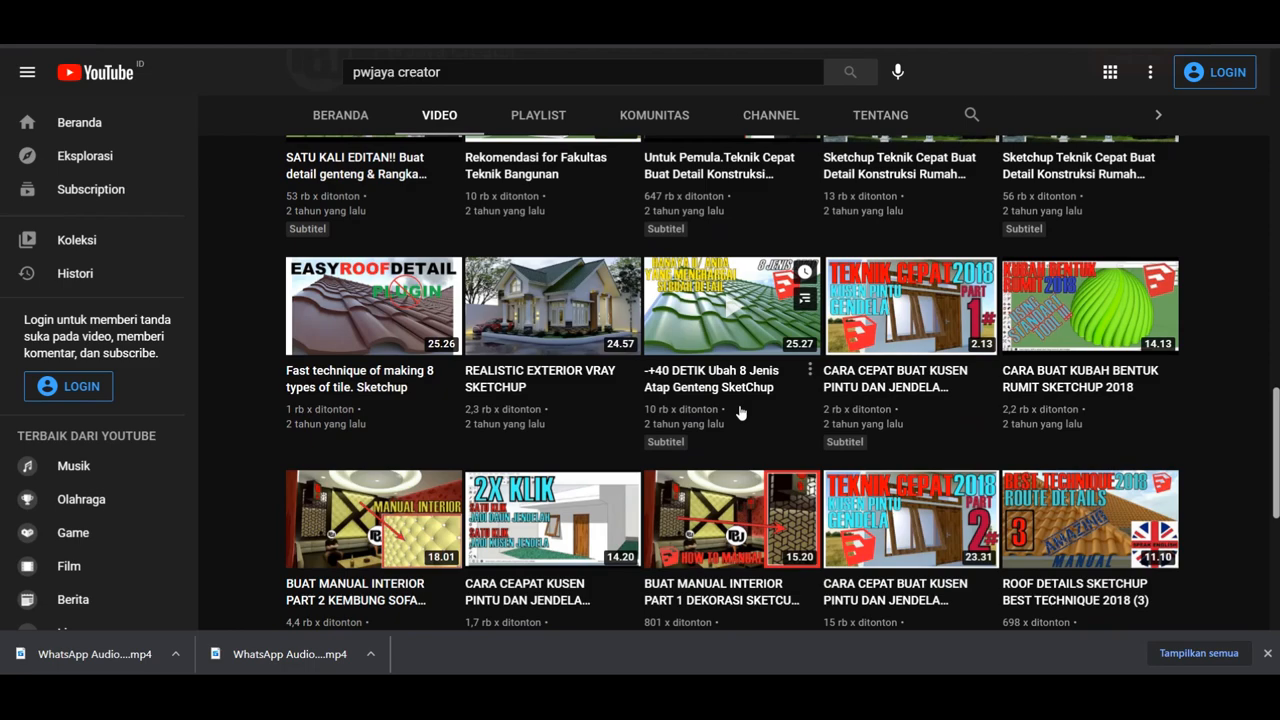
{"action": "scroll", "scroll_direction": "down", "scroll_amount": 3}
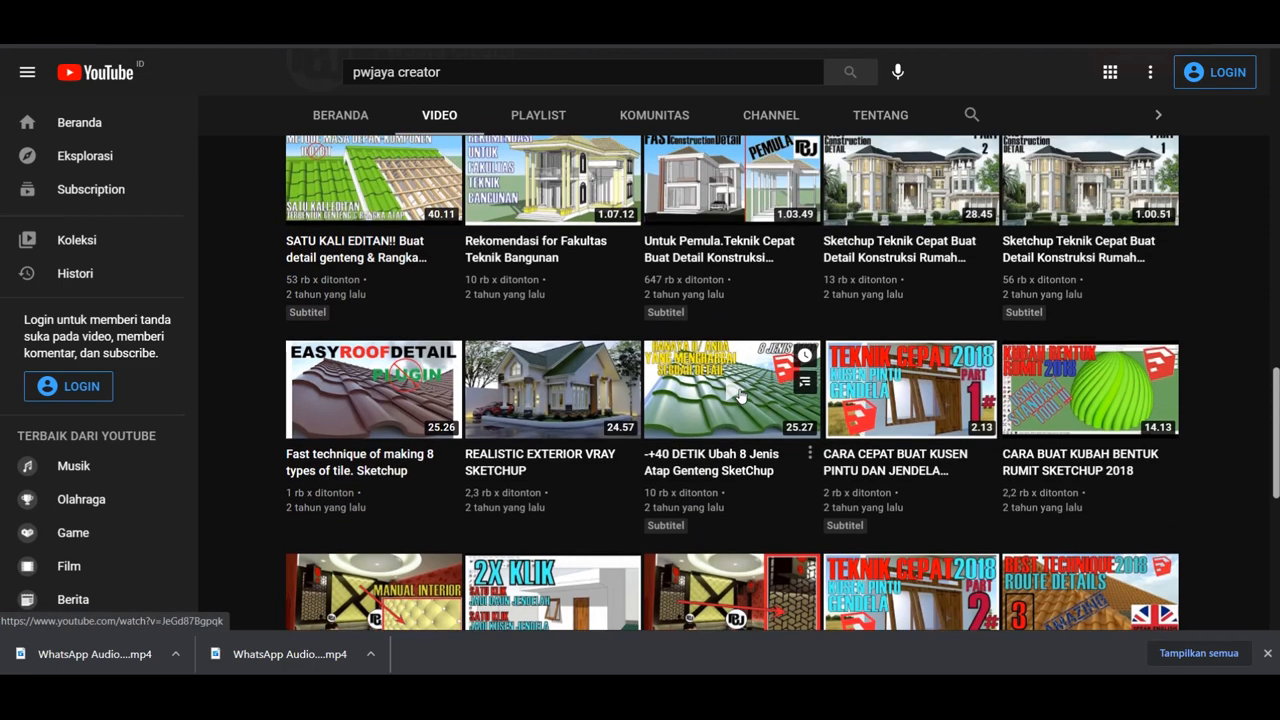
{"action": "scroll", "scroll_direction": "down", "scroll_amount": 3}
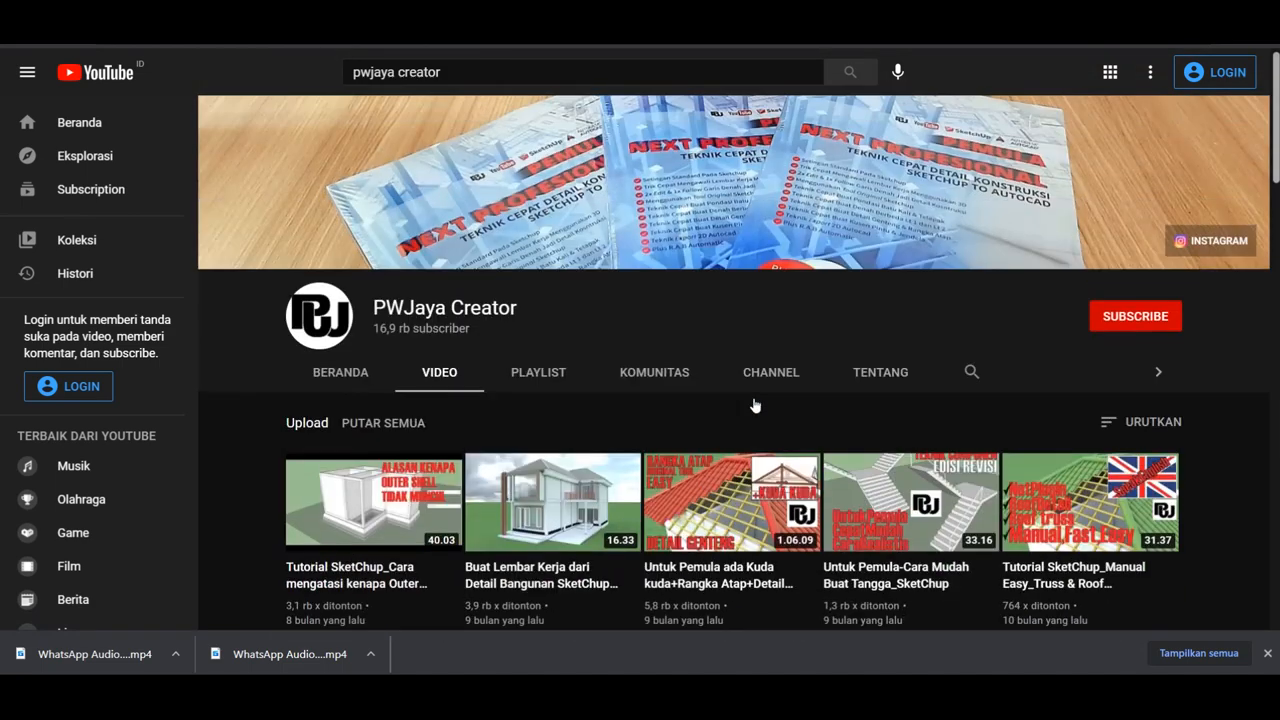
{"action": "mouse_move", "coordinate": [728, 310]}
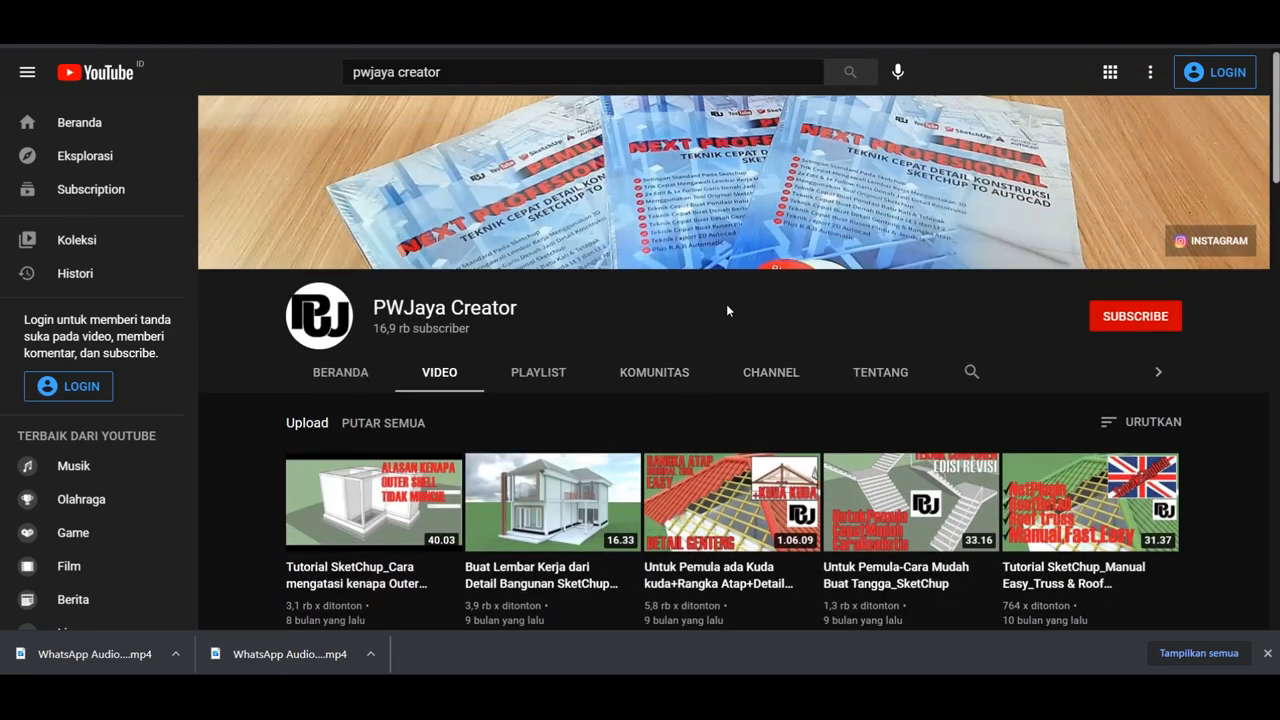
{"action": "mouse_move", "coordinate": [937, 219]}
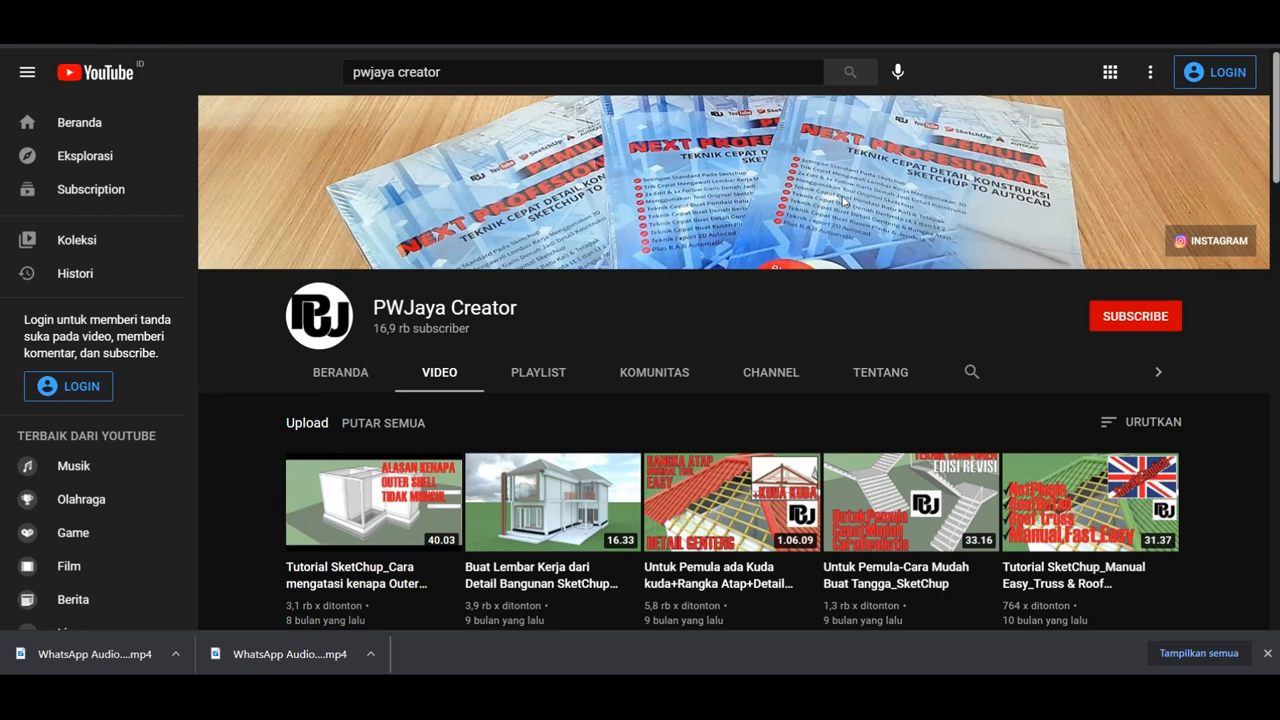
{"action": "mouse_move", "coordinate": [845, 210]}
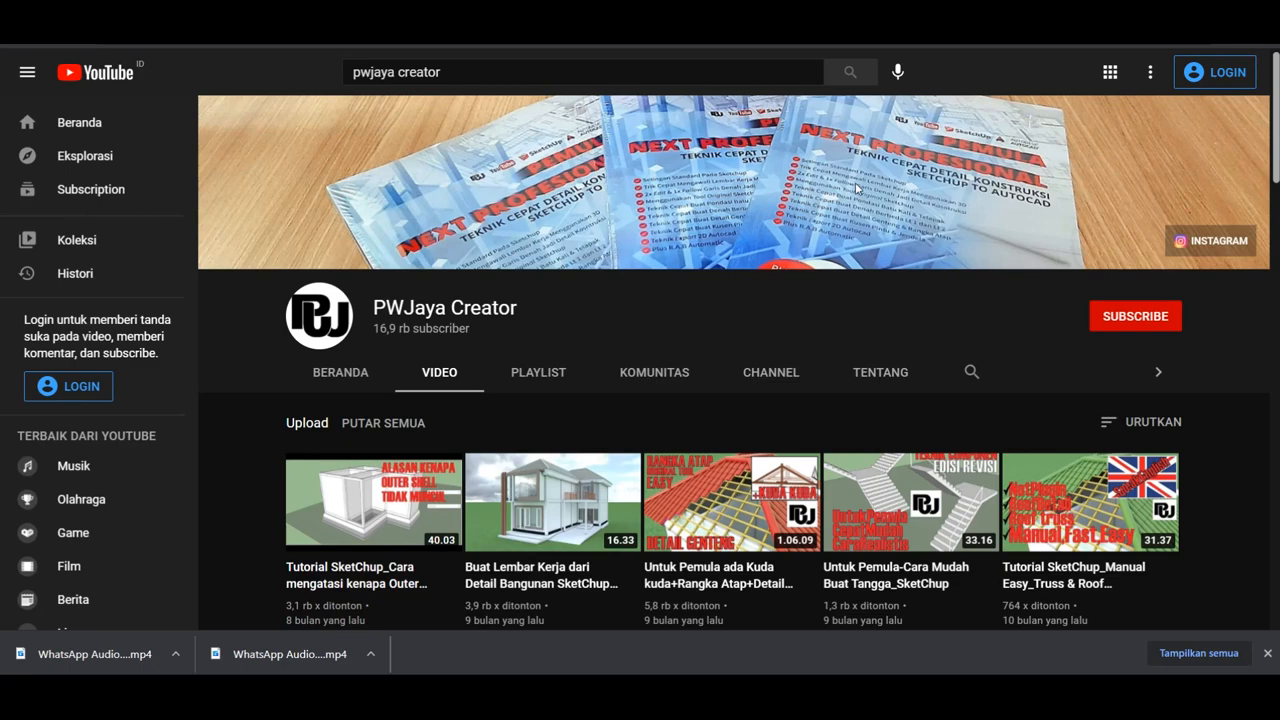
{"action": "scroll", "scroll_direction": "down", "scroll_amount": 3}
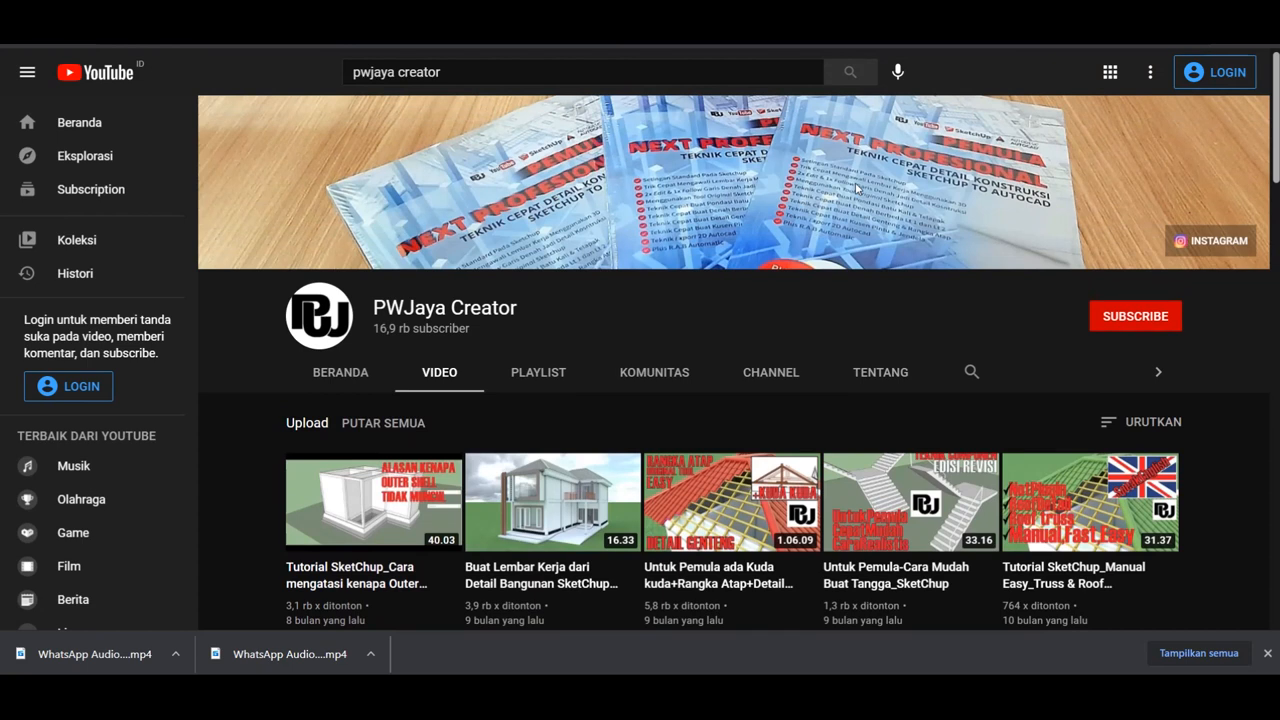
{"action": "mouse_move", "coordinate": [848, 238]}
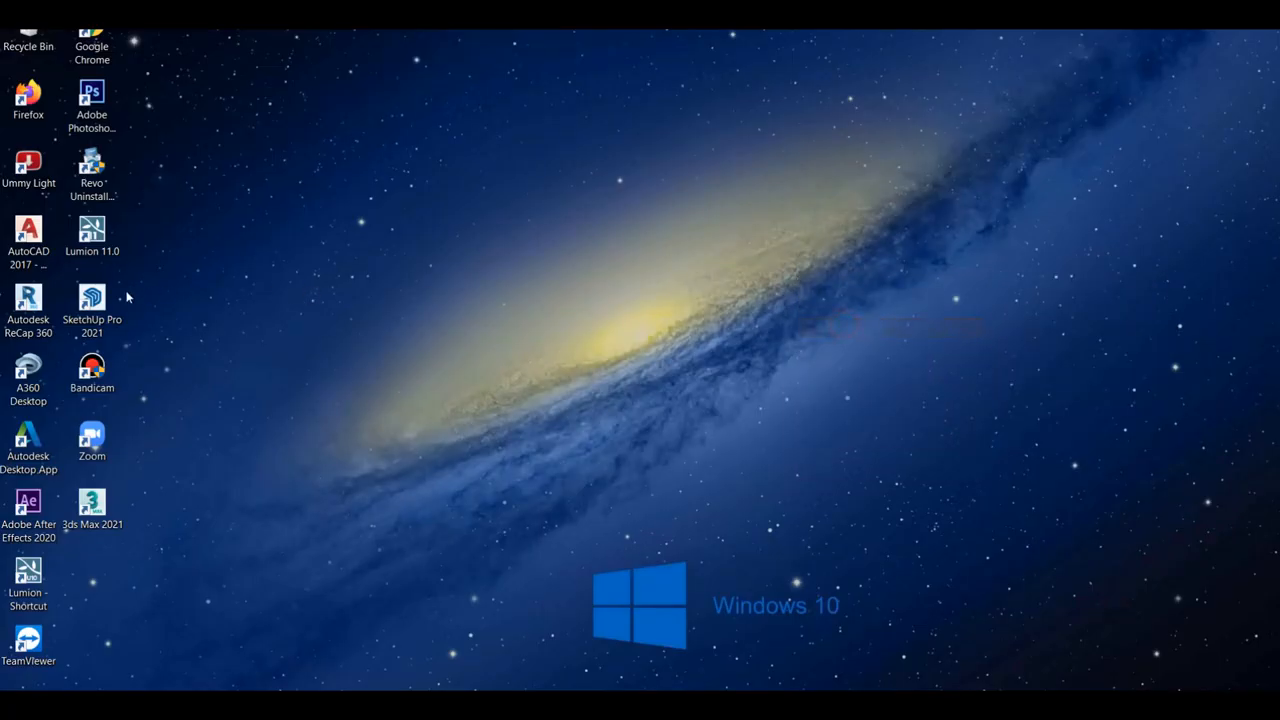
Step: Launch SketchUp Pro 2021 and start a model with the Architectural Millimeters template
{"action": "double_click", "coordinate": [91, 300]}
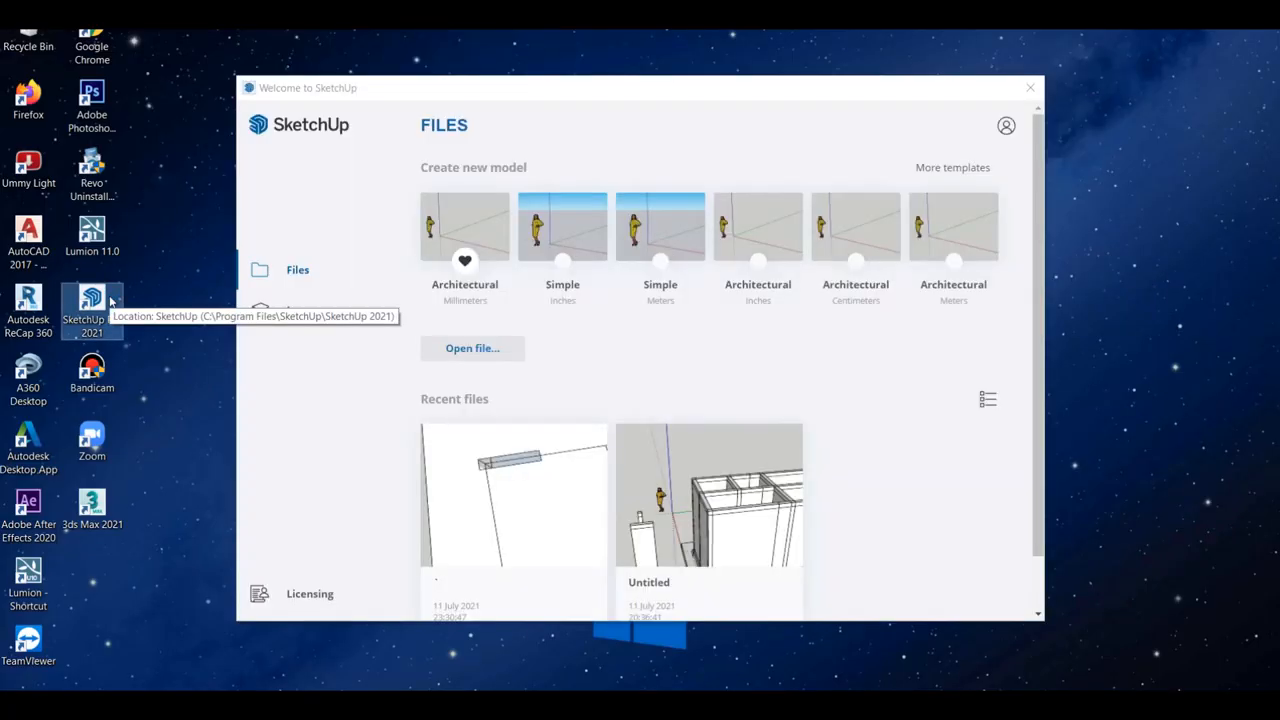
{"action": "left_click", "coordinate": [464, 225]}
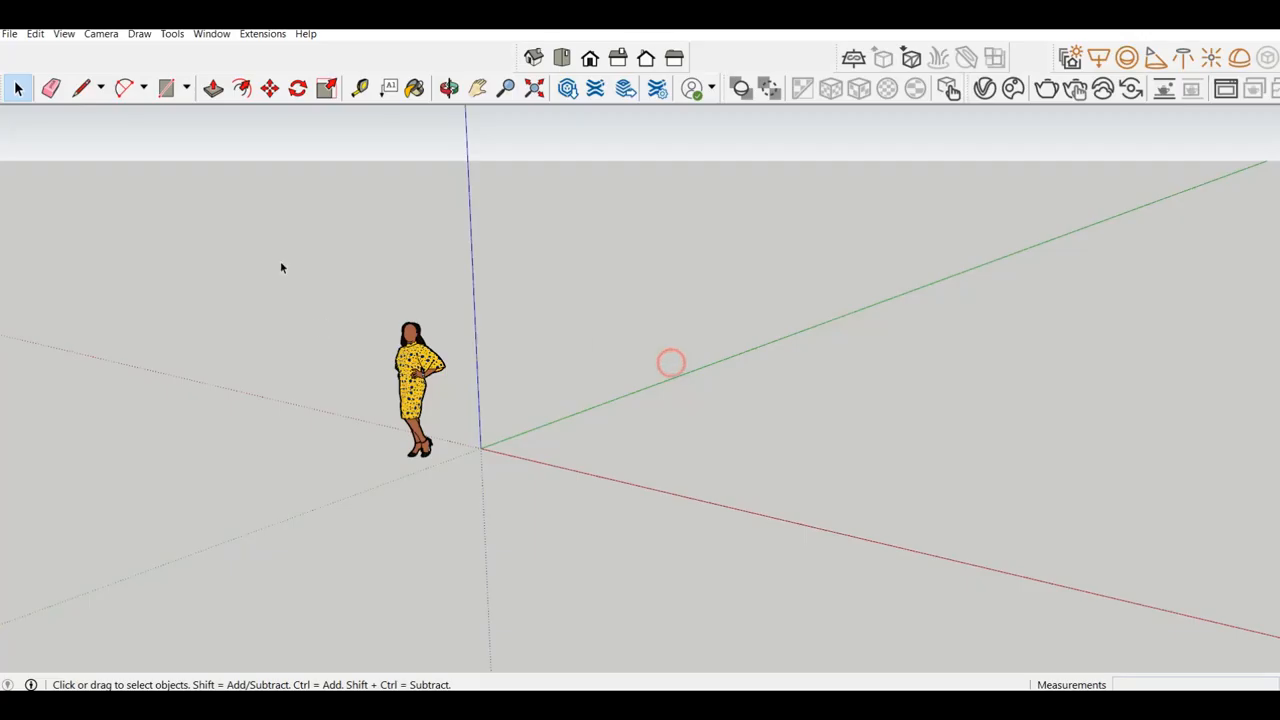
{"action": "left_click", "coordinate": [211, 33]}
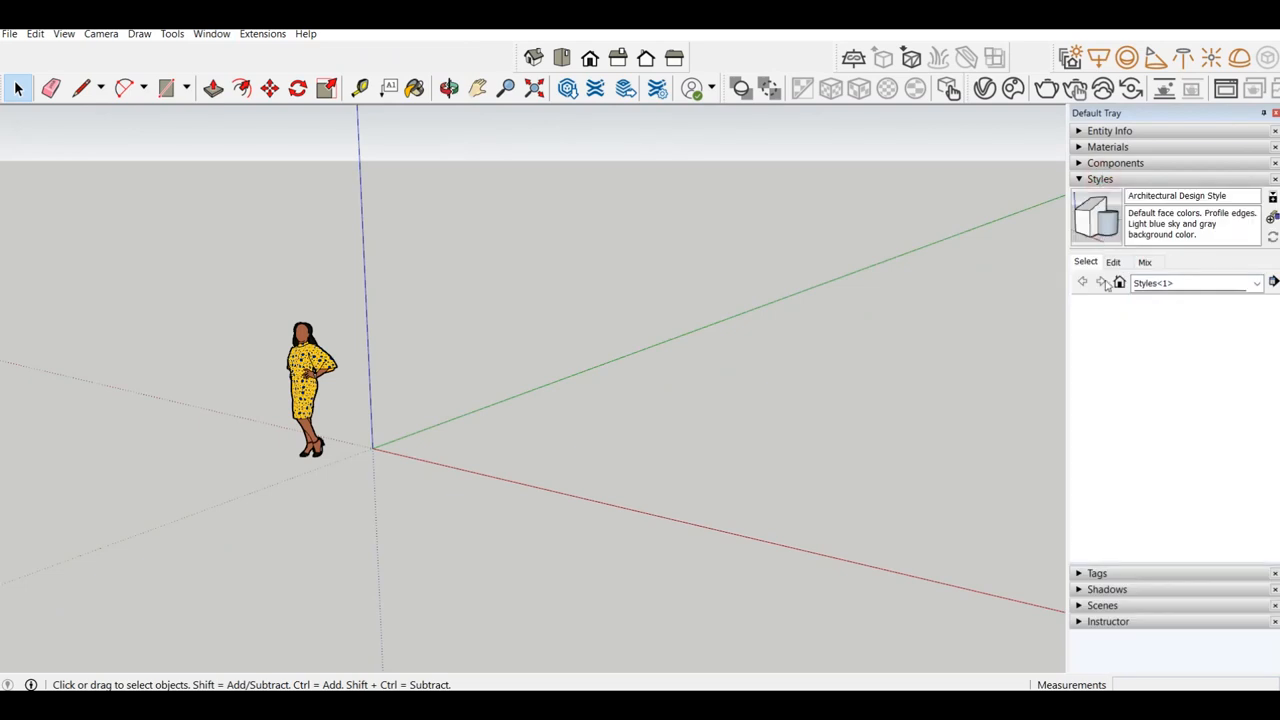
Step: Enable the Large Tool Set toolbar through View > Toolbars
{"action": "left_click", "coordinate": [1113, 262]}
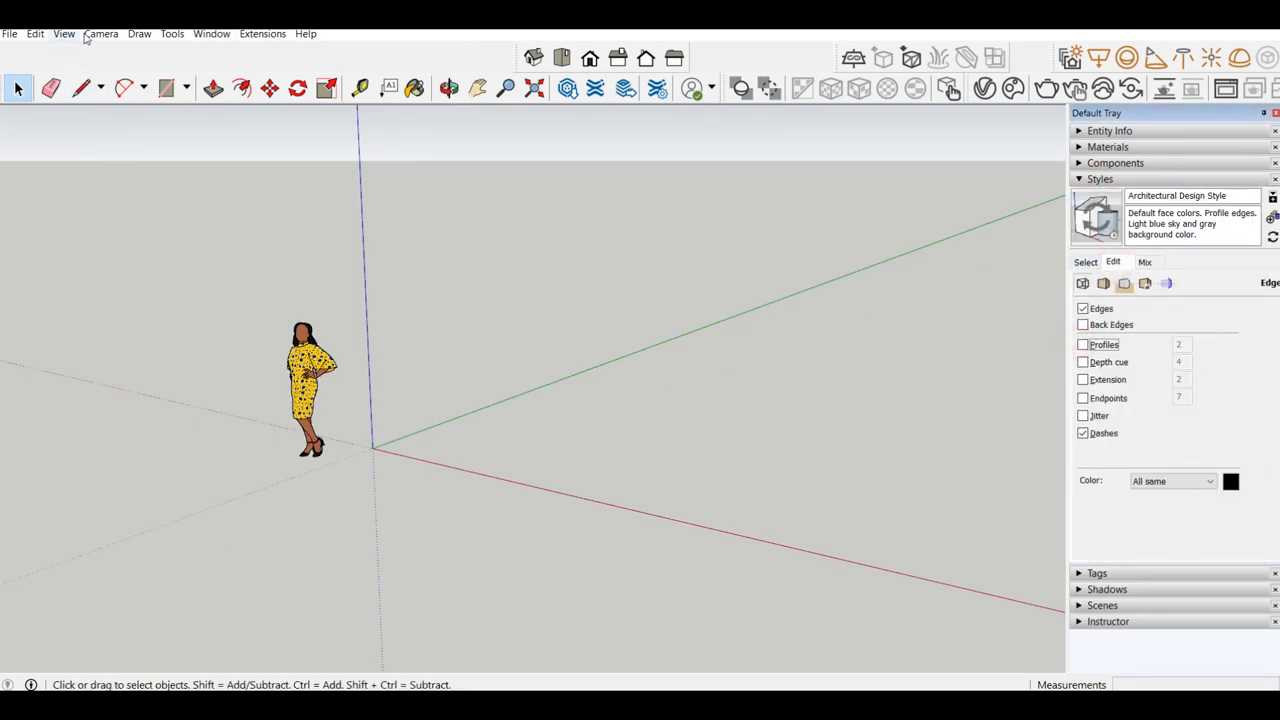
{"action": "left_click", "coordinate": [63, 33]}
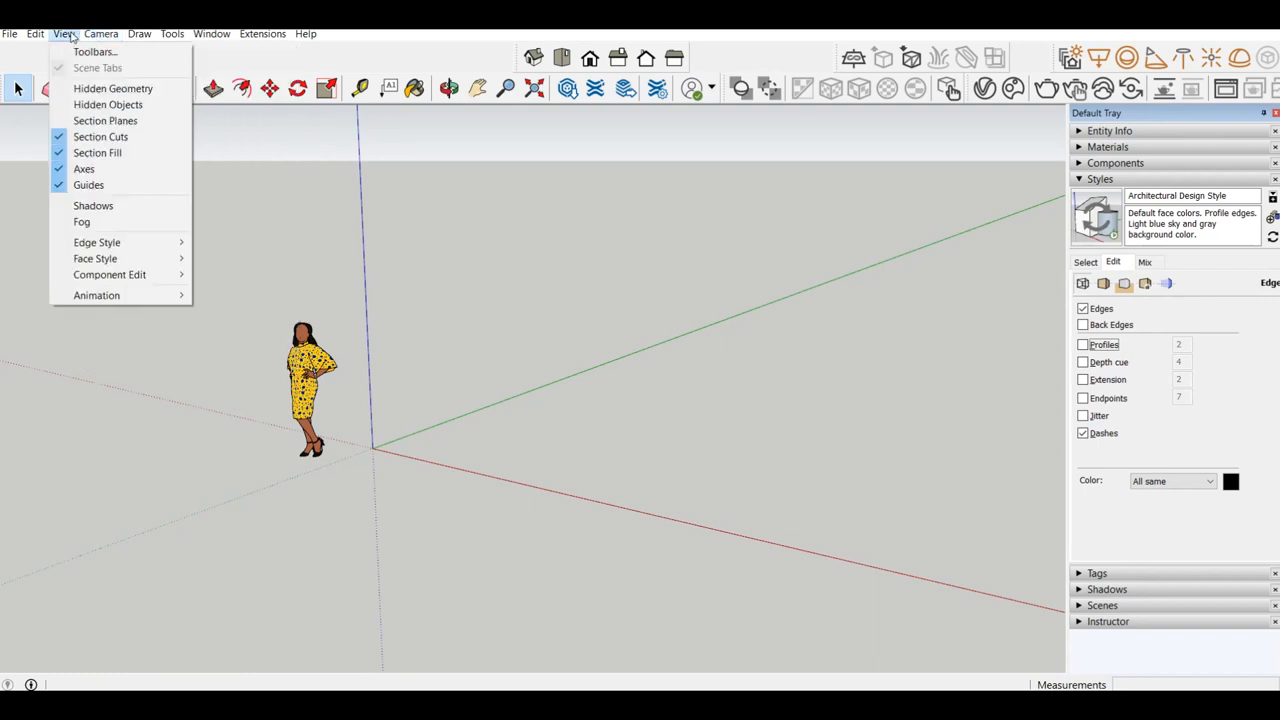
{"action": "left_click", "coordinate": [95, 51]}
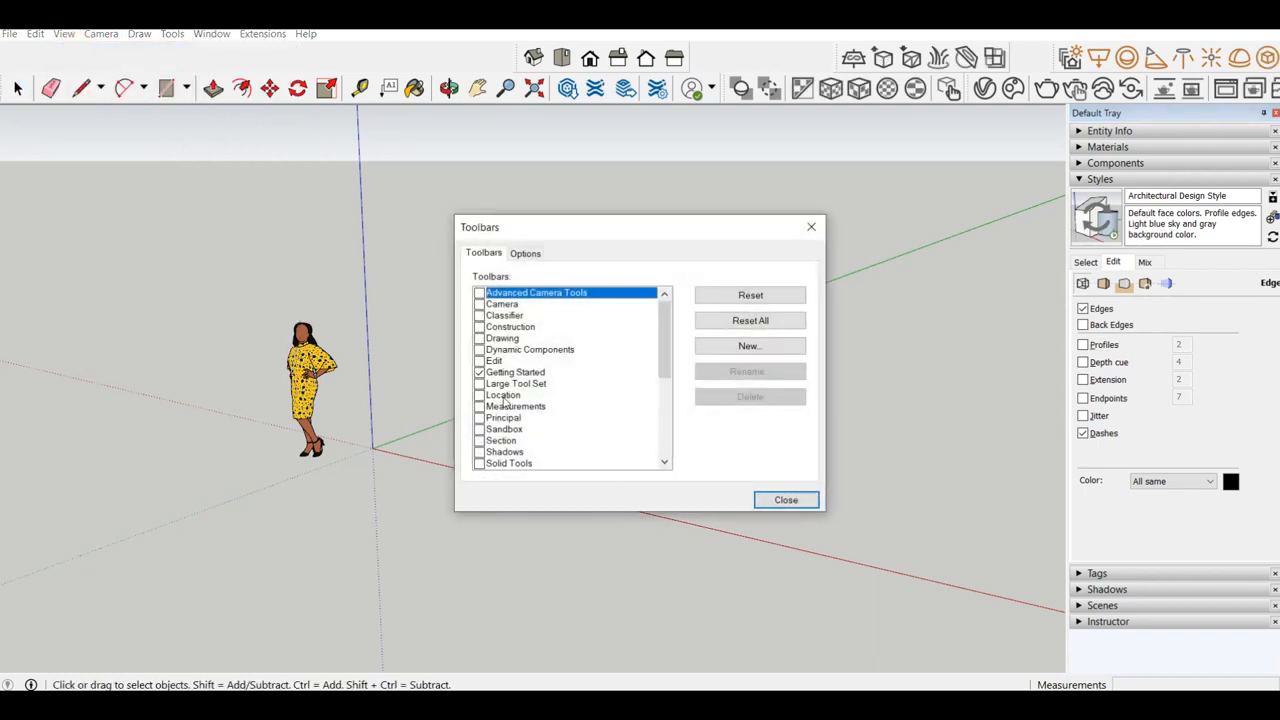
{"action": "mouse_move", "coordinate": [503, 395]}
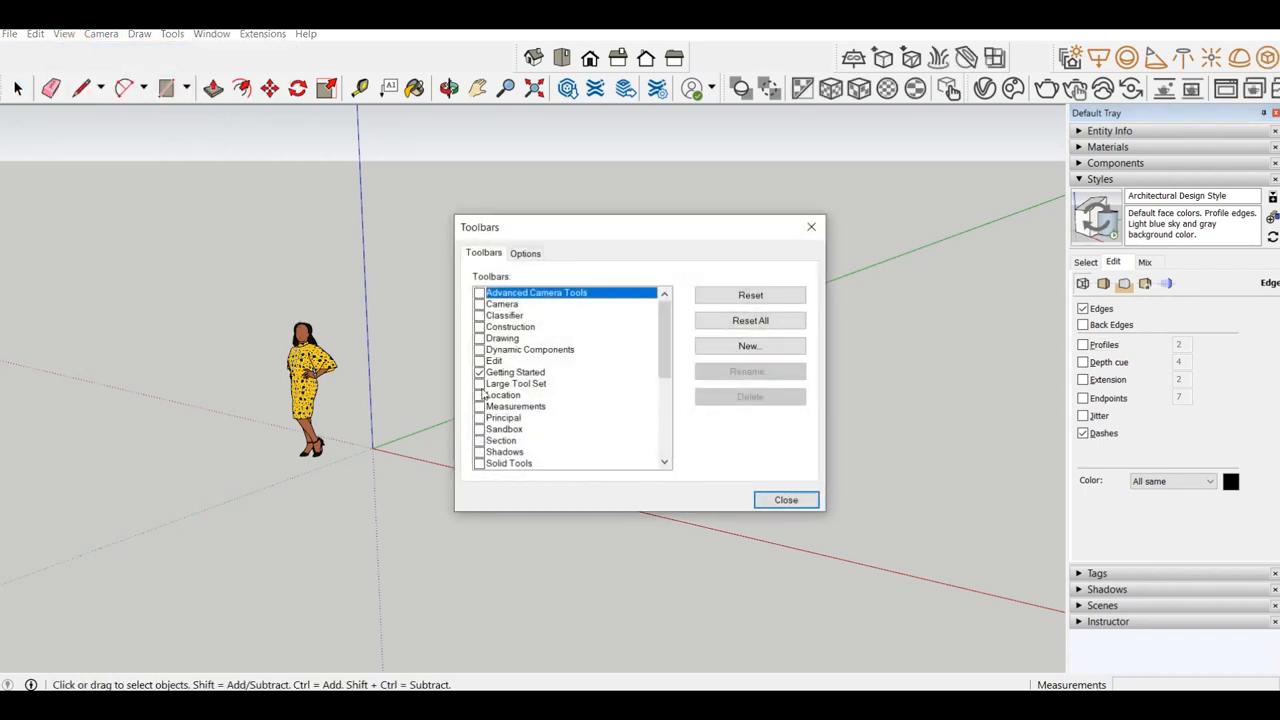
{"action": "left_click", "coordinate": [786, 499]}
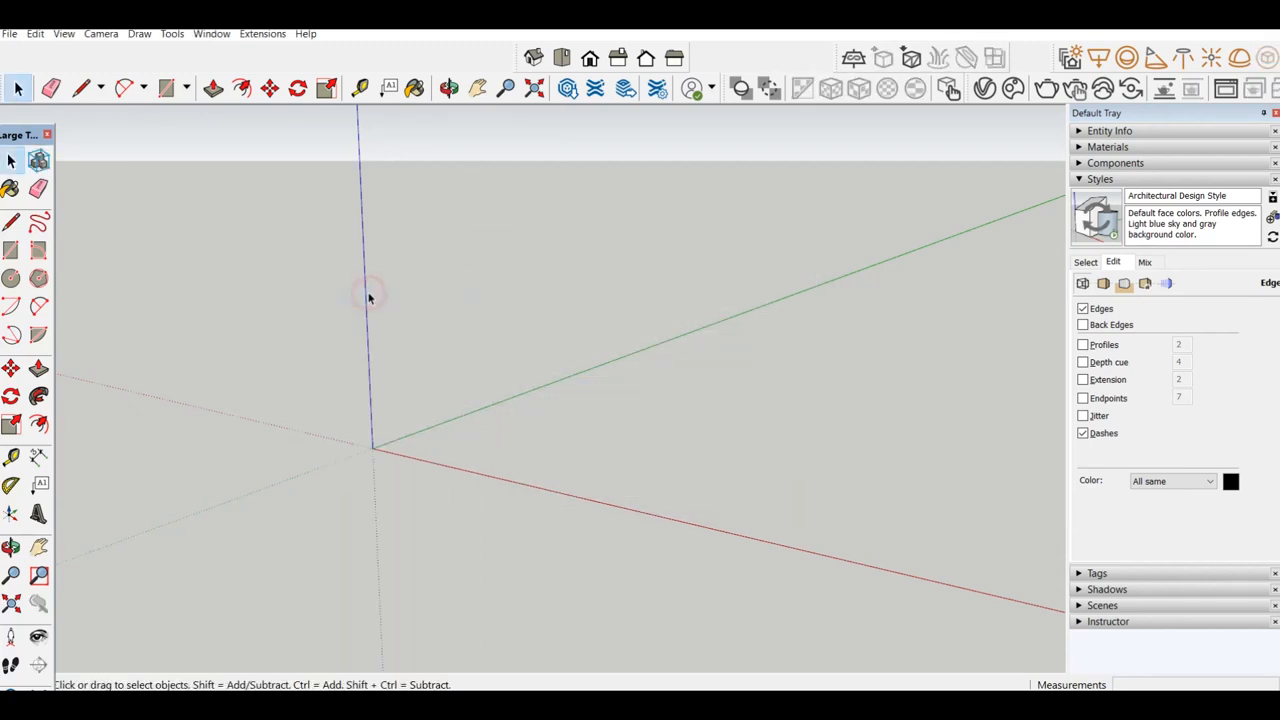
Step: Draw the ground rectangle and a 2500 × 800 mm rectangle along the outline's front
{"action": "left_click", "coordinate": [166, 88]}
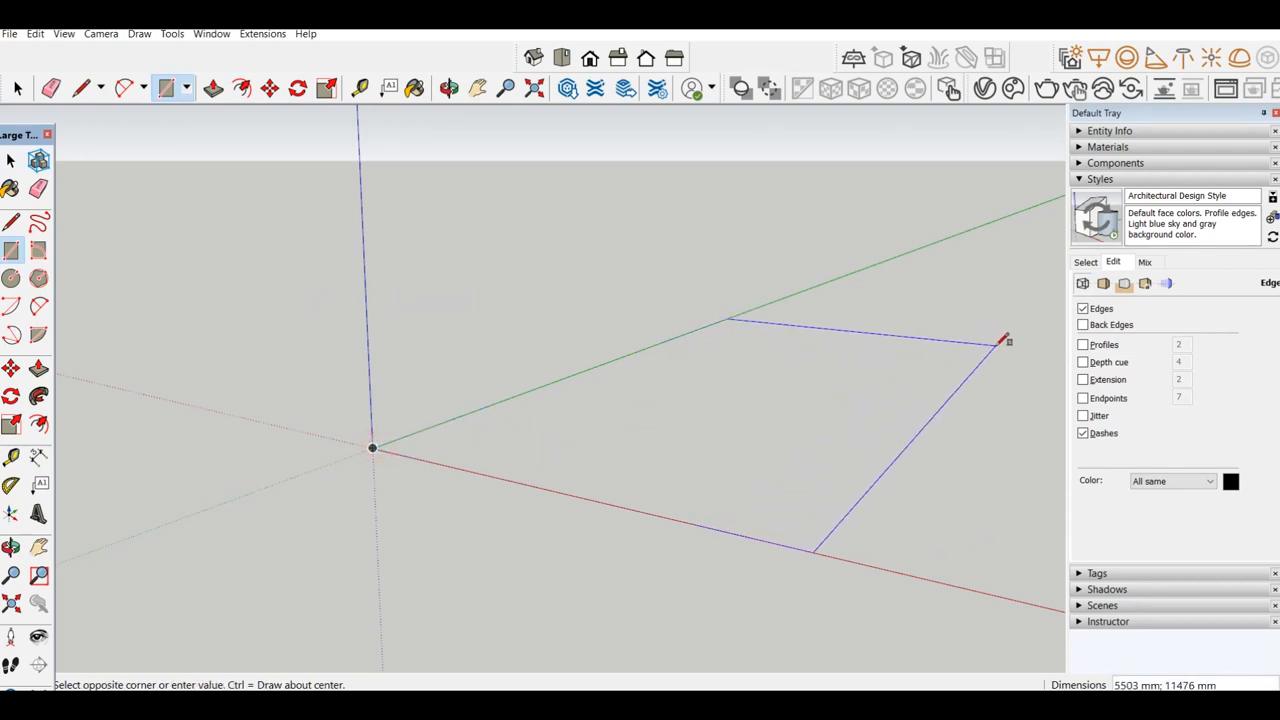
{"action": "left_click", "coordinate": [1000, 340]}
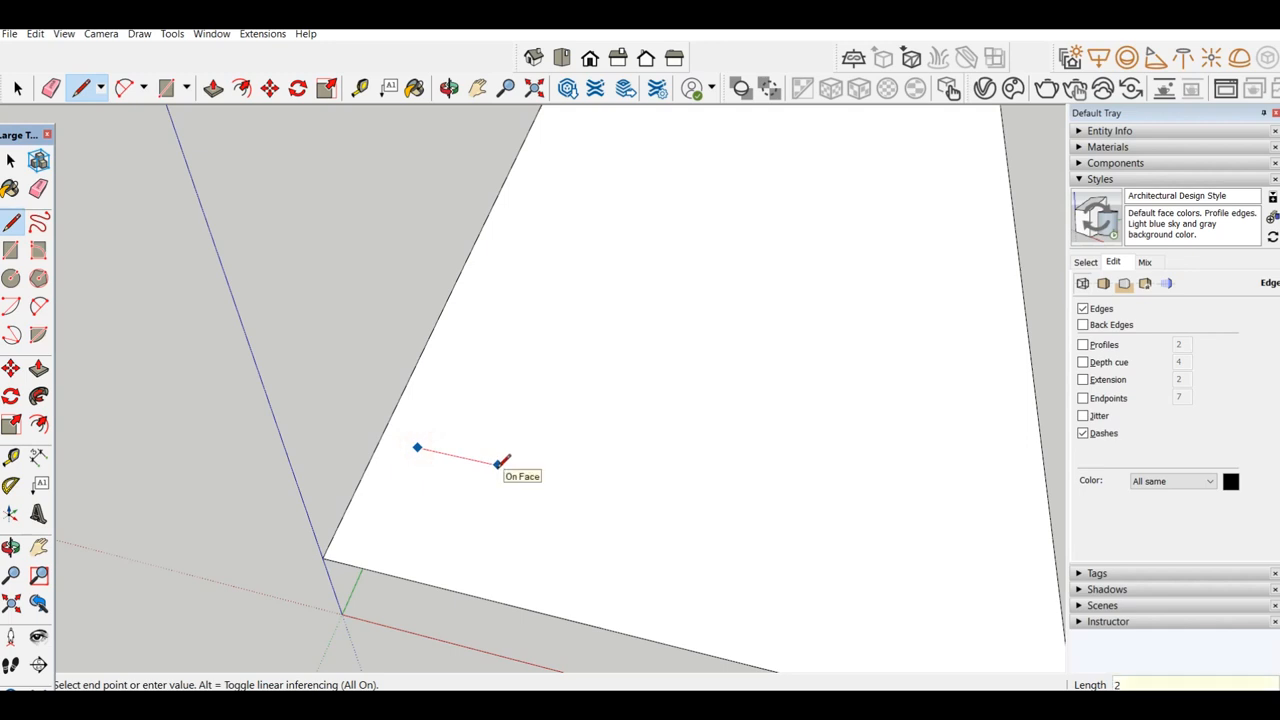
{"action": "type", "text": "2000"}
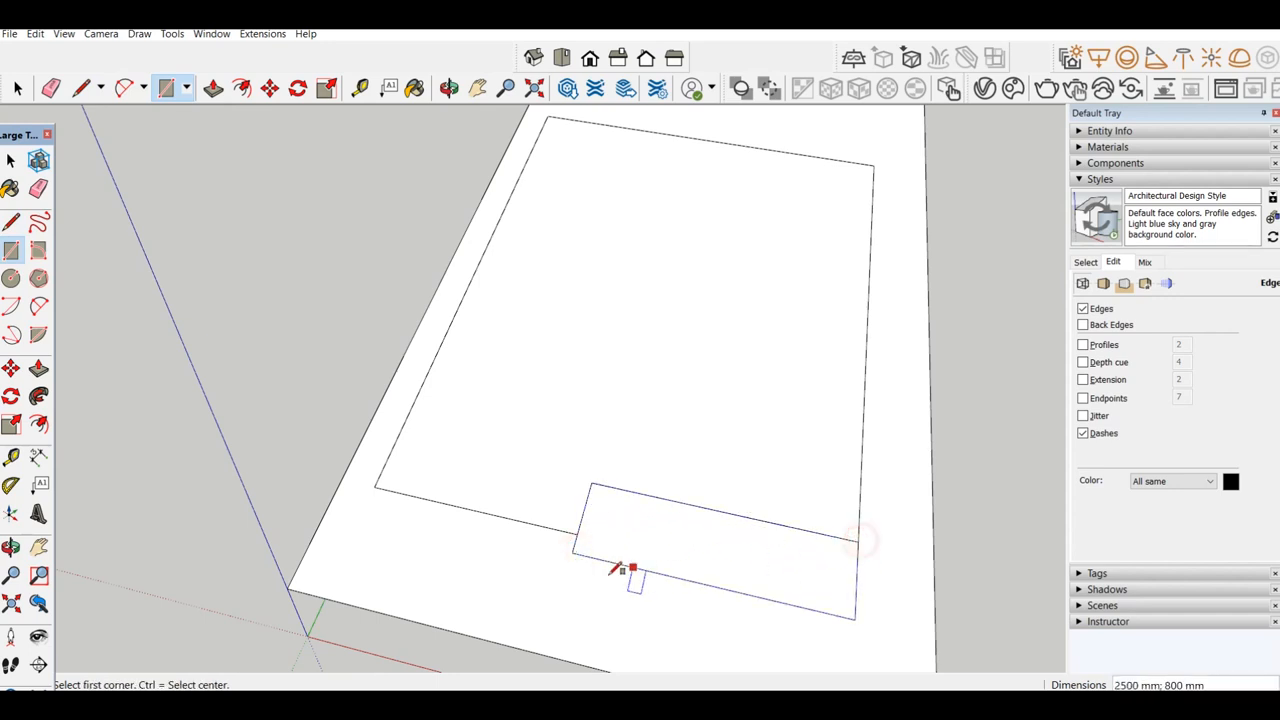
{"action": "left_click", "coordinate": [16, 160]}
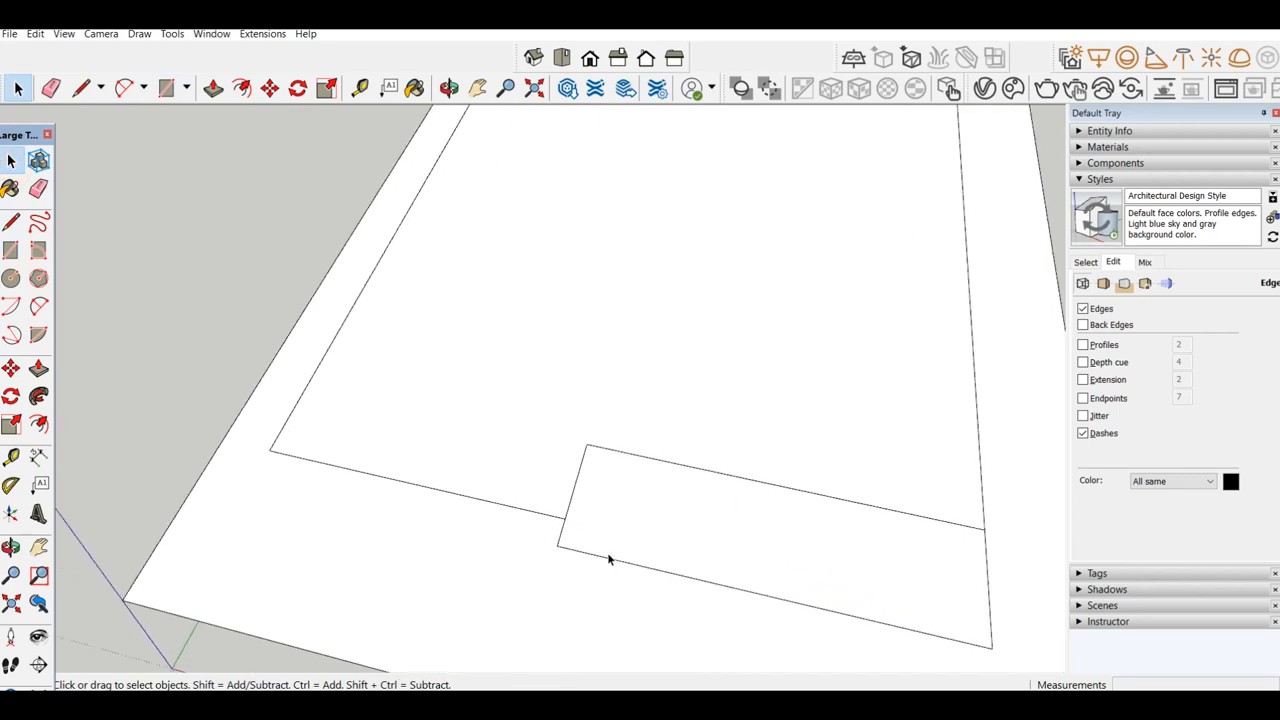
{"action": "left_click", "coordinate": [268, 88]}
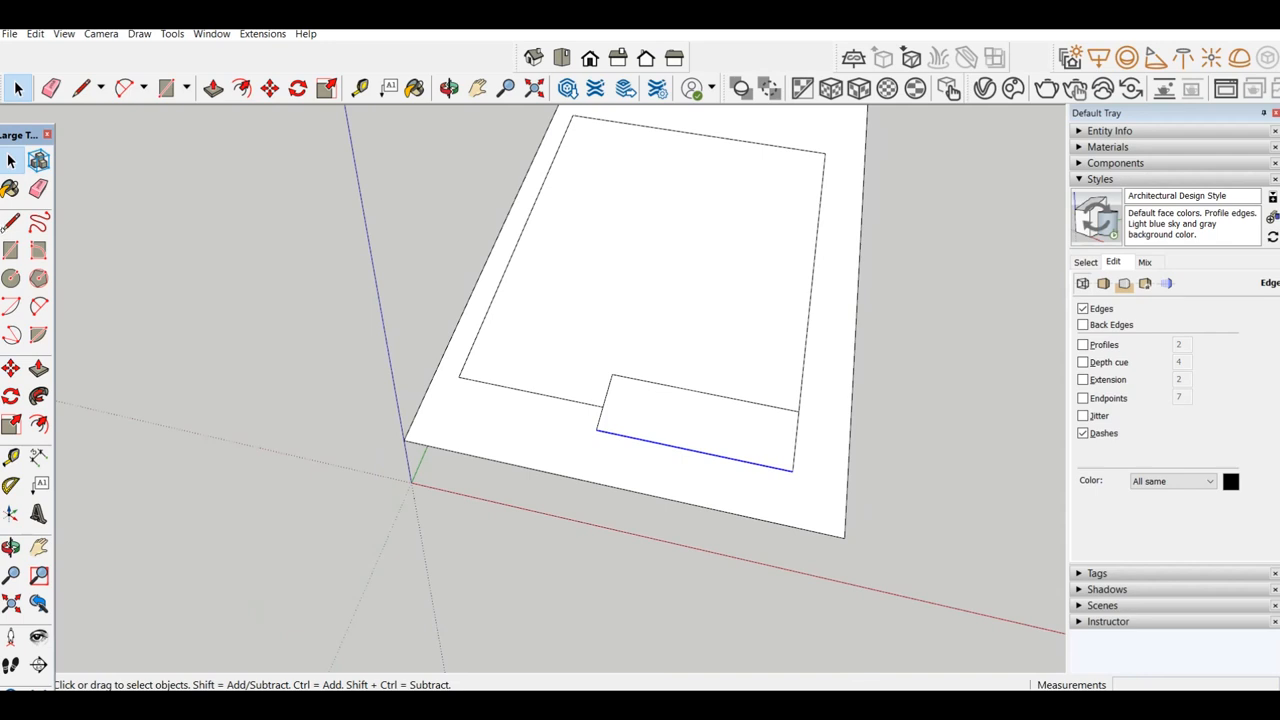
Step: Place a 5000 mm guide and draw room dividing lines across the house plan
{"action": "left_click", "coordinate": [85, 88]}
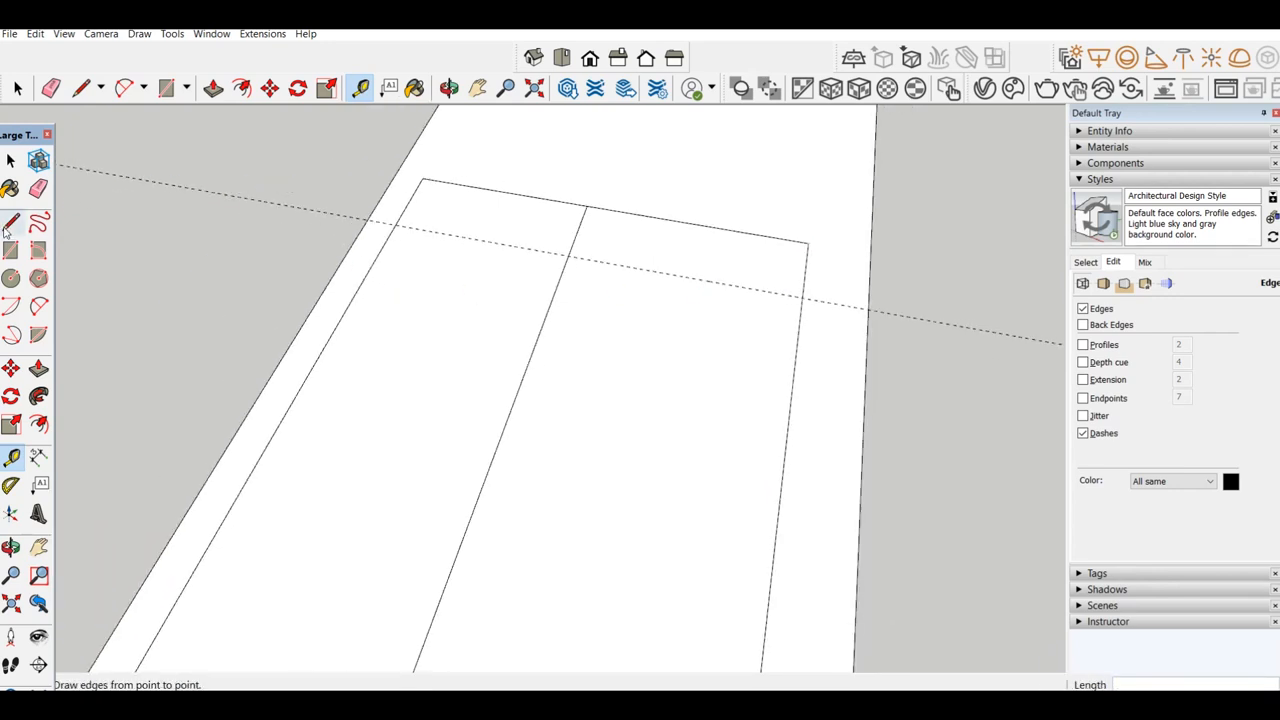
{"action": "left_click", "coordinate": [568, 258]}
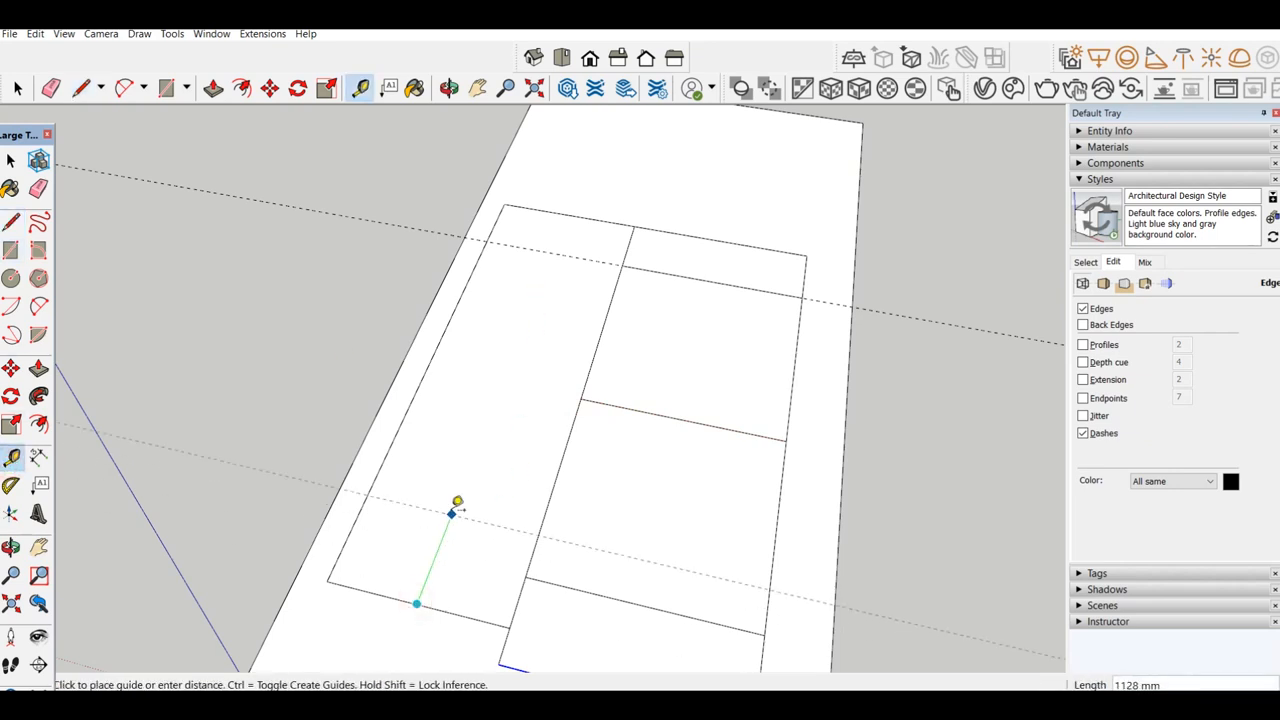
{"action": "type", "text": "5000"}
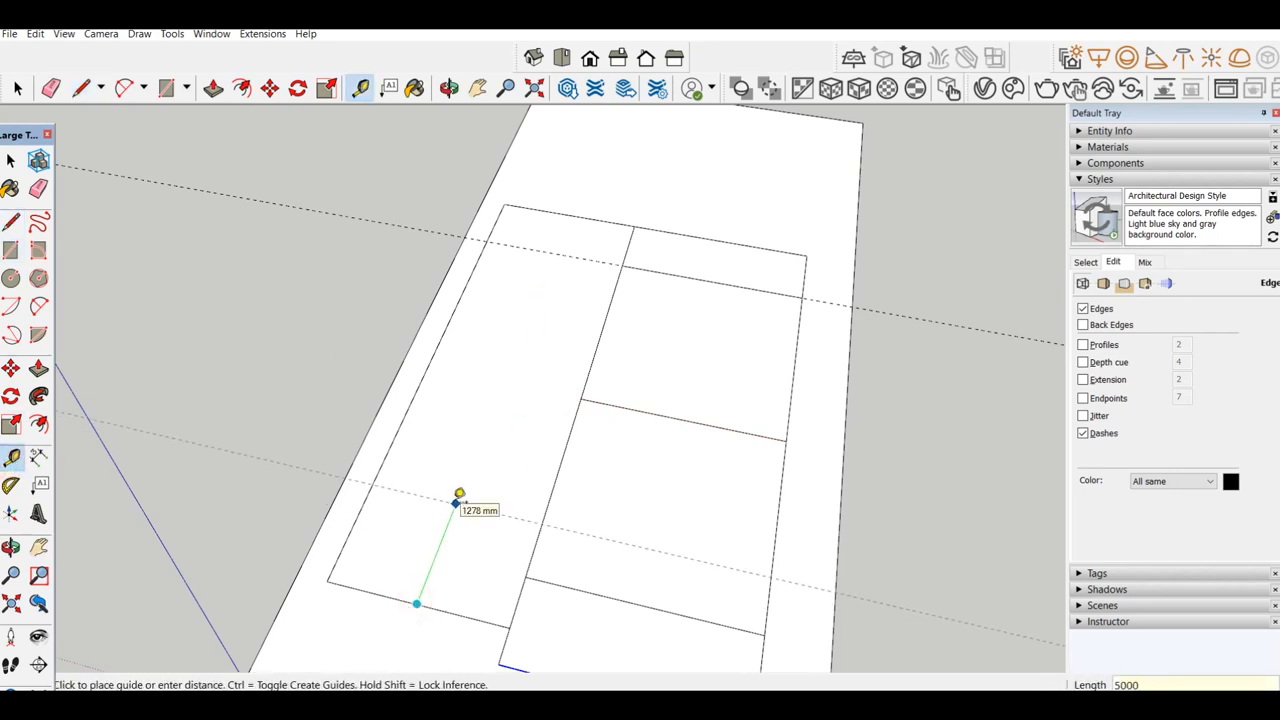
{"action": "mouse_move", "coordinate": [462, 528]}
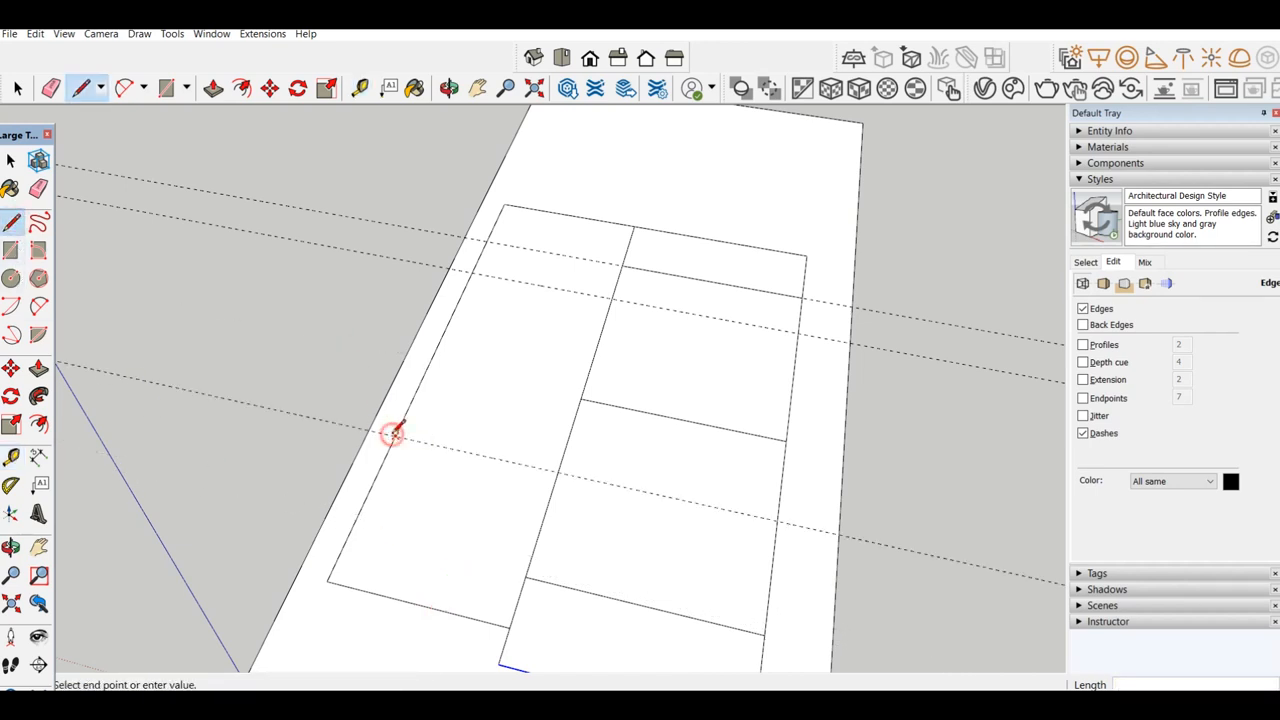
{"action": "mouse_move", "coordinate": [480, 270]}
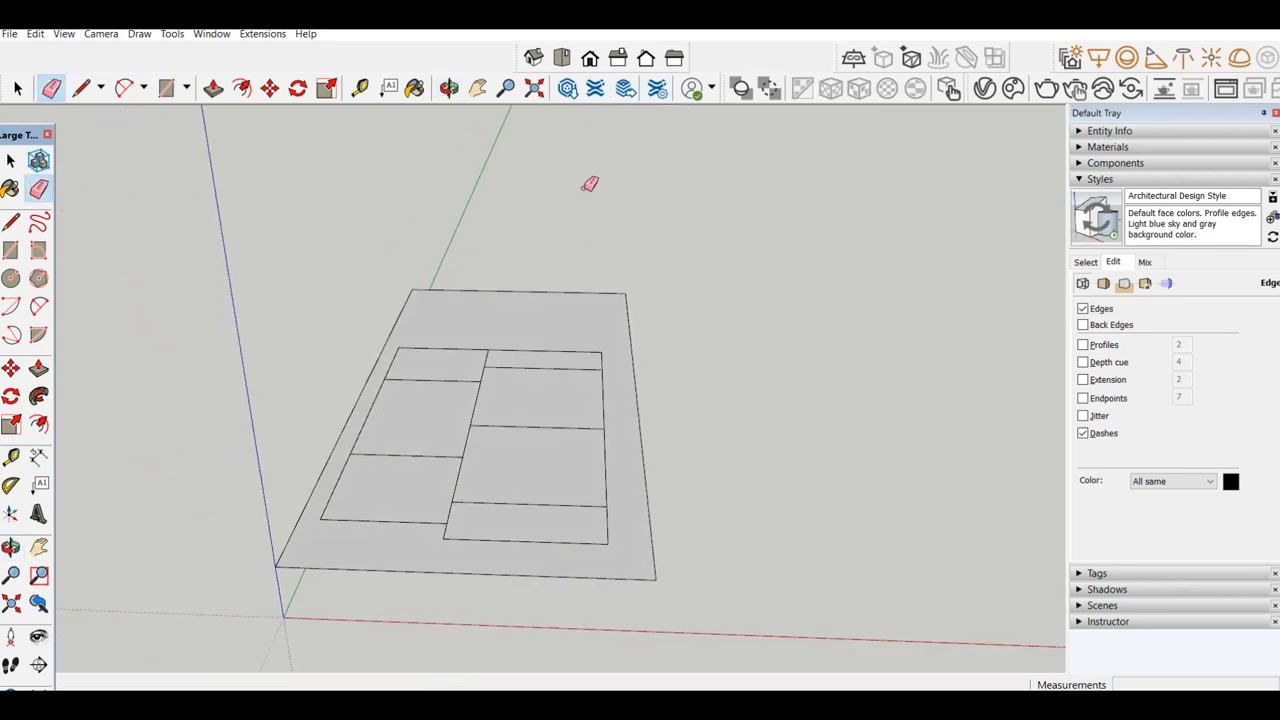
Step: Draw a long rectangle and a 150 × 150 mm square, grouping the long rectangle
{"action": "left_click", "coordinate": [171, 88]}
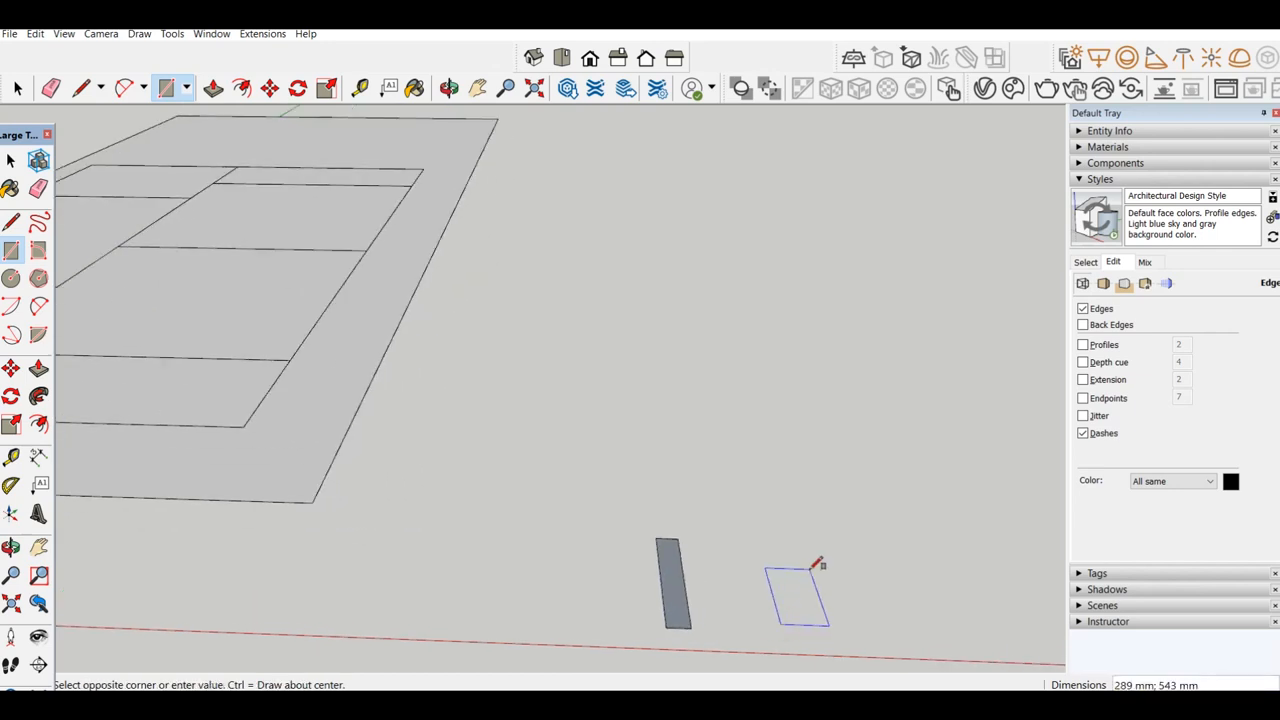
{"action": "left_click", "coordinate": [790, 615]}
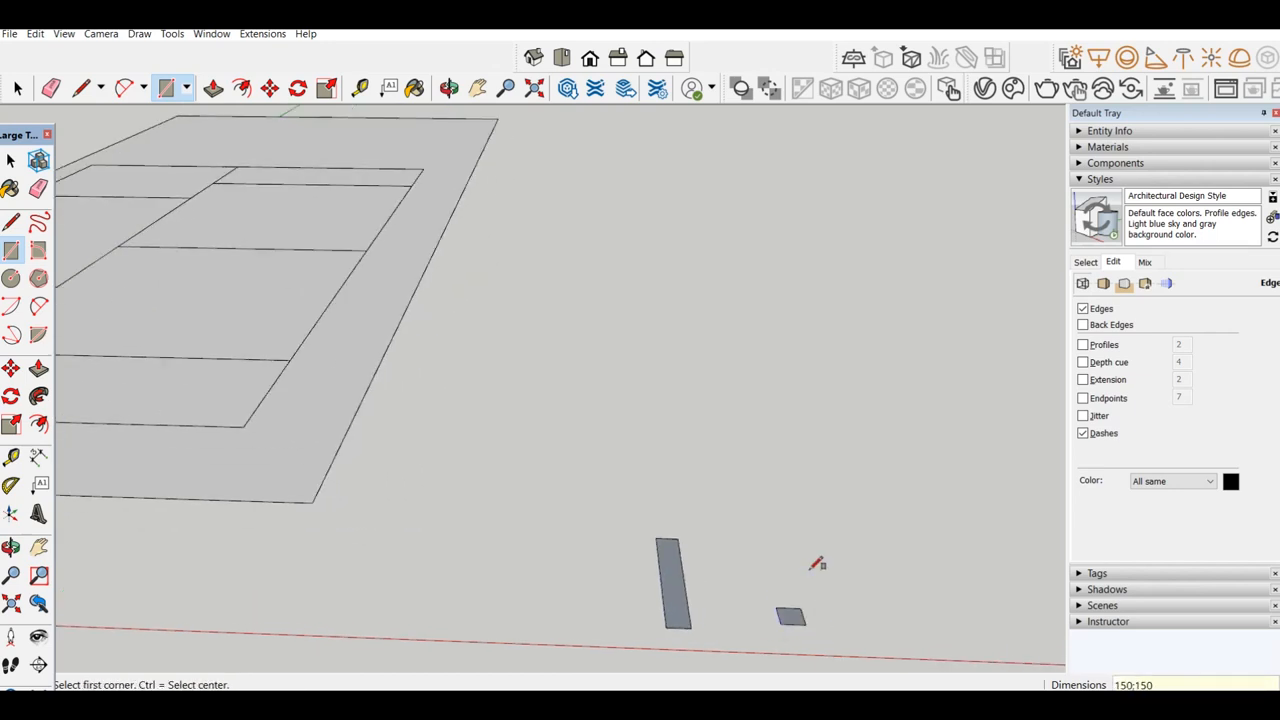
{"action": "right_click", "coordinate": [668, 580]}
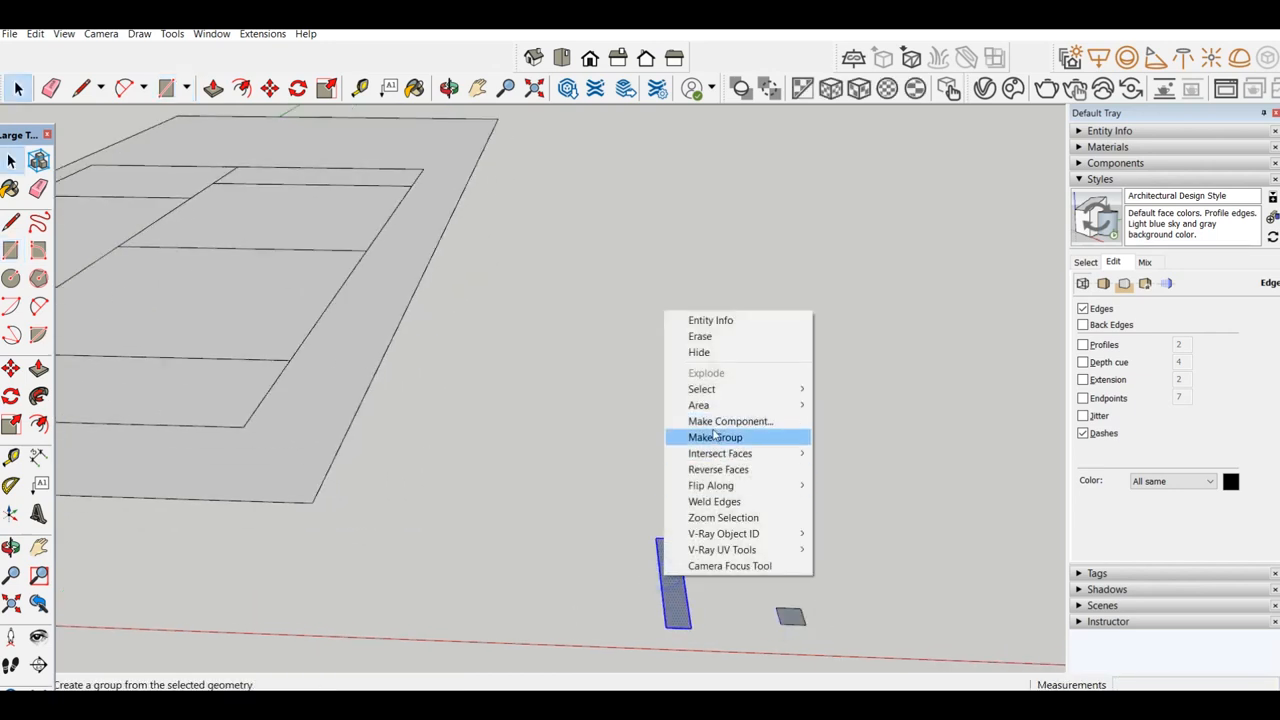
{"action": "left_click", "coordinate": [714, 437]}
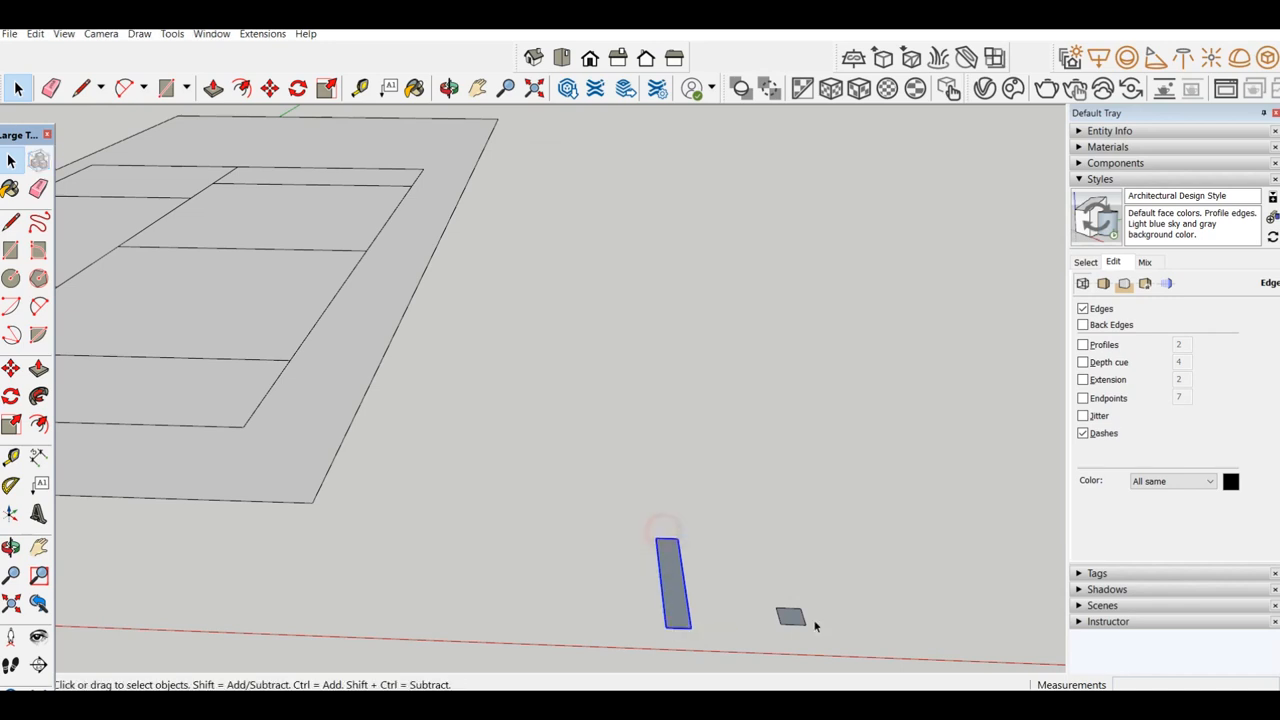
{"action": "right_click", "coordinate": [790, 616]}
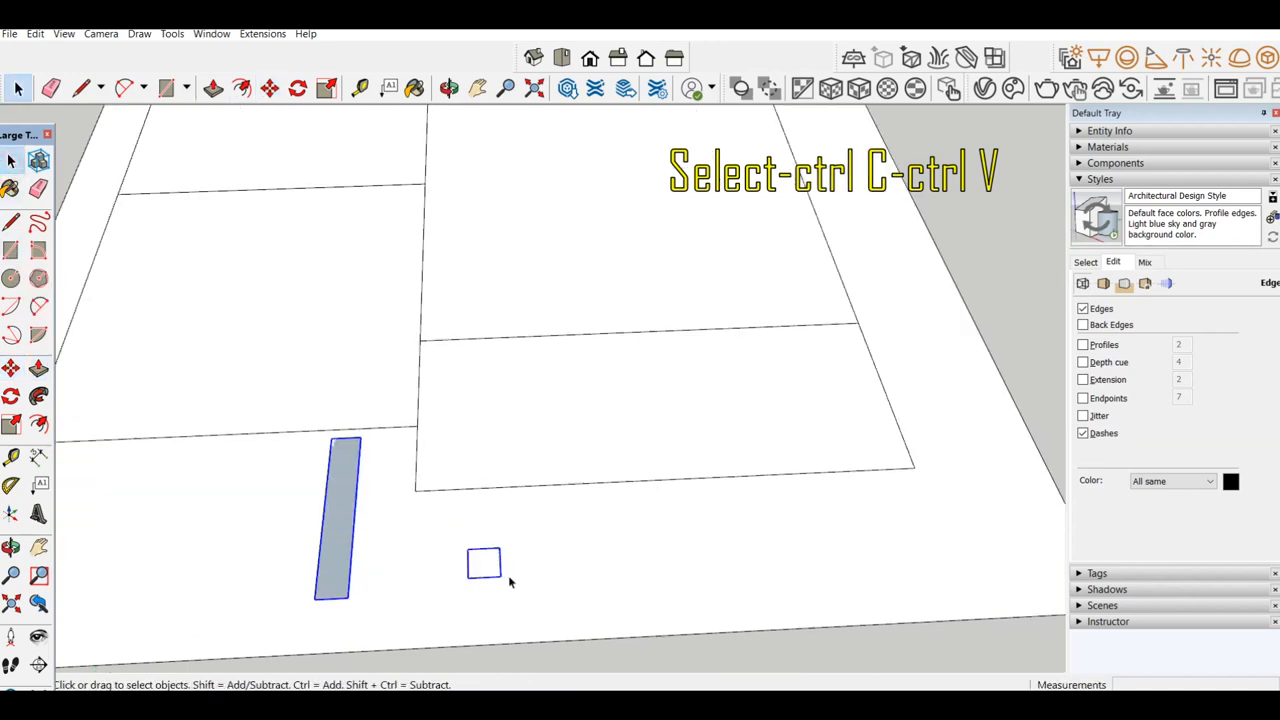
Step: Copy the footing strip and rotate copies onto the perpendicular wall lines
{"action": "left_click", "coordinate": [82, 88]}
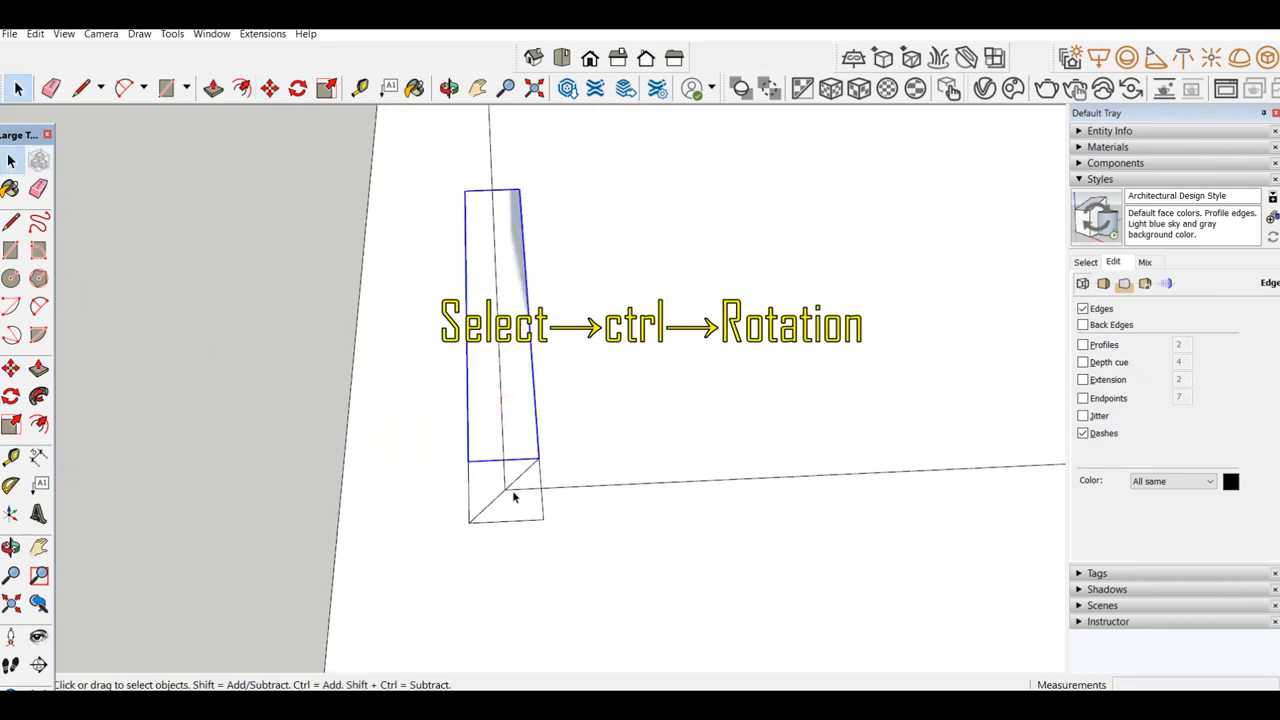
{"action": "left_click", "coordinate": [297, 88]}
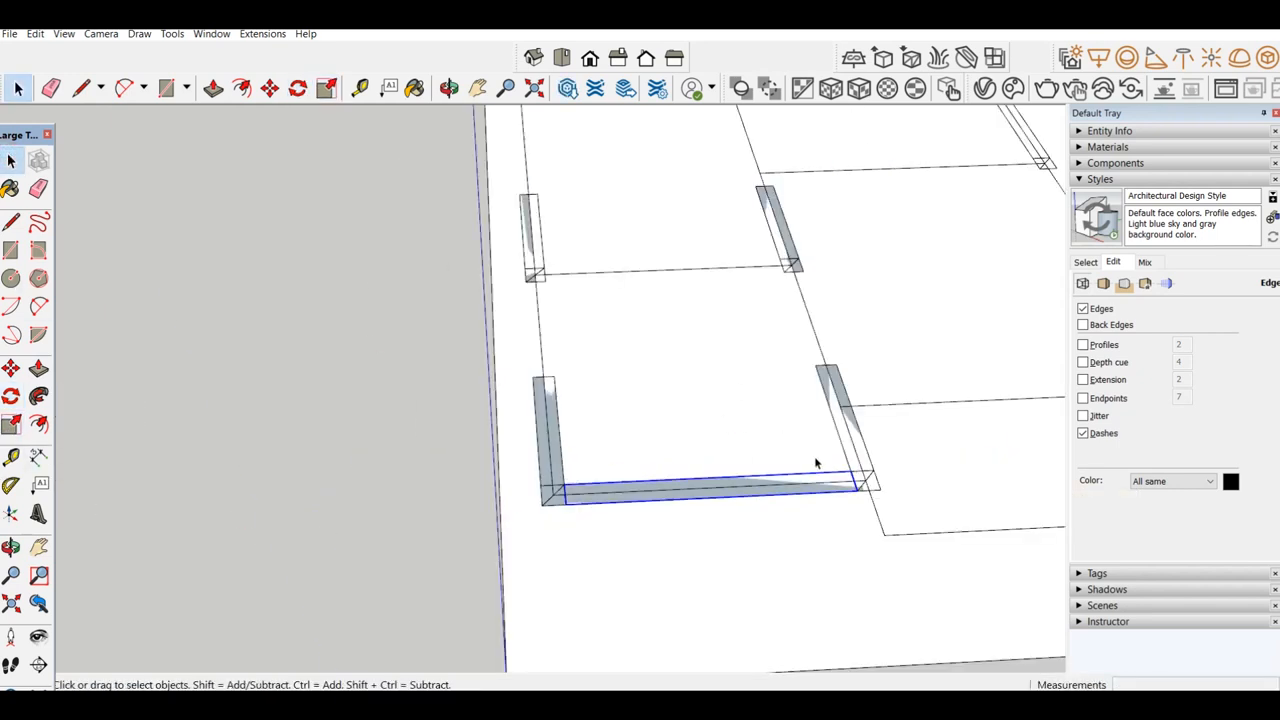
{"action": "left_click", "coordinate": [297, 88]}
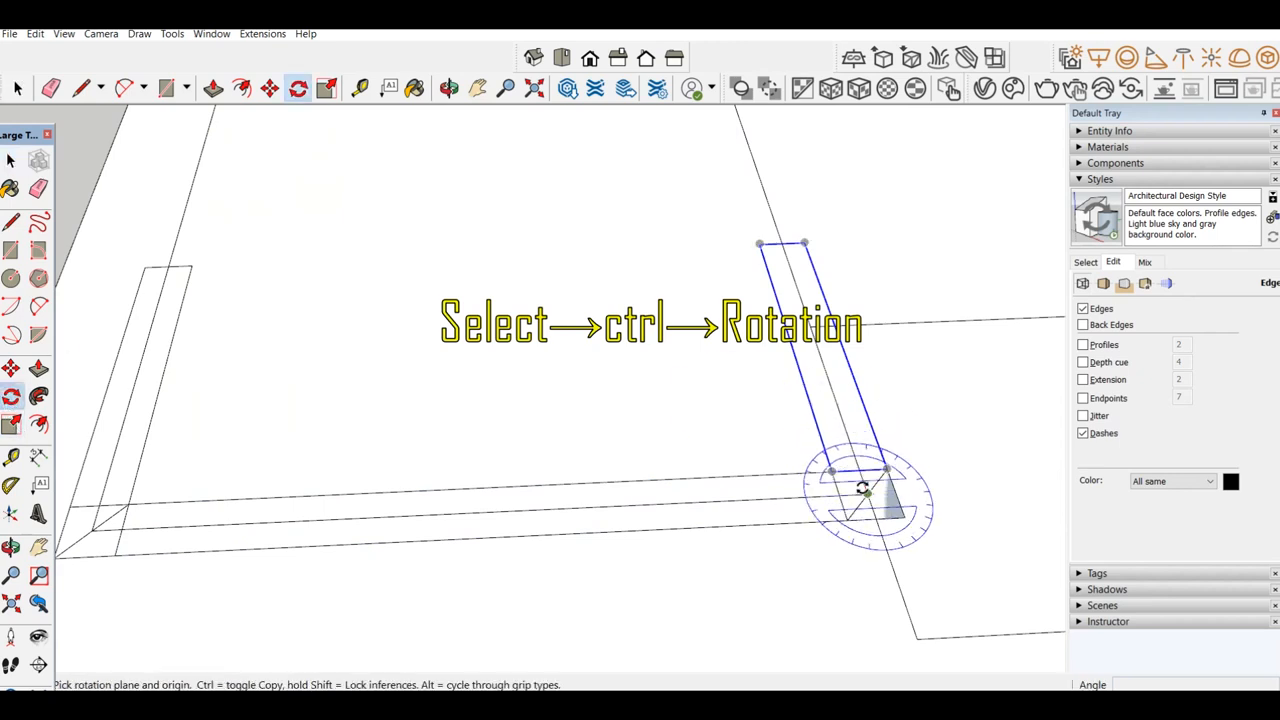
{"action": "left_click_drag", "start_coordinate": [865, 490], "coordinate": [895, 588]}
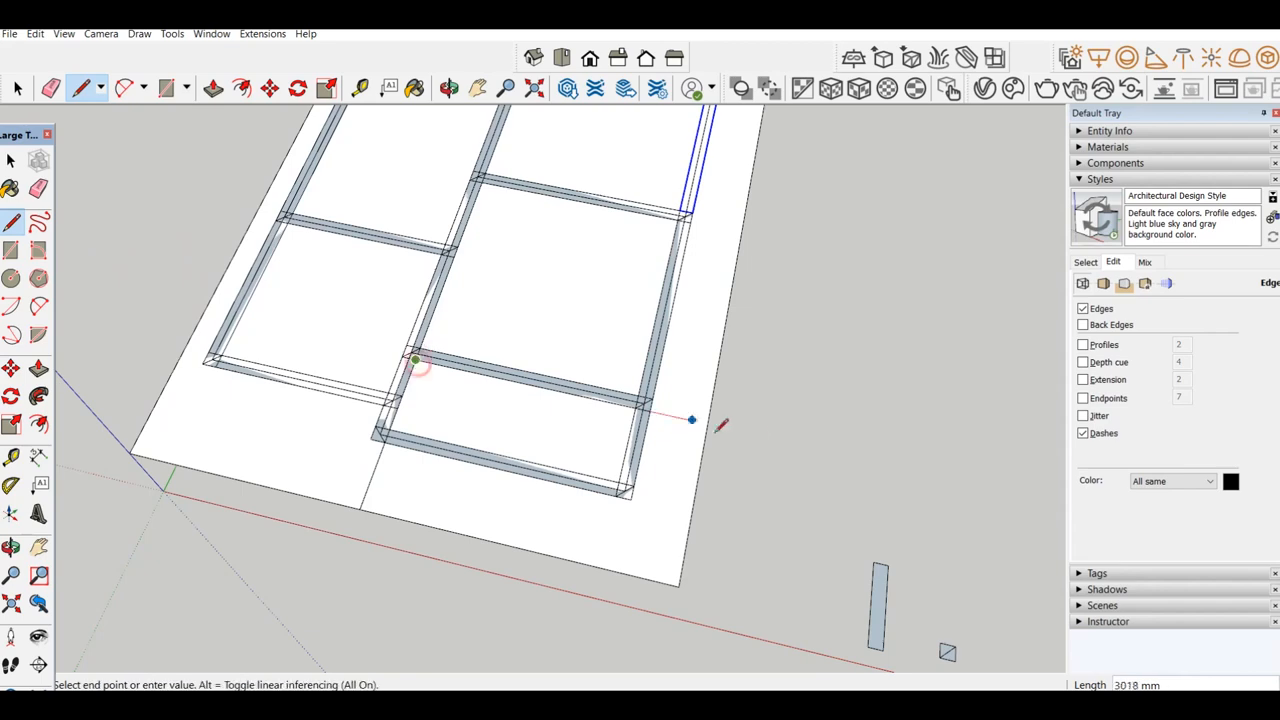
Step: Split and push/pull slab sections, then push the foundation strip face down
{"action": "left_click", "coordinate": [213, 88]}
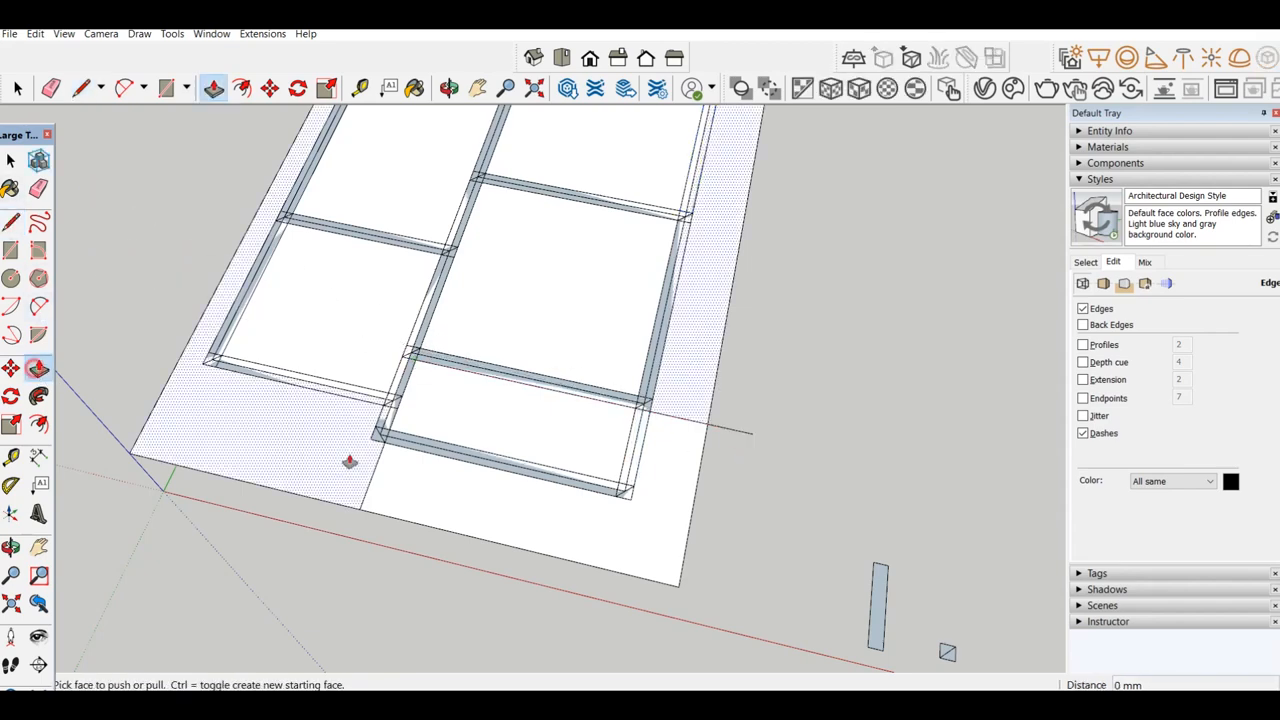
{"action": "left_click_drag", "start_coordinate": [350, 460], "coordinate": [485, 483]}
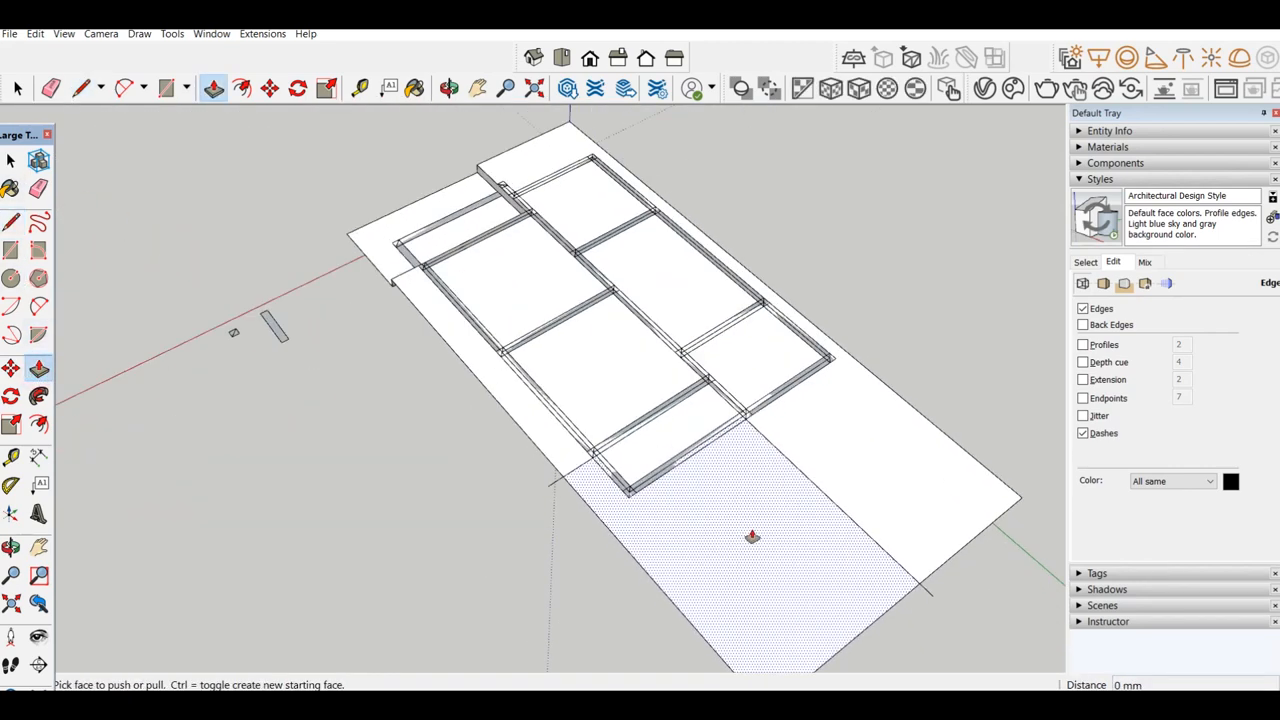
{"action": "left_click_drag", "start_coordinate": [753, 537], "coordinate": [744, 493]}
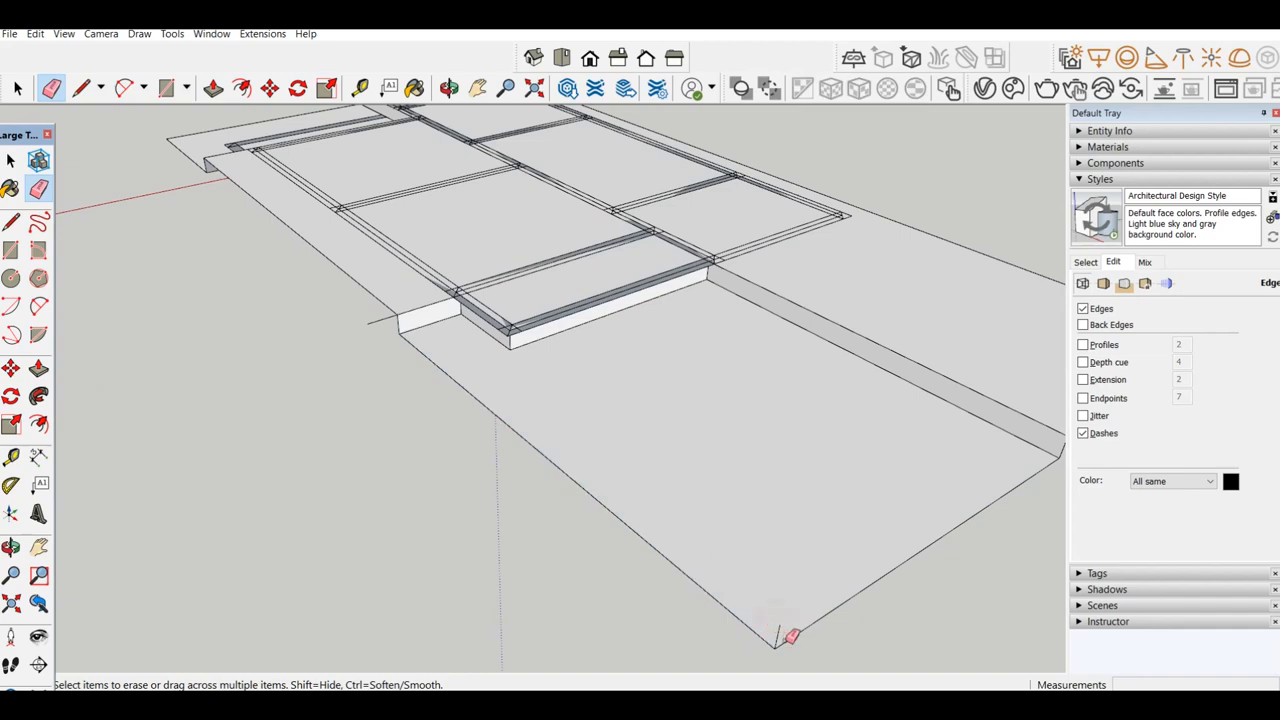
{"action": "left_click_drag", "start_coordinate": [790, 635], "coordinate": [107, 368]}
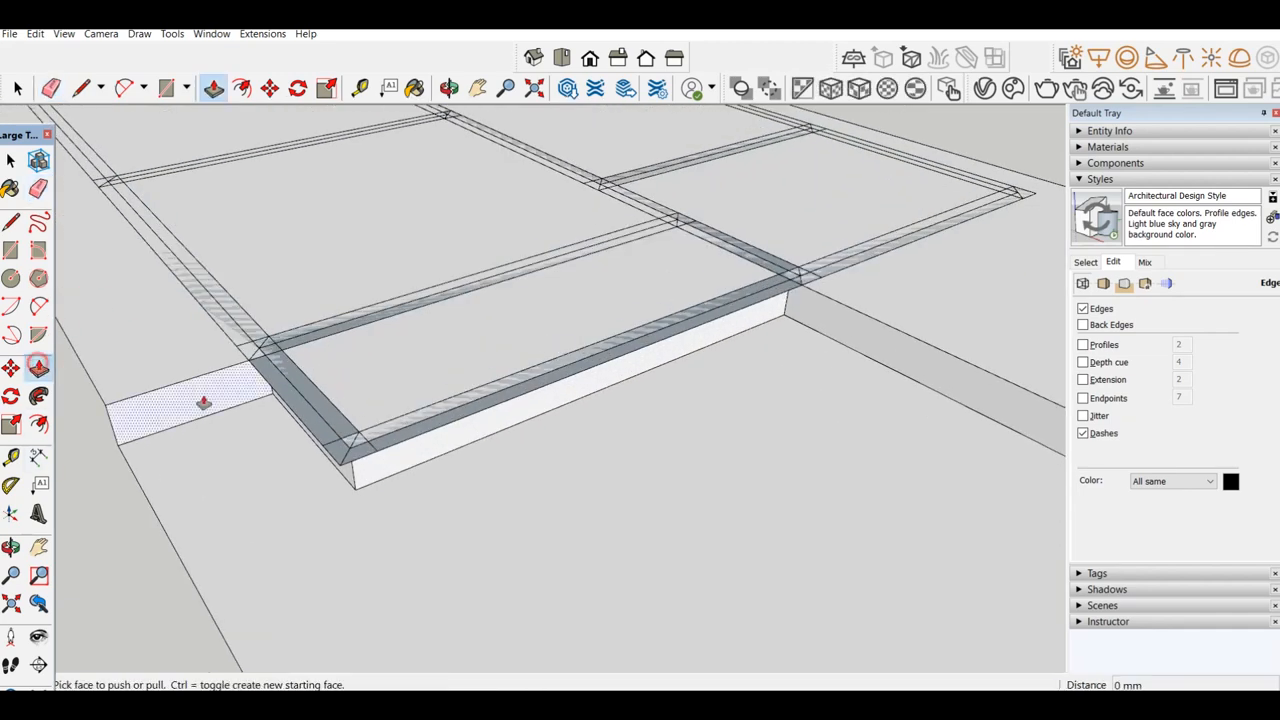
{"action": "left_click_drag", "start_coordinate": [203, 403], "coordinate": [115, 450]}
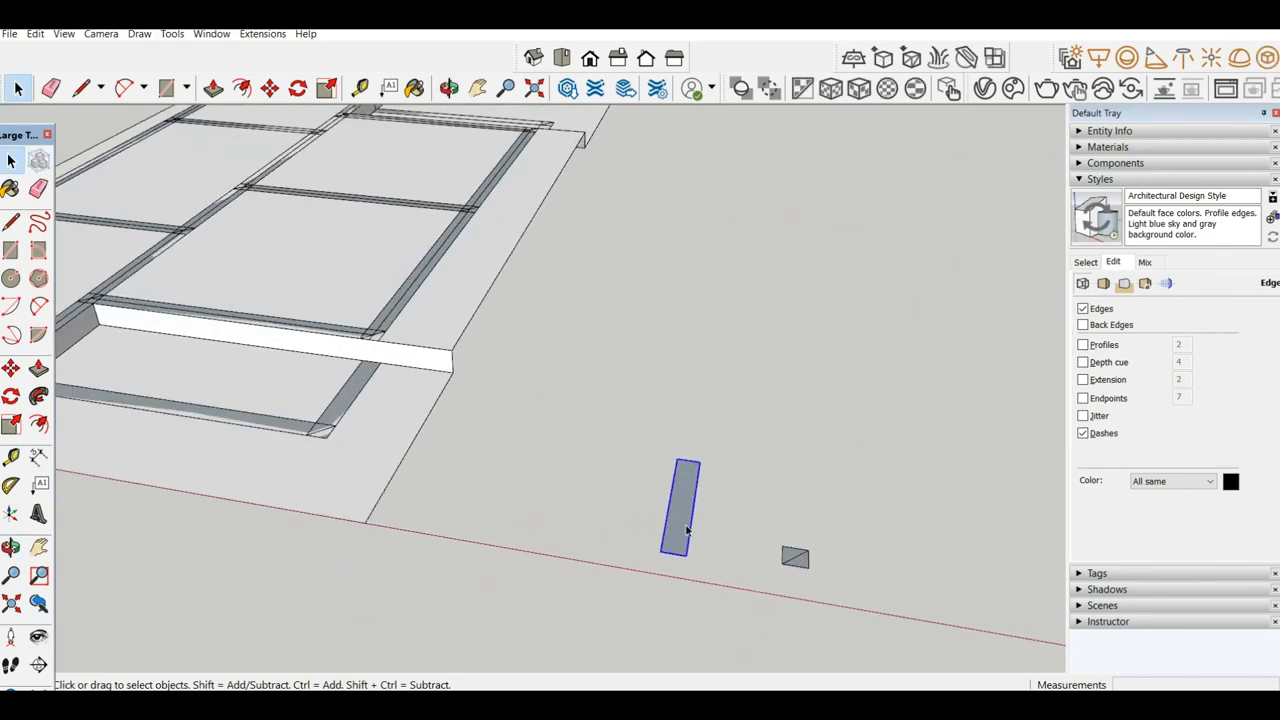
Step: Extrude the small ground rectangle into a long box and extend it downward
{"action": "left_click", "coordinate": [211, 88]}
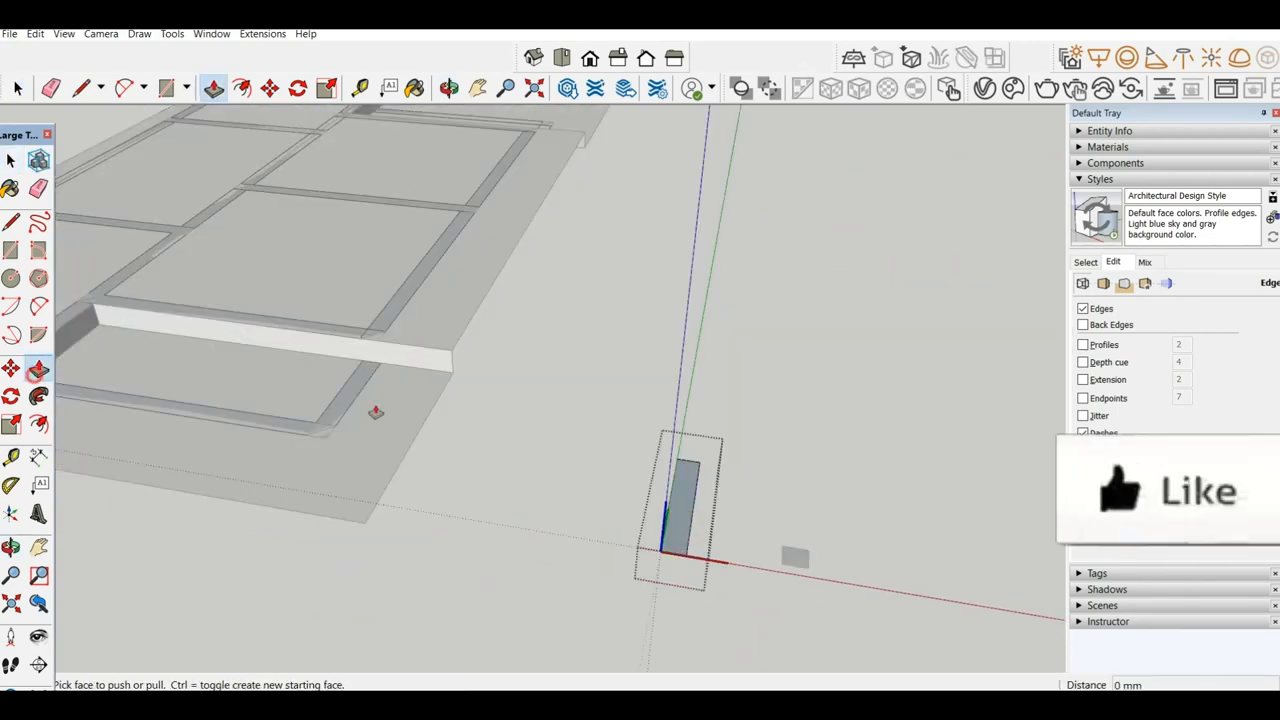
{"action": "left_click_drag", "start_coordinate": [685, 490], "coordinate": [673, 550]}
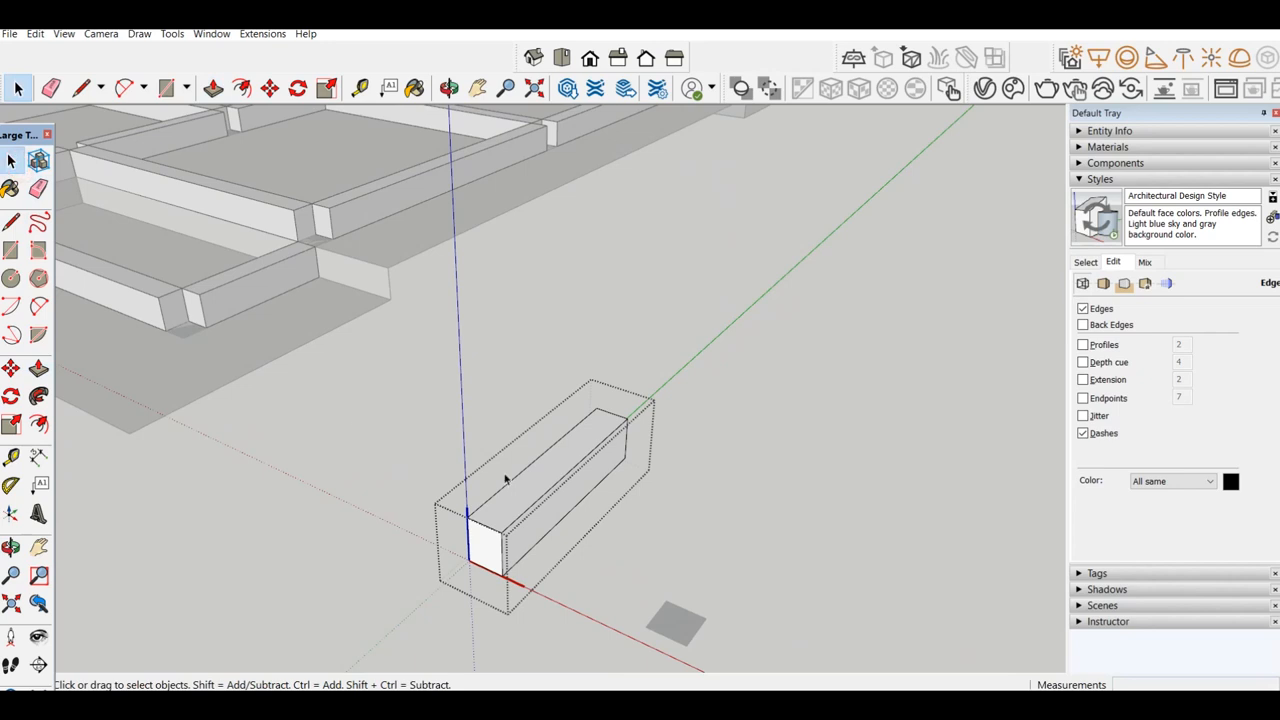
{"action": "right_click", "coordinate": [525, 500]}
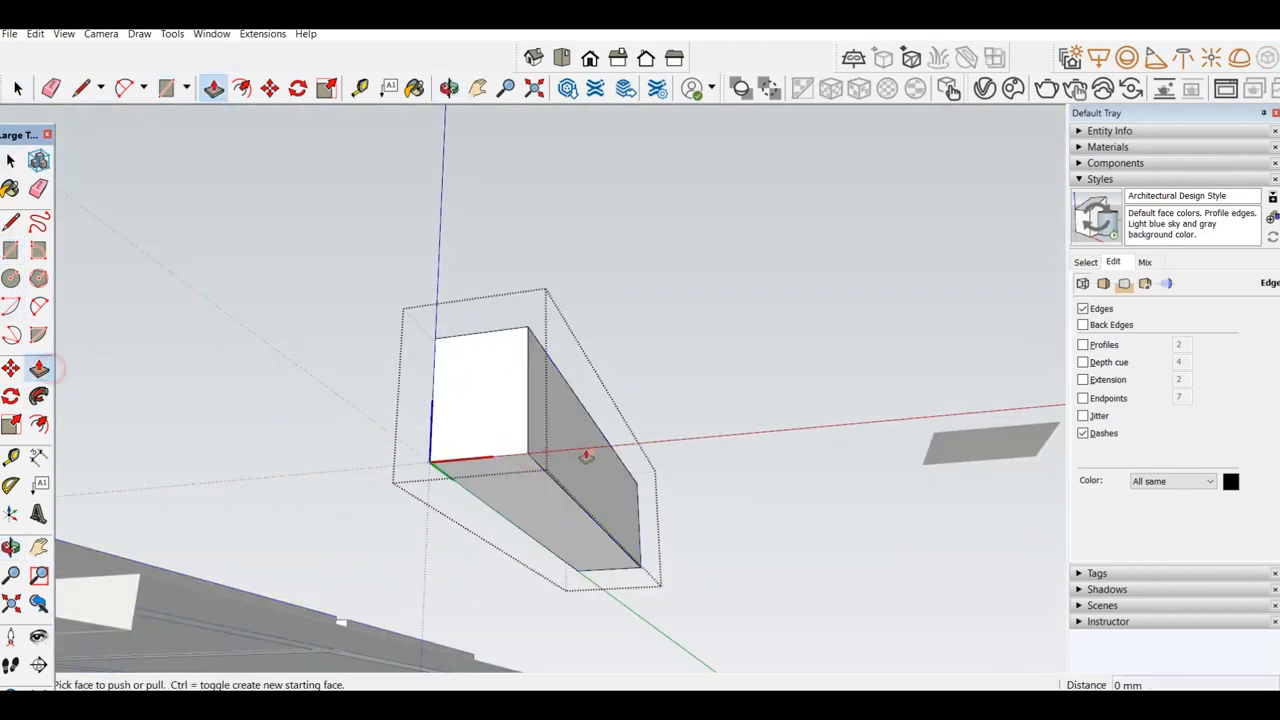
{"action": "left_click_drag", "start_coordinate": [585, 457], "coordinate": [550, 537]}
{"action": "type", "text": "160"}
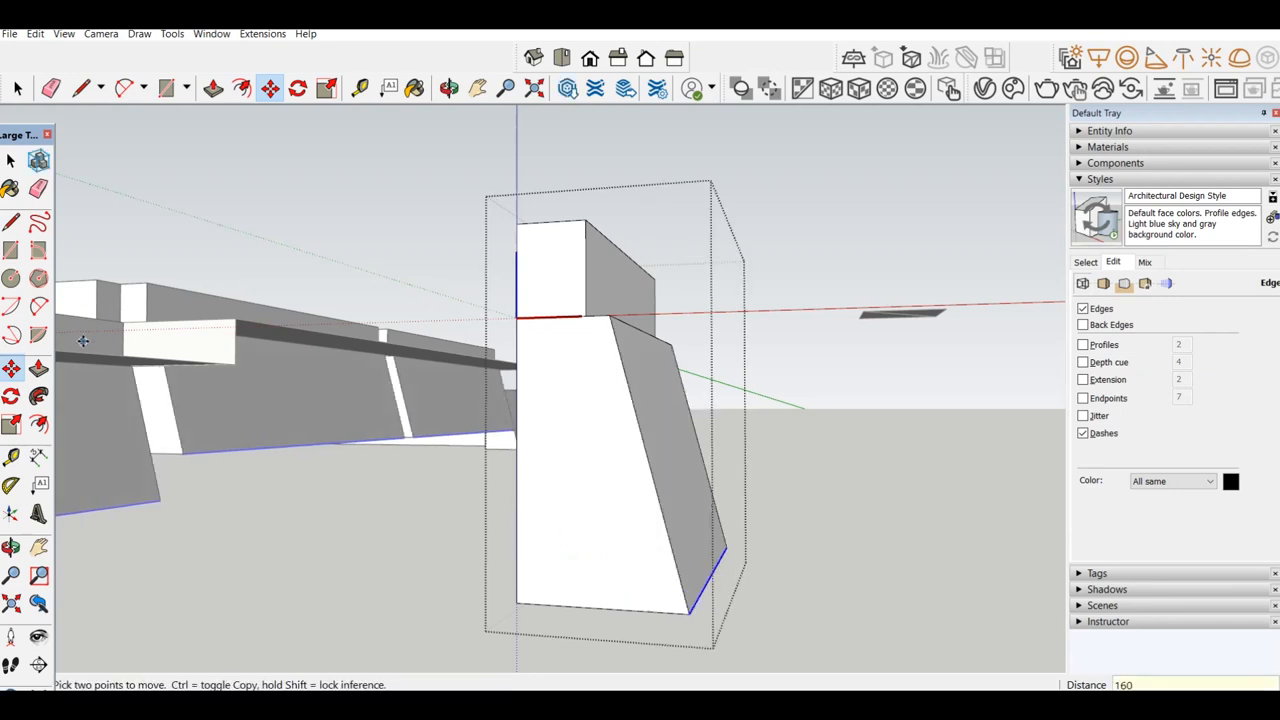
{"action": "right_click", "coordinate": [571, 440]}
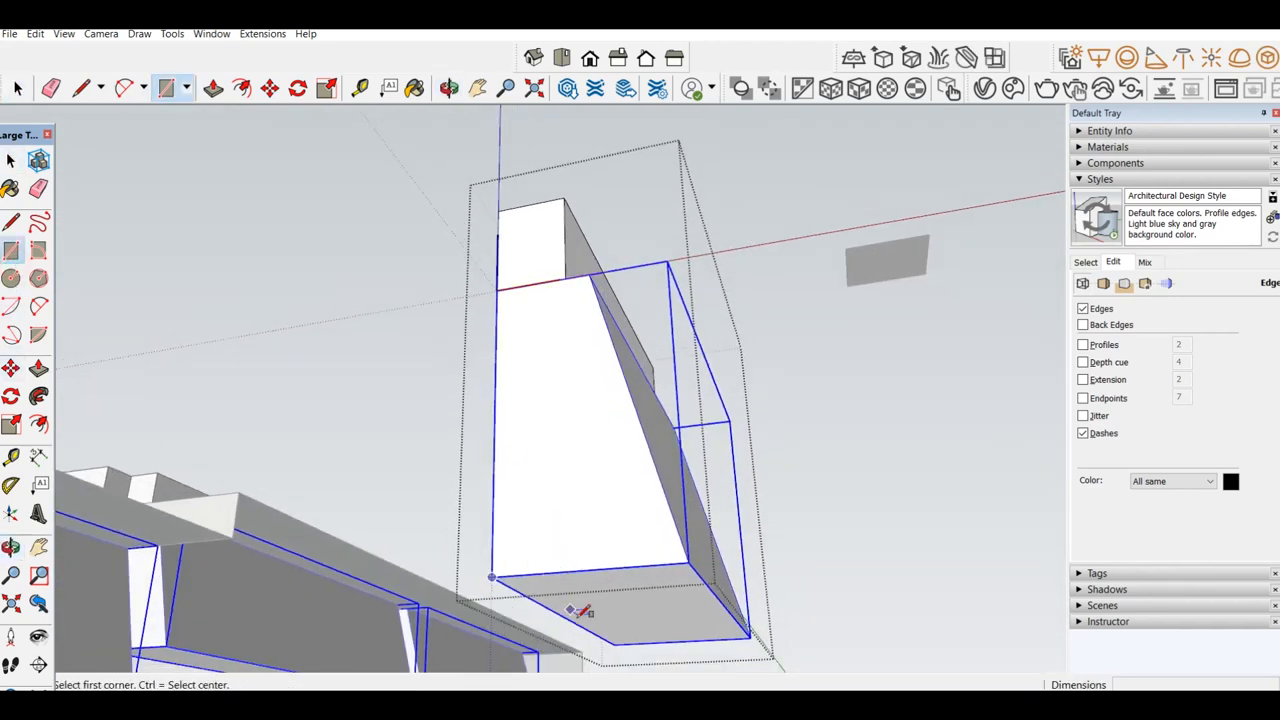
Step: Outline the base slab on the footing bottom and push it down in two tiers
{"action": "left_click", "coordinate": [38, 368]}
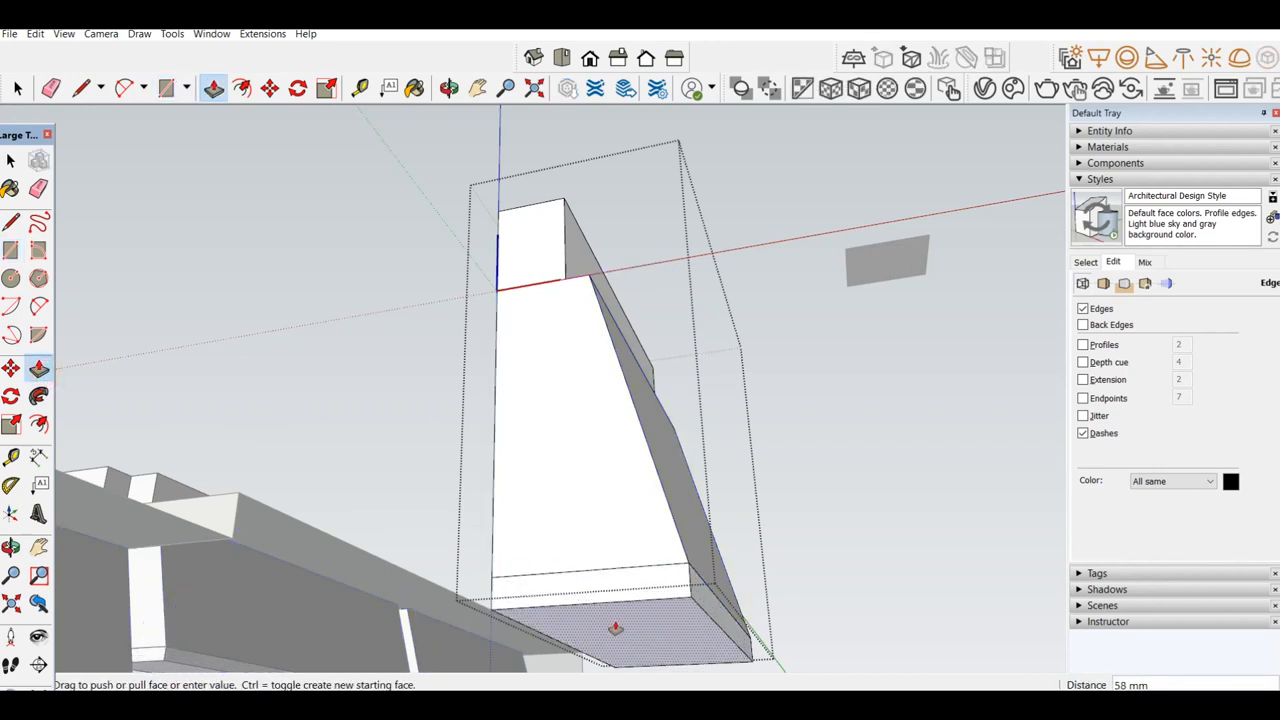
{"action": "type", "text": "2"}
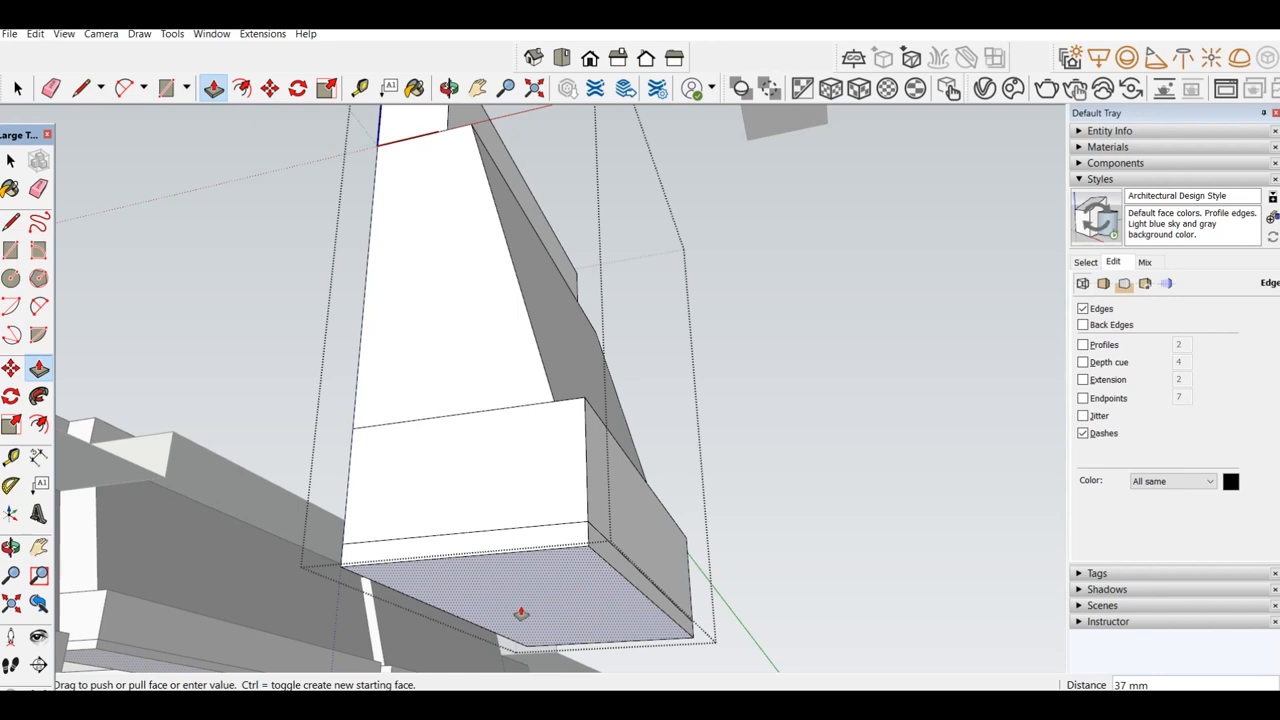
{"action": "type", "text": "10"}
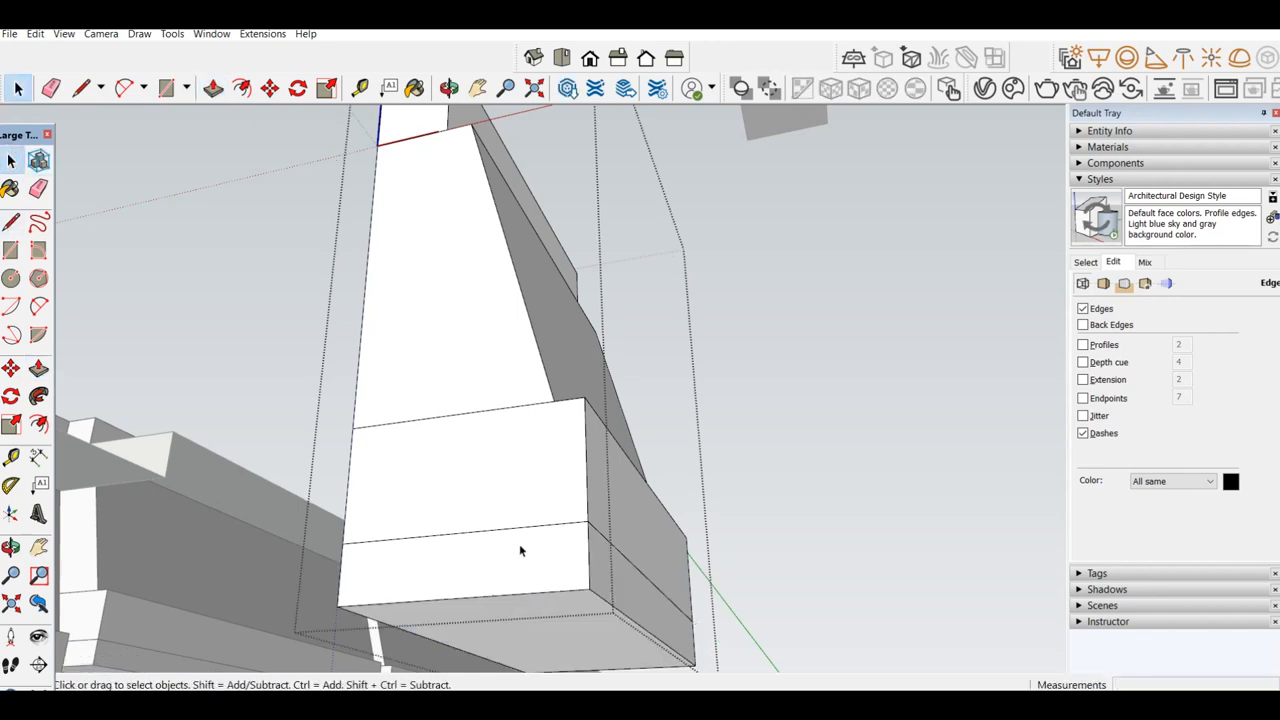
Step: Make the footing base slab a group and intersect it with the tapered pedestal
{"action": "right_click", "coordinate": [520, 550]}
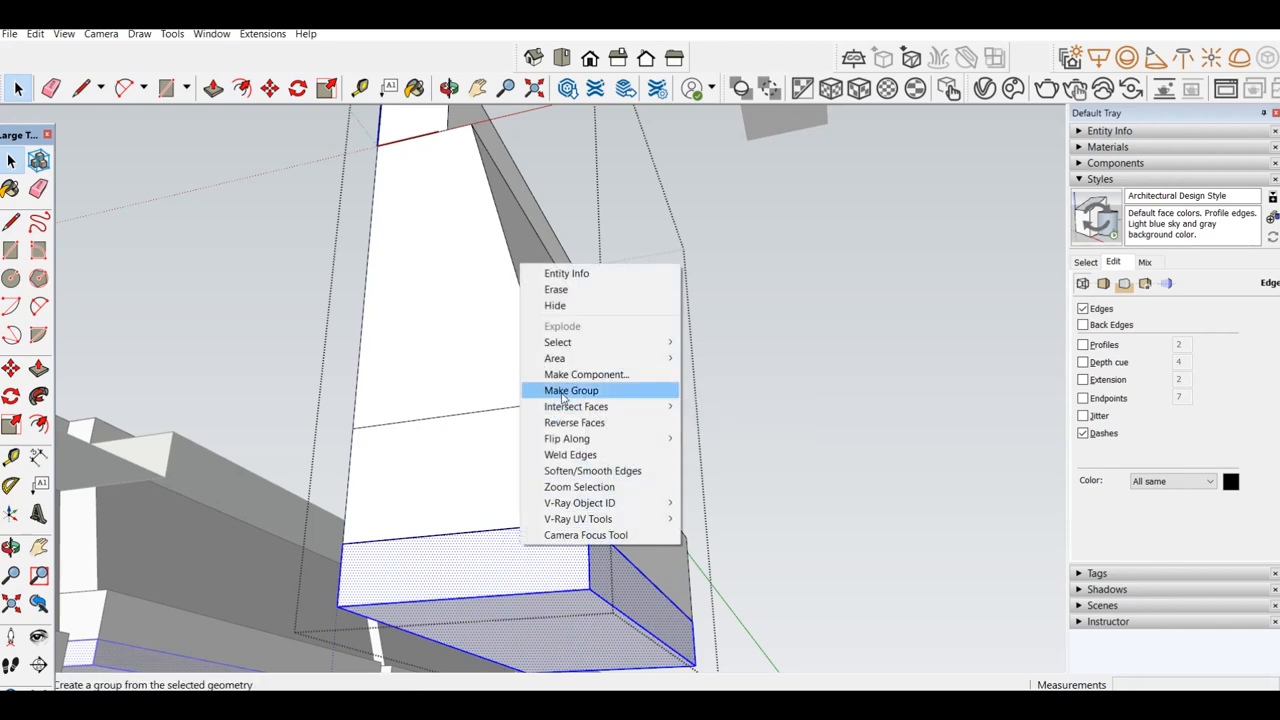
{"action": "left_click", "coordinate": [571, 390]}
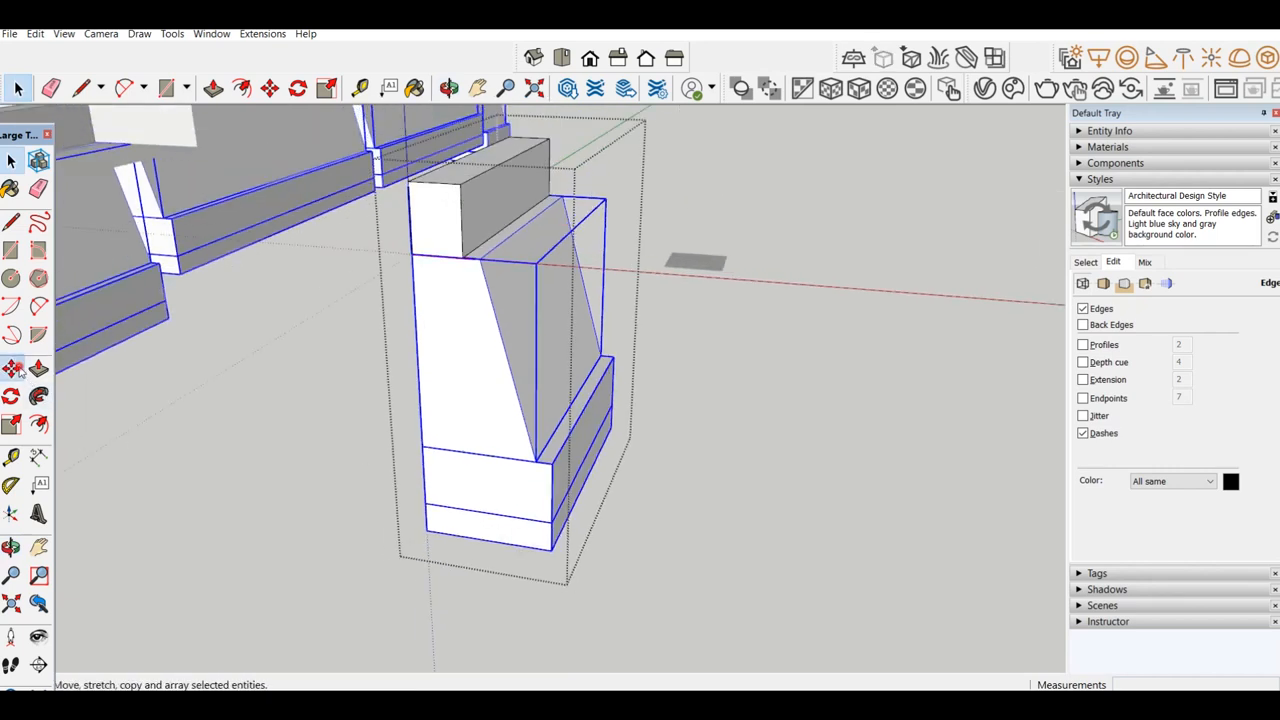
{"action": "left_click", "coordinate": [270, 88]}
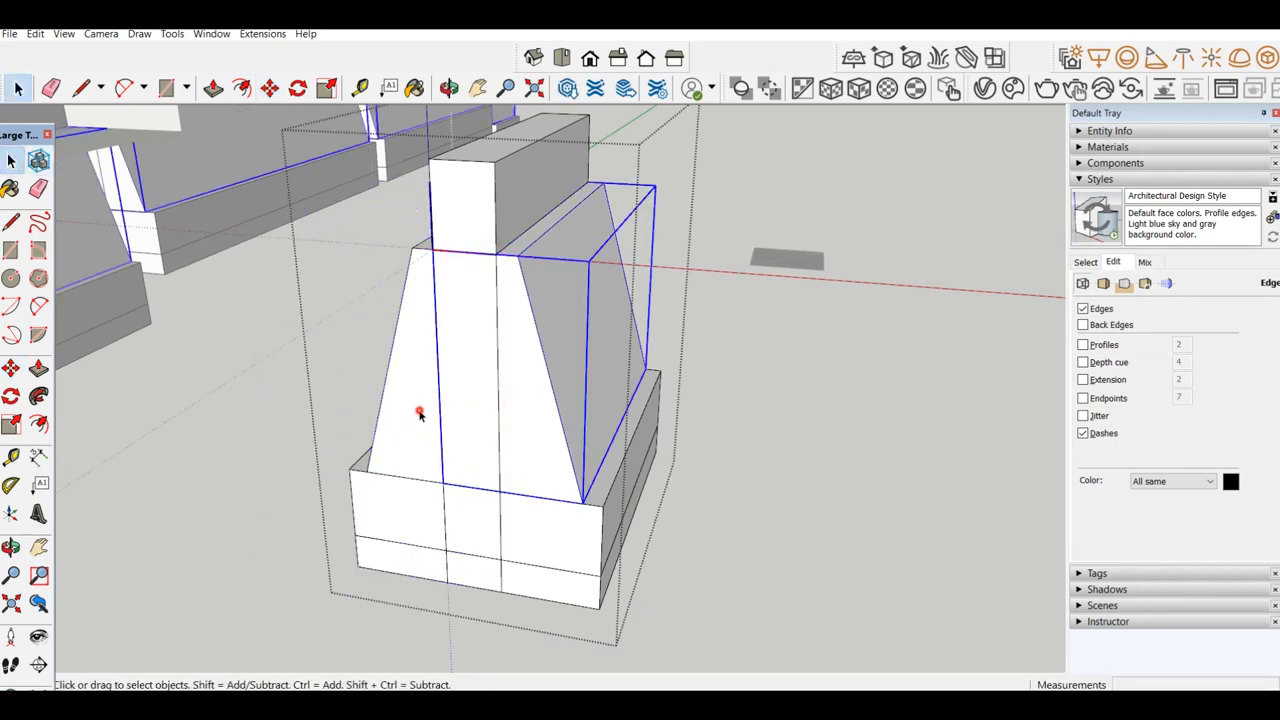
{"action": "right_click", "coordinate": [420, 414]}
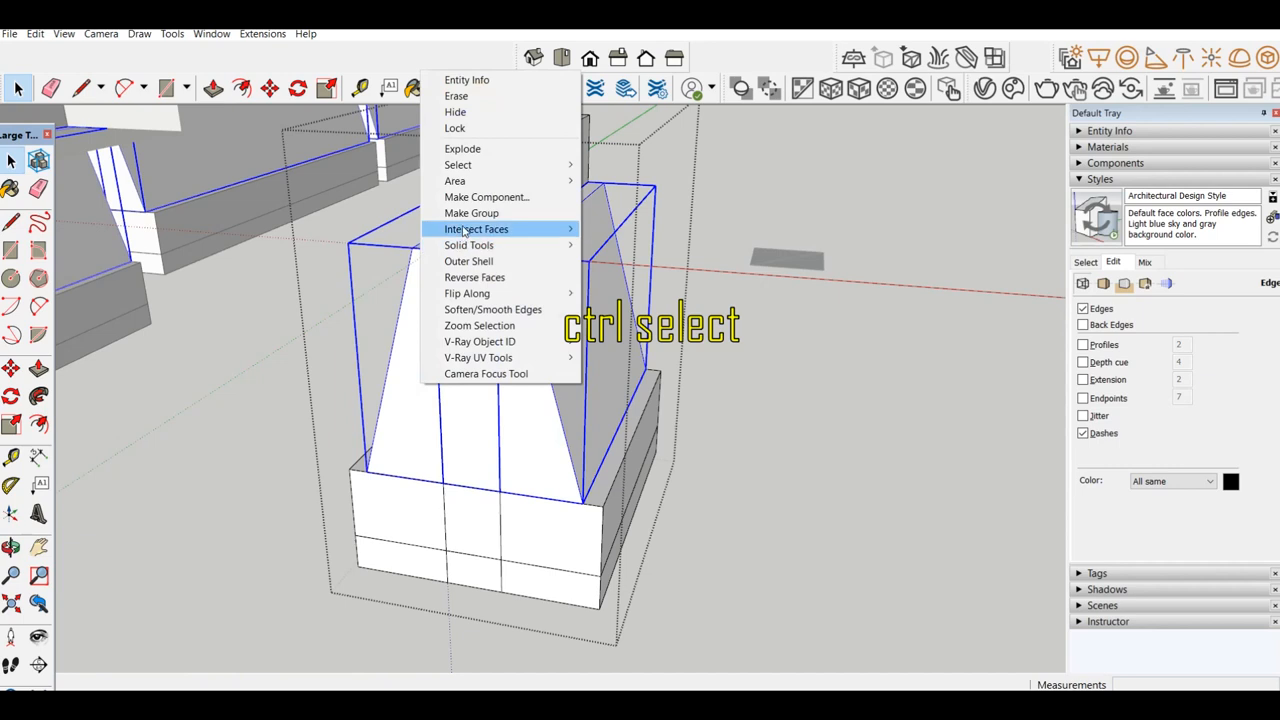
{"action": "mouse_move", "coordinate": [467, 293]}
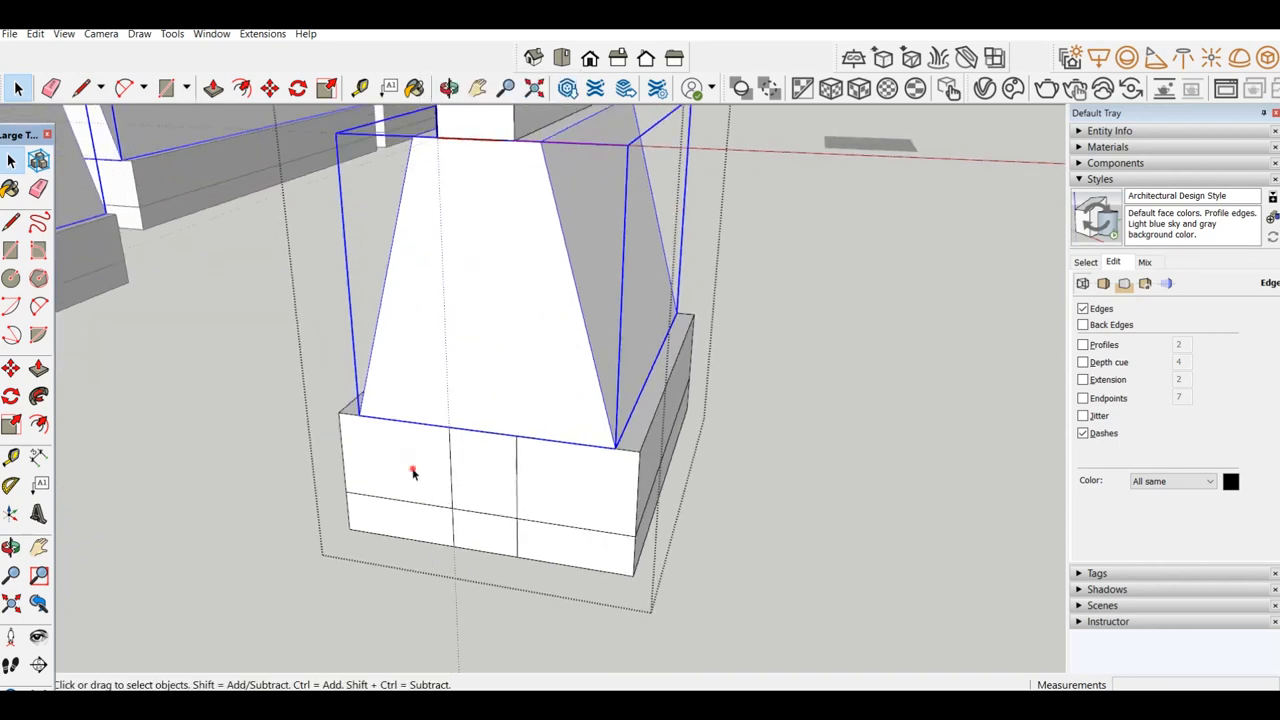
{"action": "right_click", "coordinate": [414, 472]}
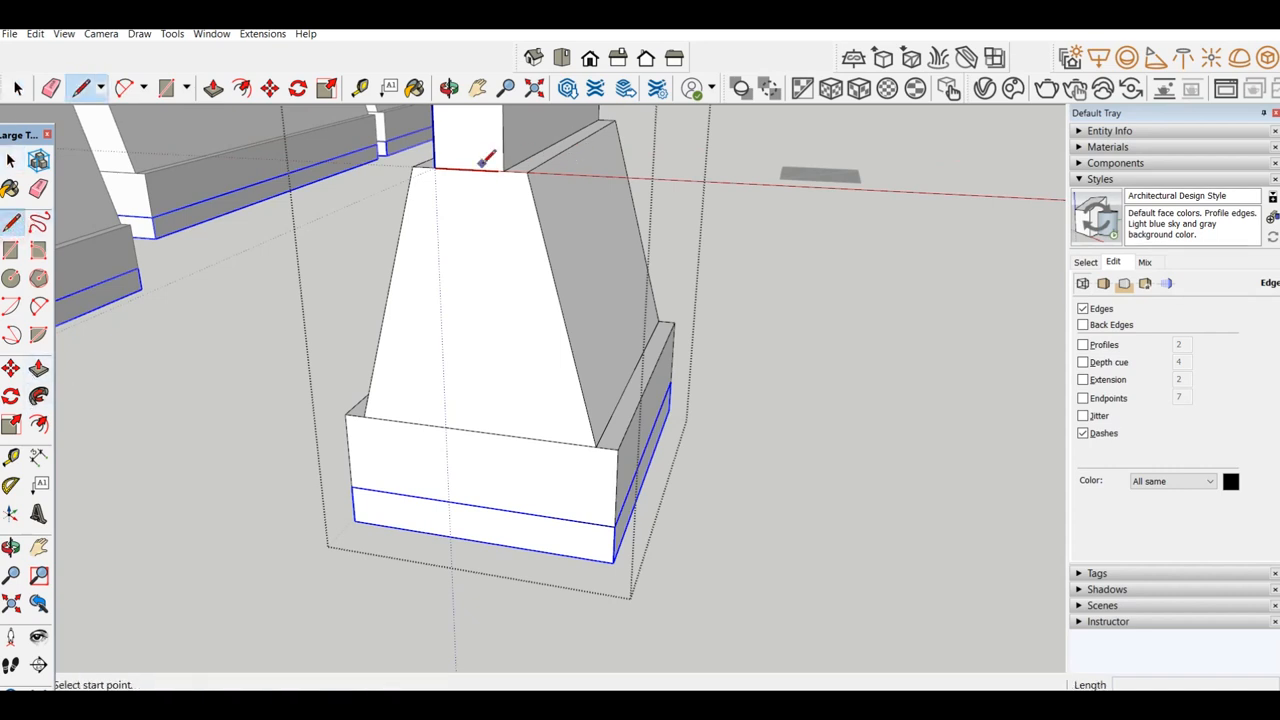
Step: Draw a centre line down the pedestal and select the small ground square for cutting
{"action": "left_click", "coordinate": [469, 168]}
{"action": "type", "text": "125"}
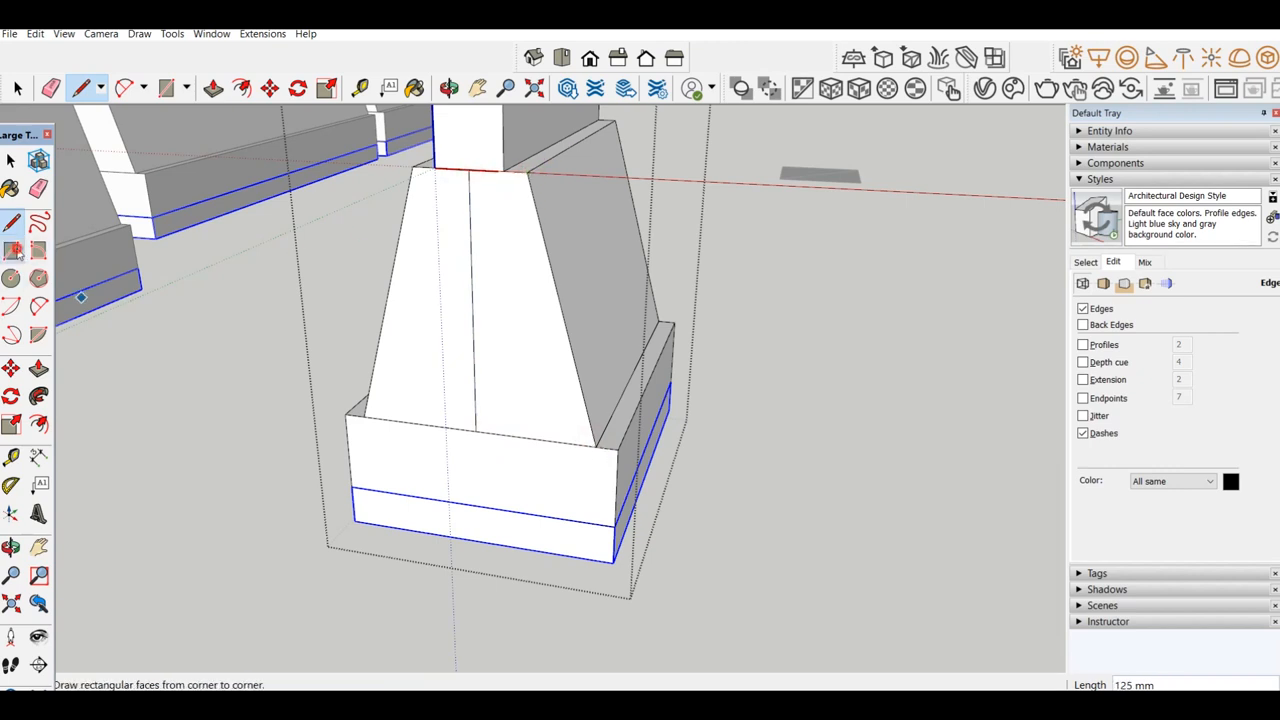
{"action": "left_click", "coordinate": [165, 88]}
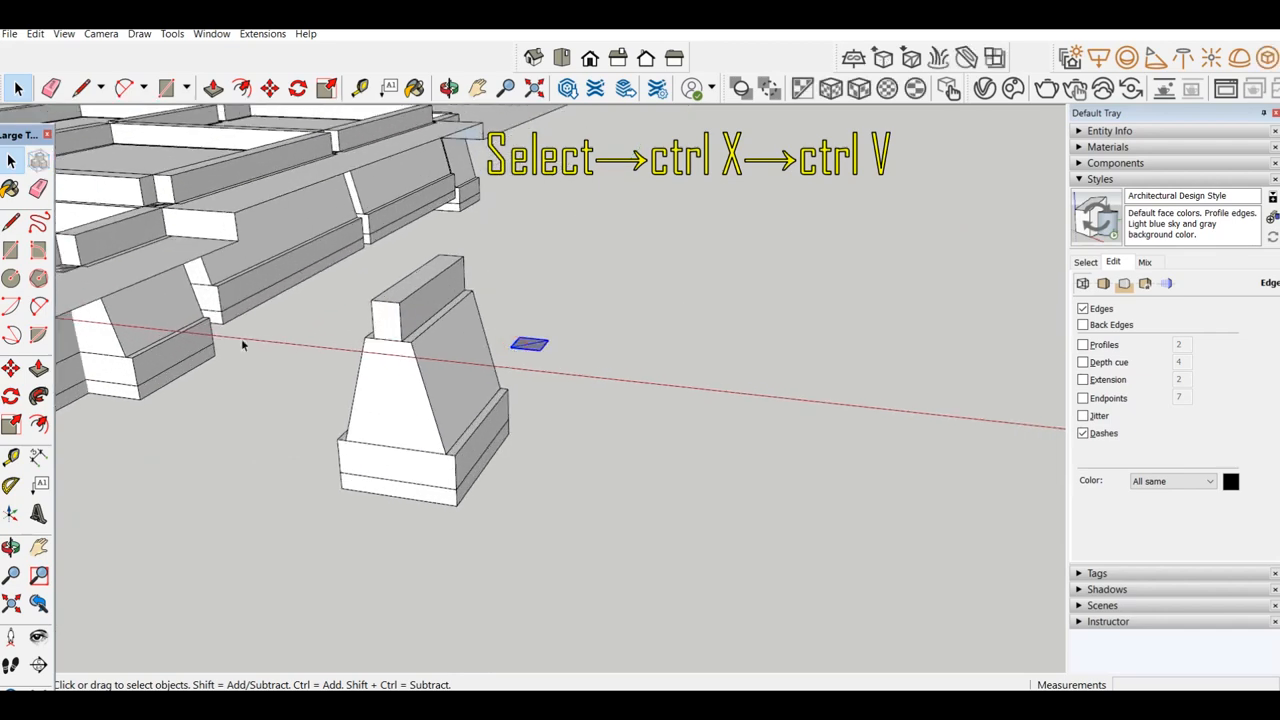
{"action": "left_click", "coordinate": [269, 88]}
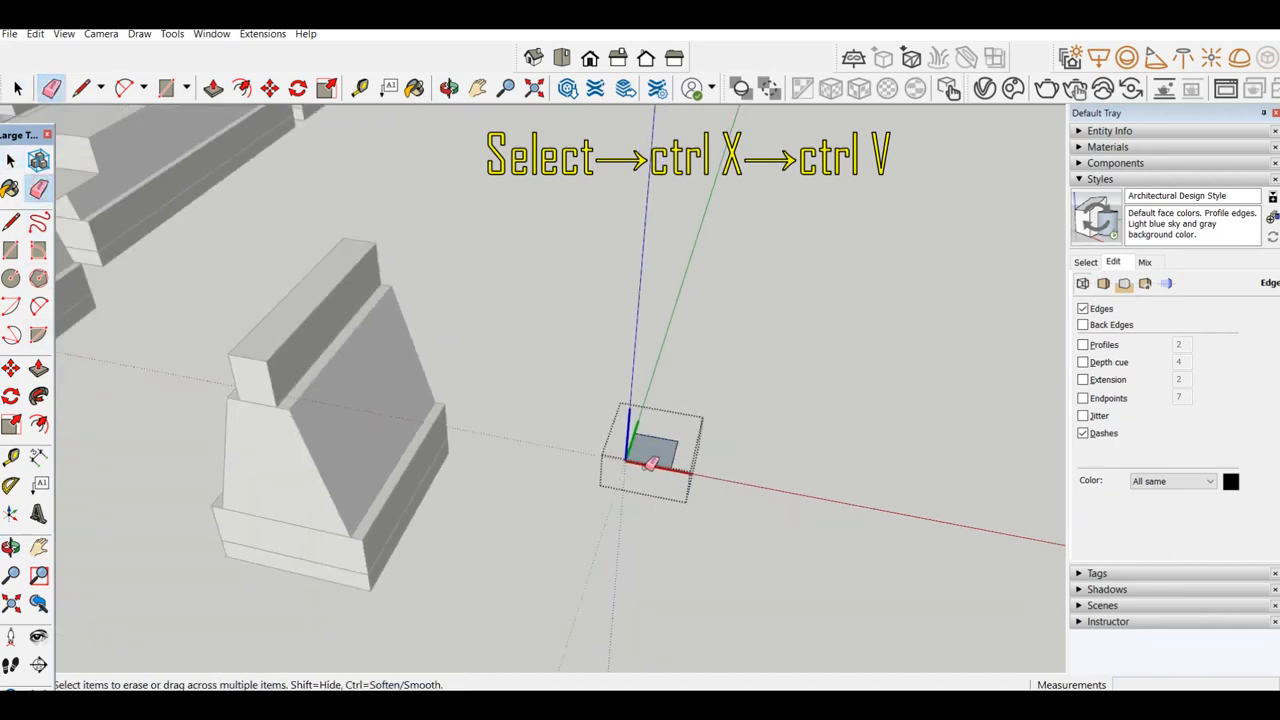
Step: Paste the cut small square at its new location
{"action": "key", "text": "ctrl+v"}
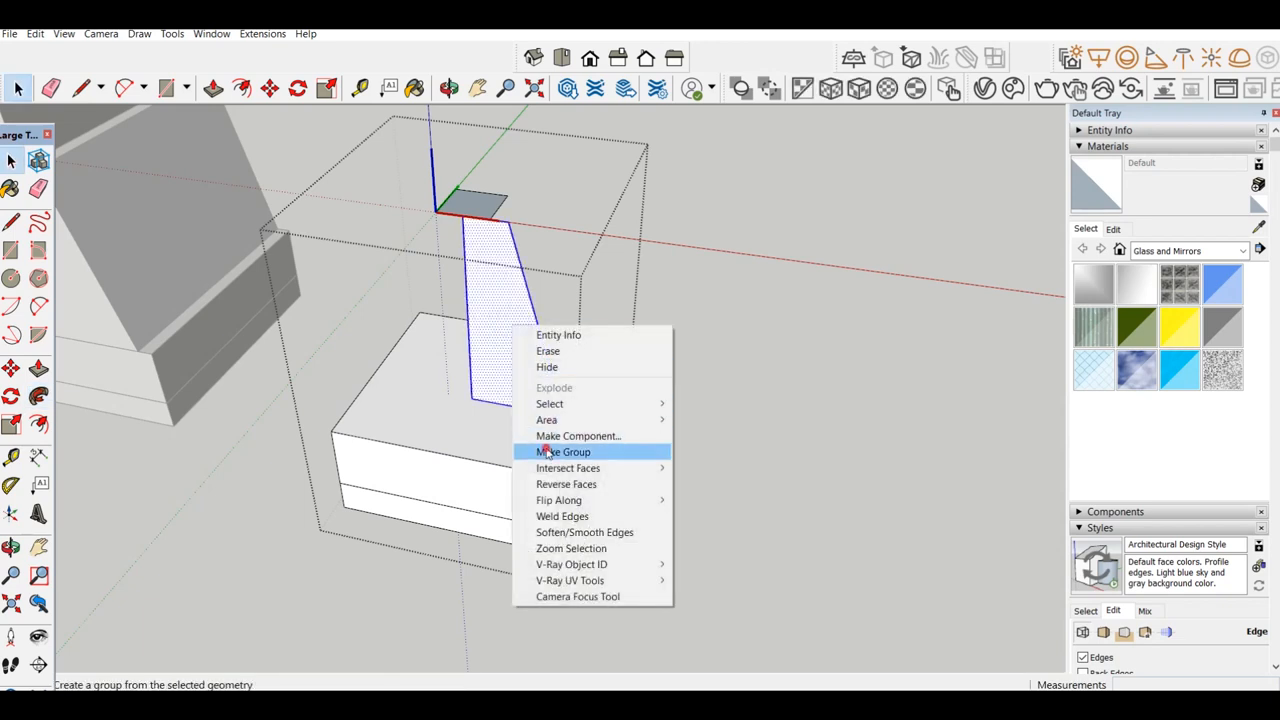
Step: Make the second footing's stepped base block geometry into a group
{"action": "left_click", "coordinate": [563, 451]}
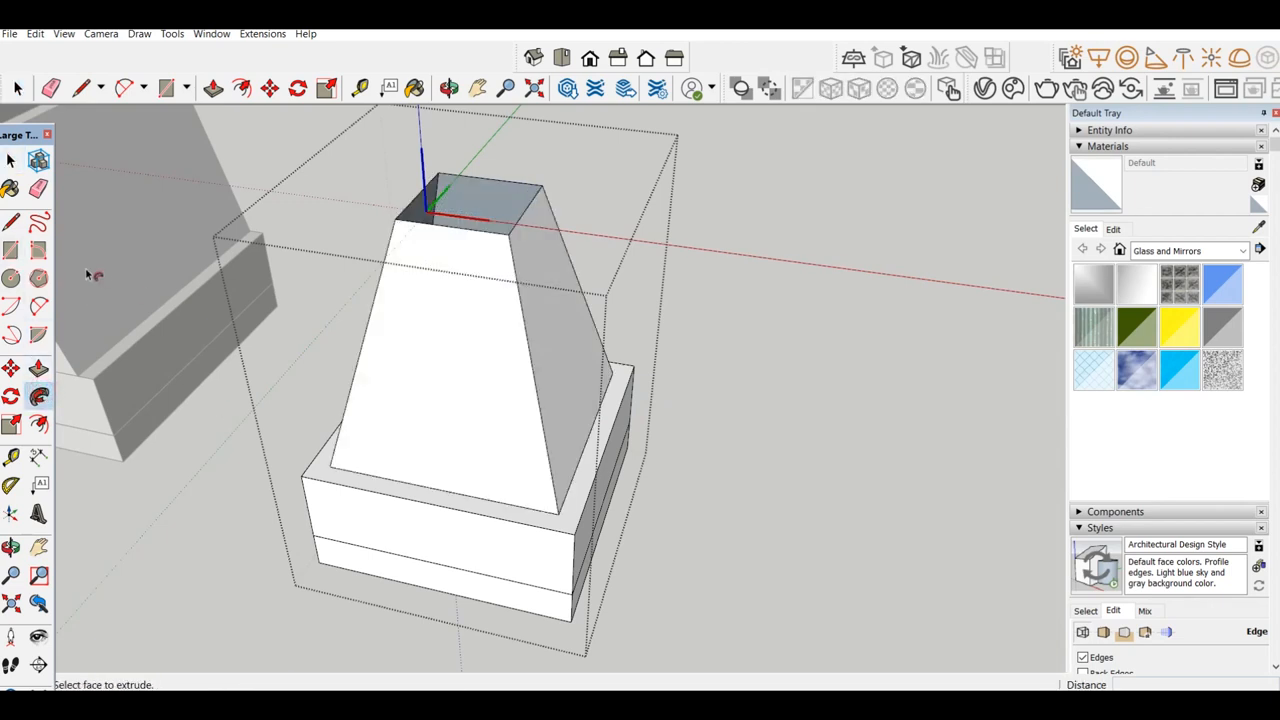
Step: Draw a 150×150 square on the pedestal top and enter the pedestal group for editing
{"action": "left_click", "coordinate": [85, 87]}
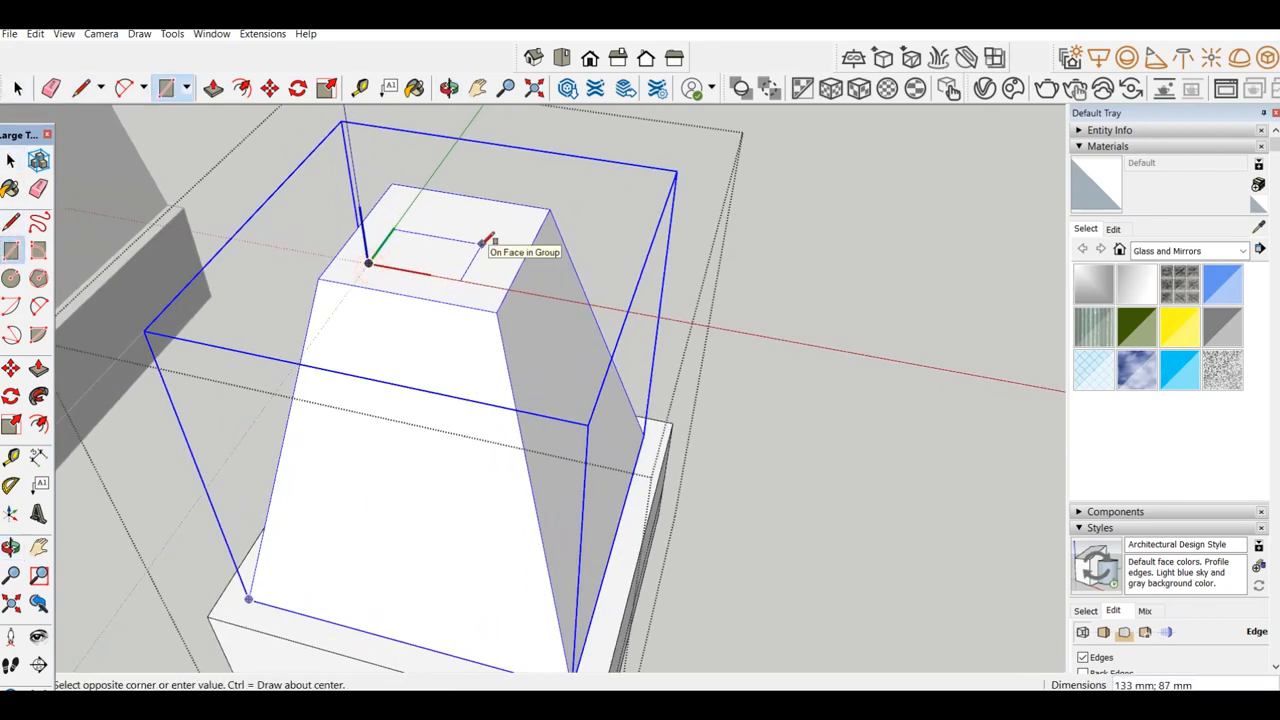
{"action": "type", "text": "150;150"}
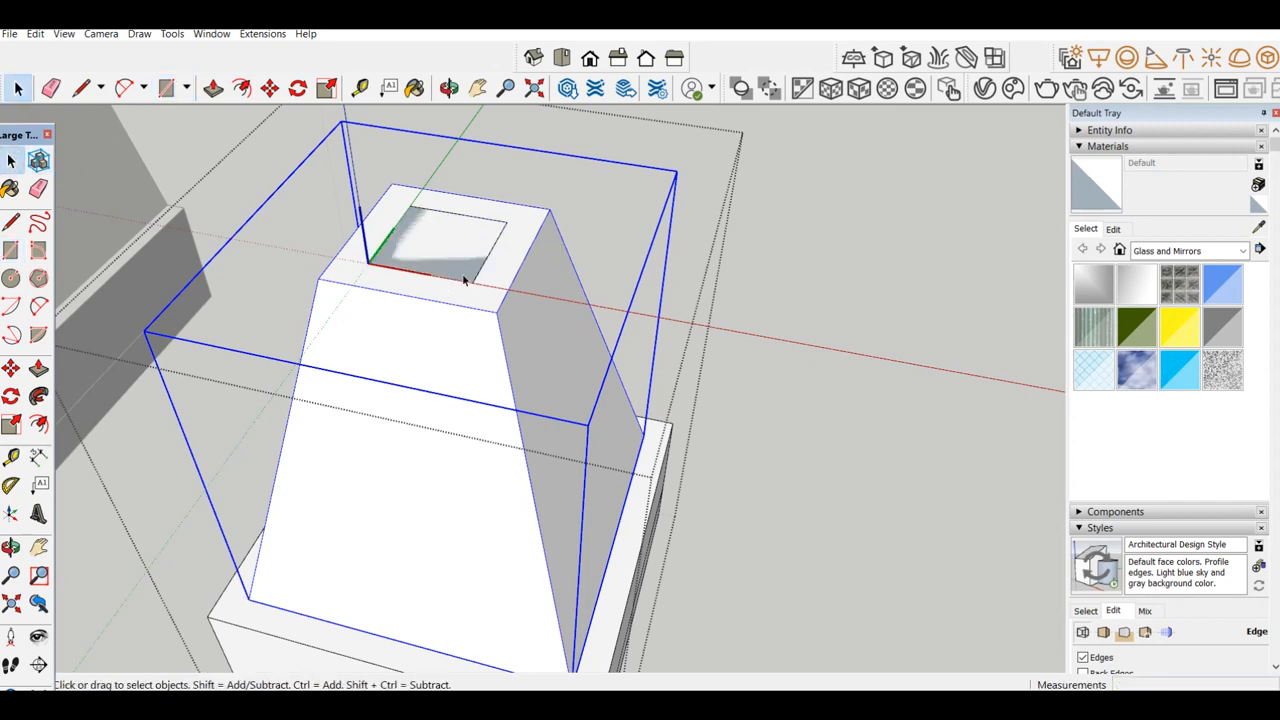
{"action": "right_click", "coordinate": [465, 280]}
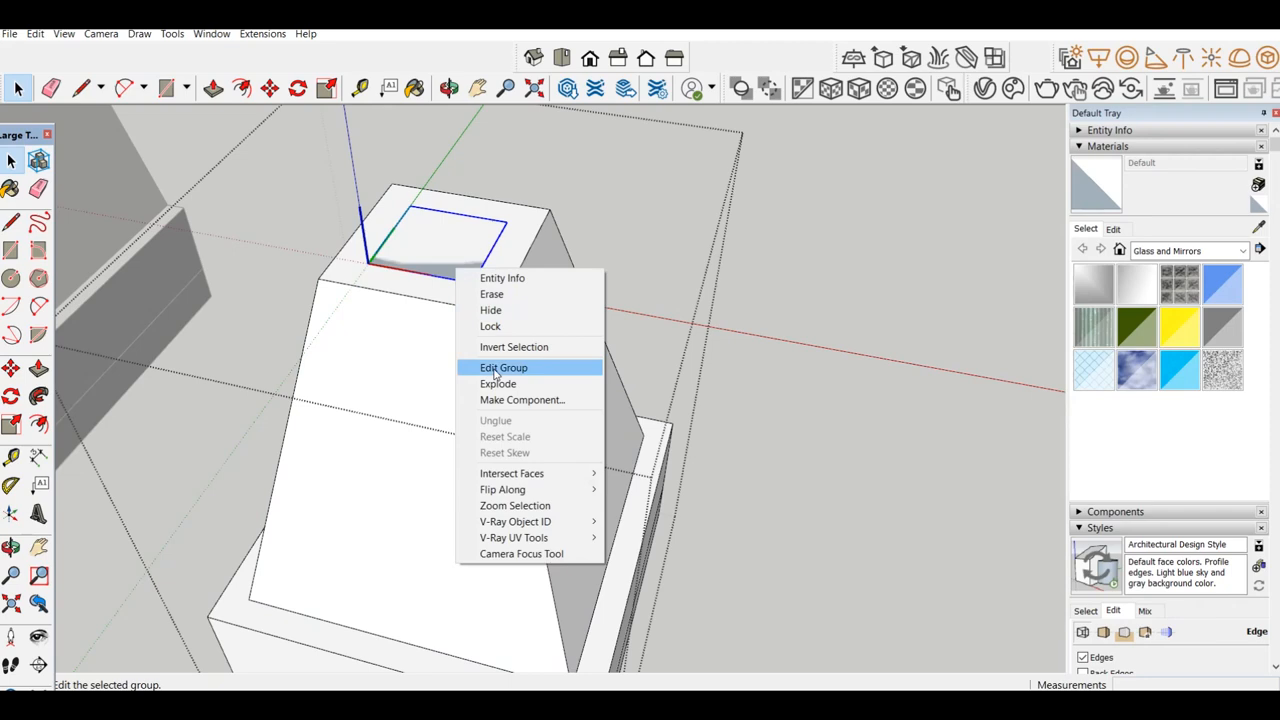
{"action": "left_click", "coordinate": [504, 367]}
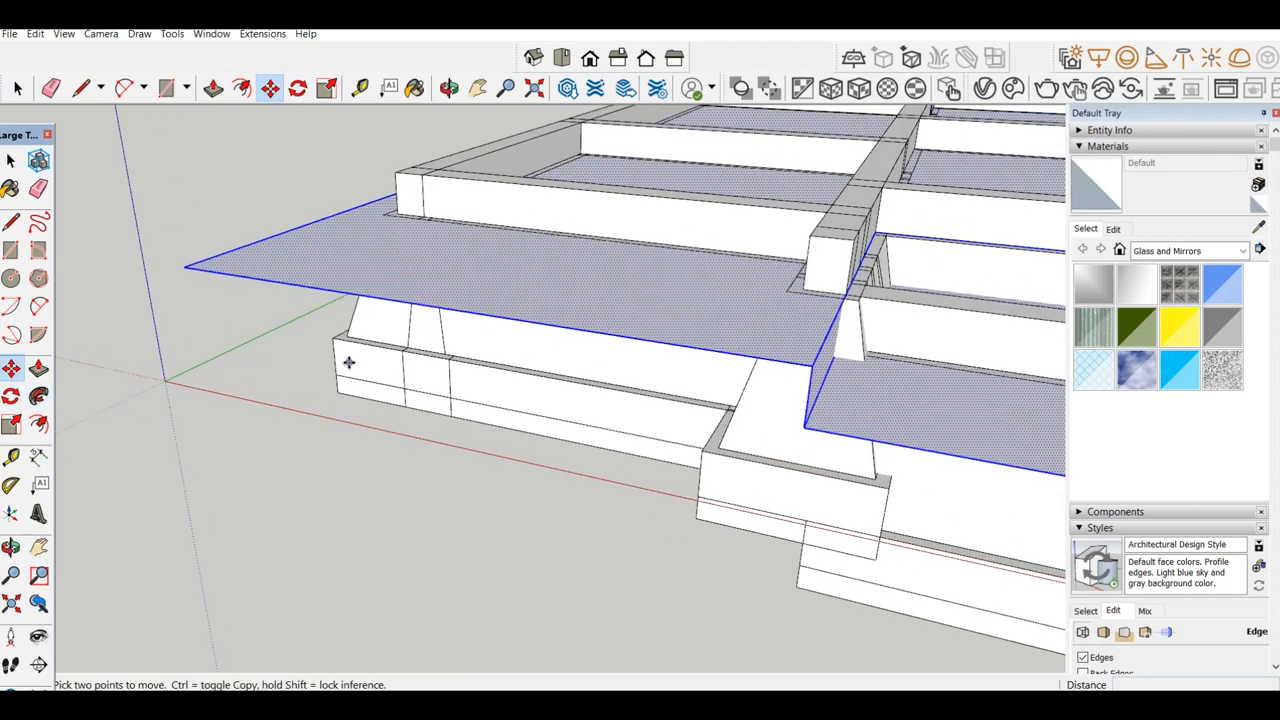
Step: Drag the footing group down beneath the foundation strips
{"action": "left_click_drag", "start_coordinate": [348, 362], "coordinate": [348, 410]}
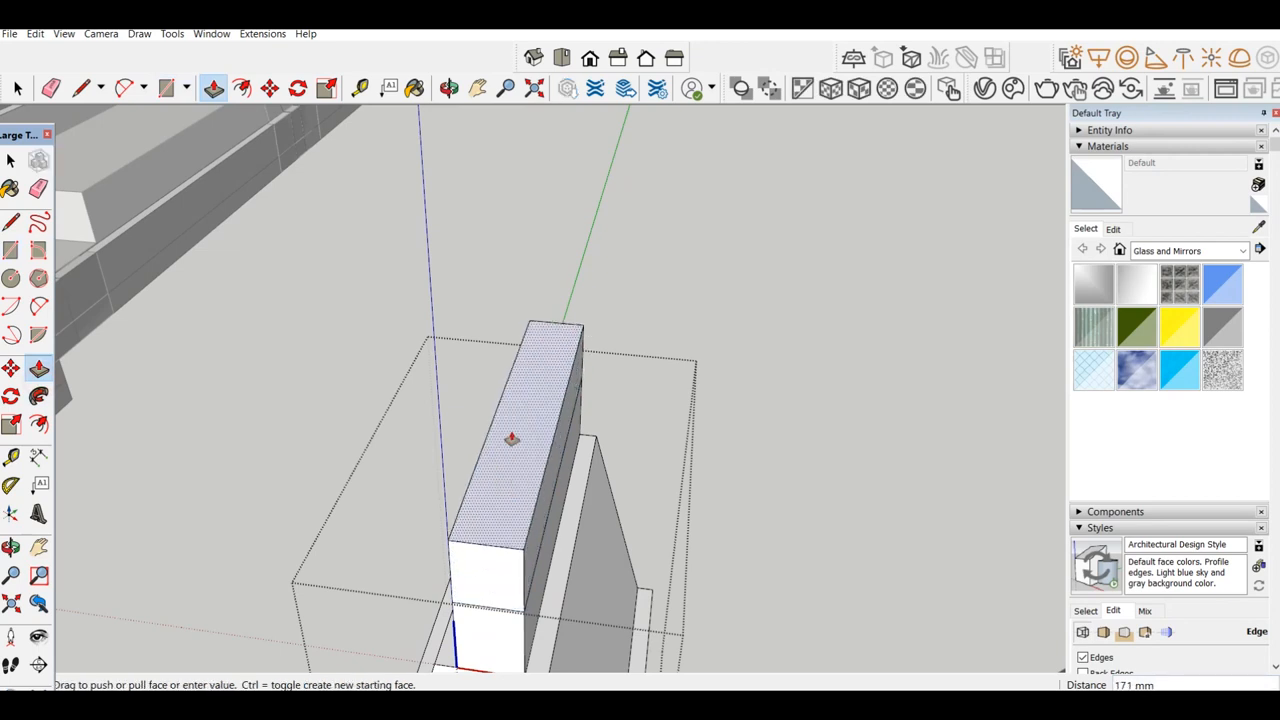
Step: Push/Pull the footing column up to 2800 mm
{"action": "type", "text": "2"}
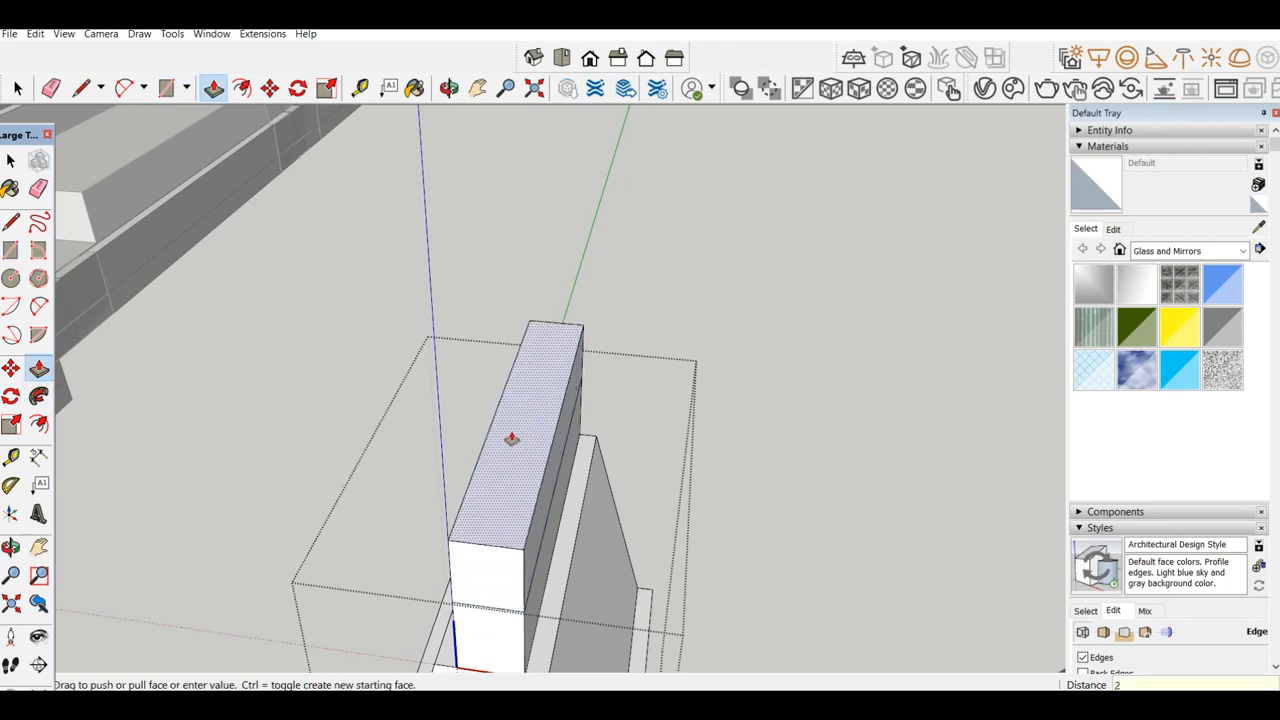
{"action": "type", "text": "2800"}
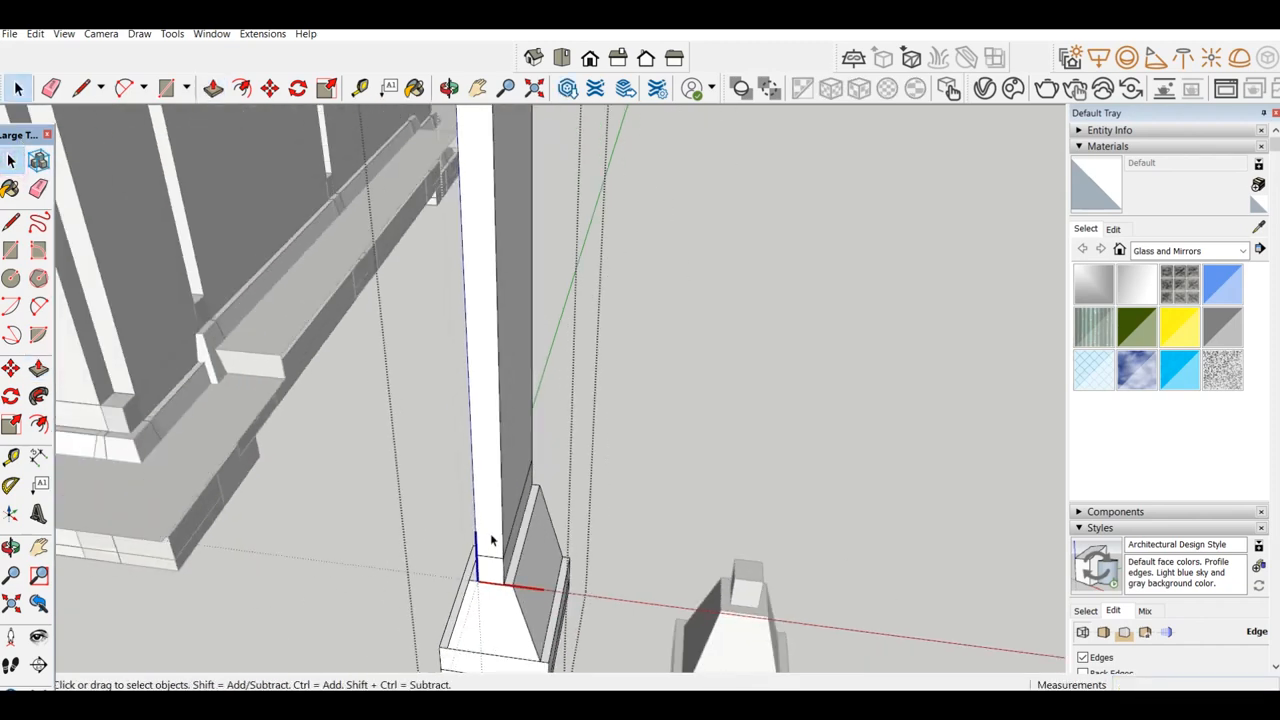
{"action": "right_click", "coordinate": [490, 540]}
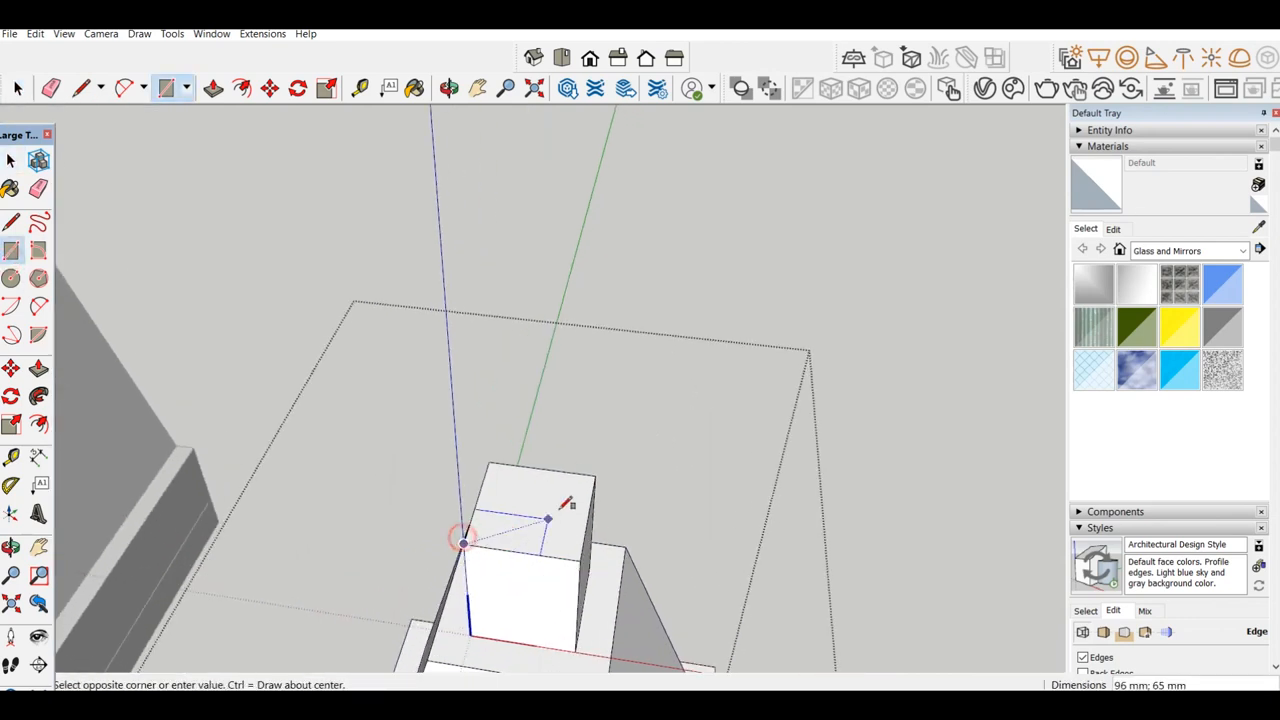
Step: Draw a rectangle on the column top, extrude it 200, and group the block
{"action": "left_click", "coordinate": [213, 88]}
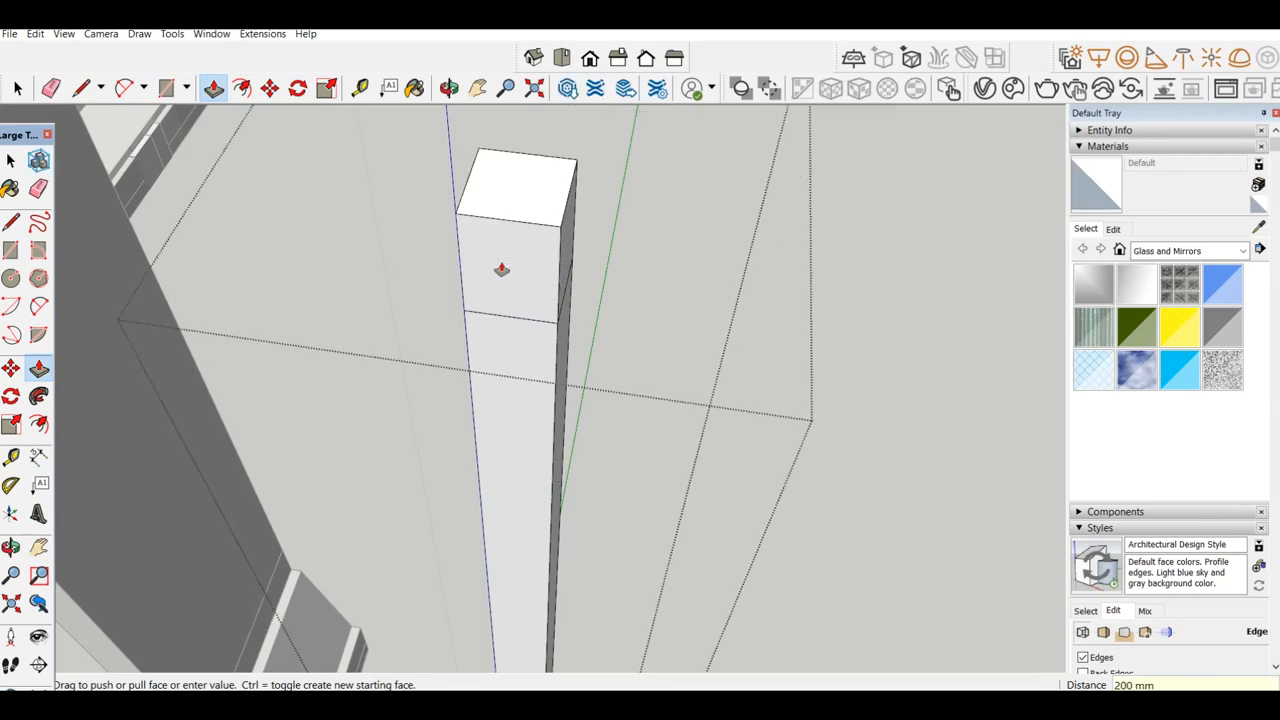
{"action": "right_click", "coordinate": [500, 270]}
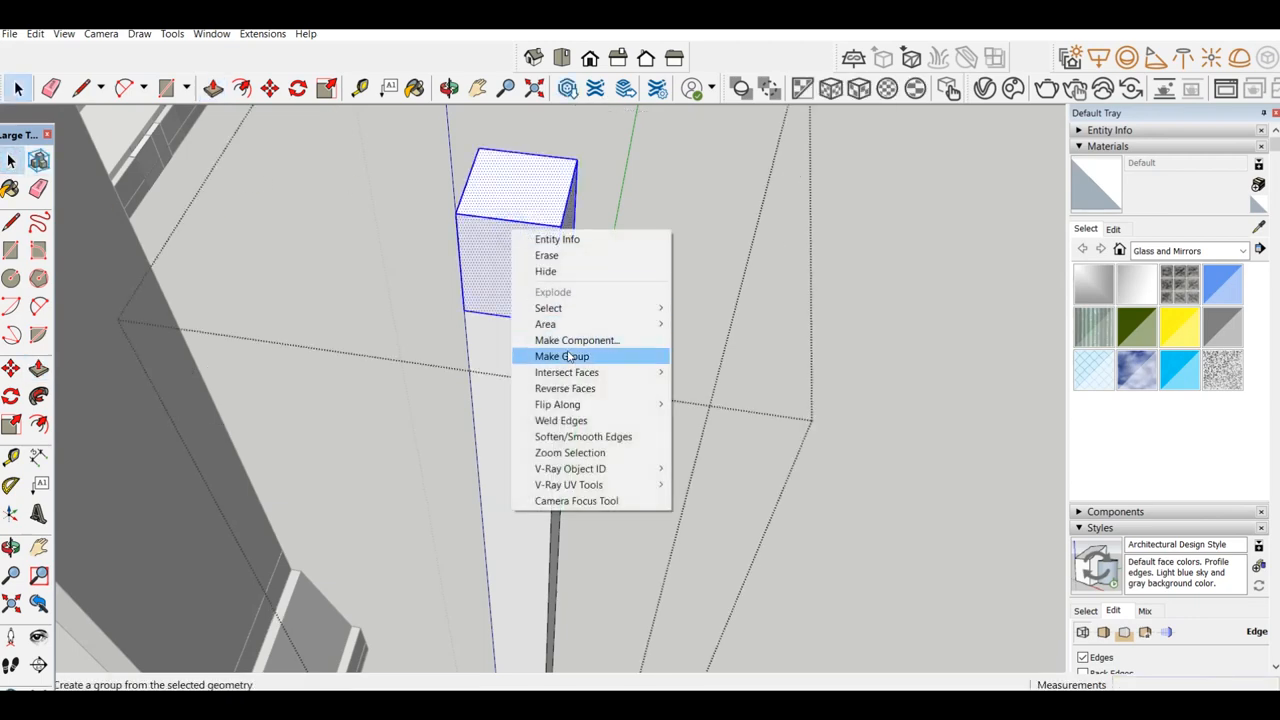
{"action": "left_click", "coordinate": [561, 356]}
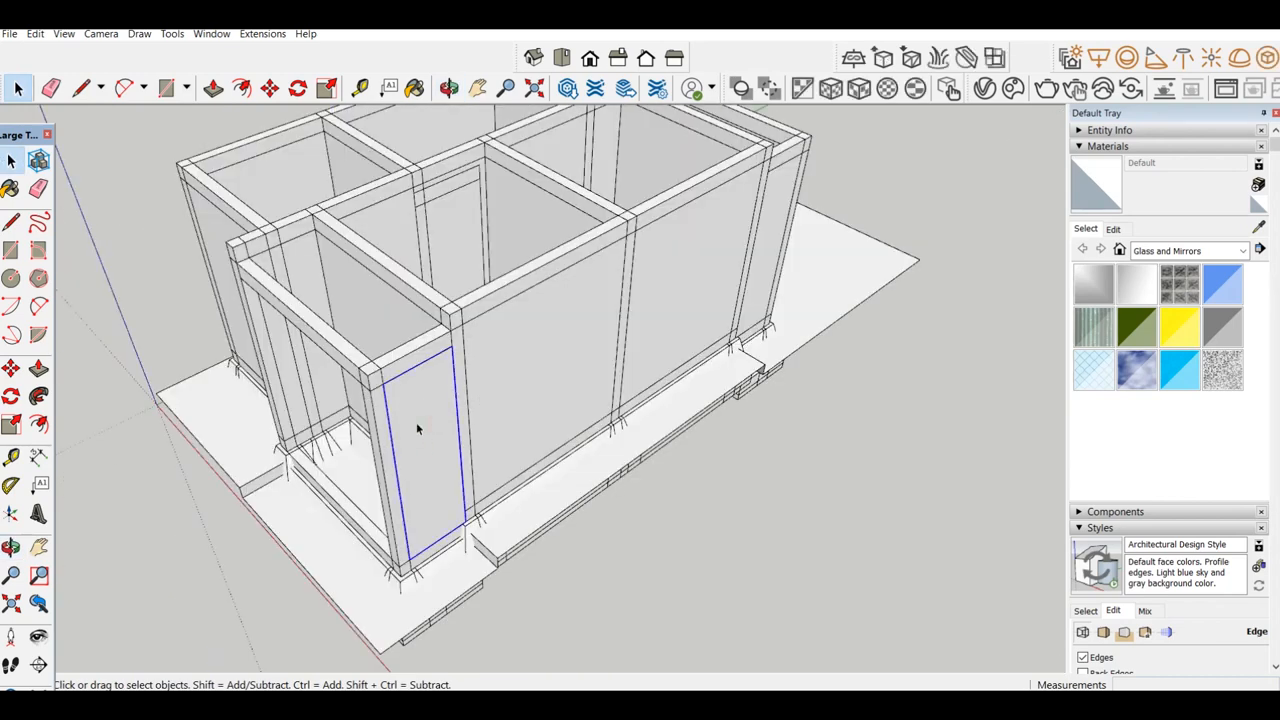
Step: Bring up the front wall panel's context menu to explode it
{"action": "right_click", "coordinate": [418, 430]}
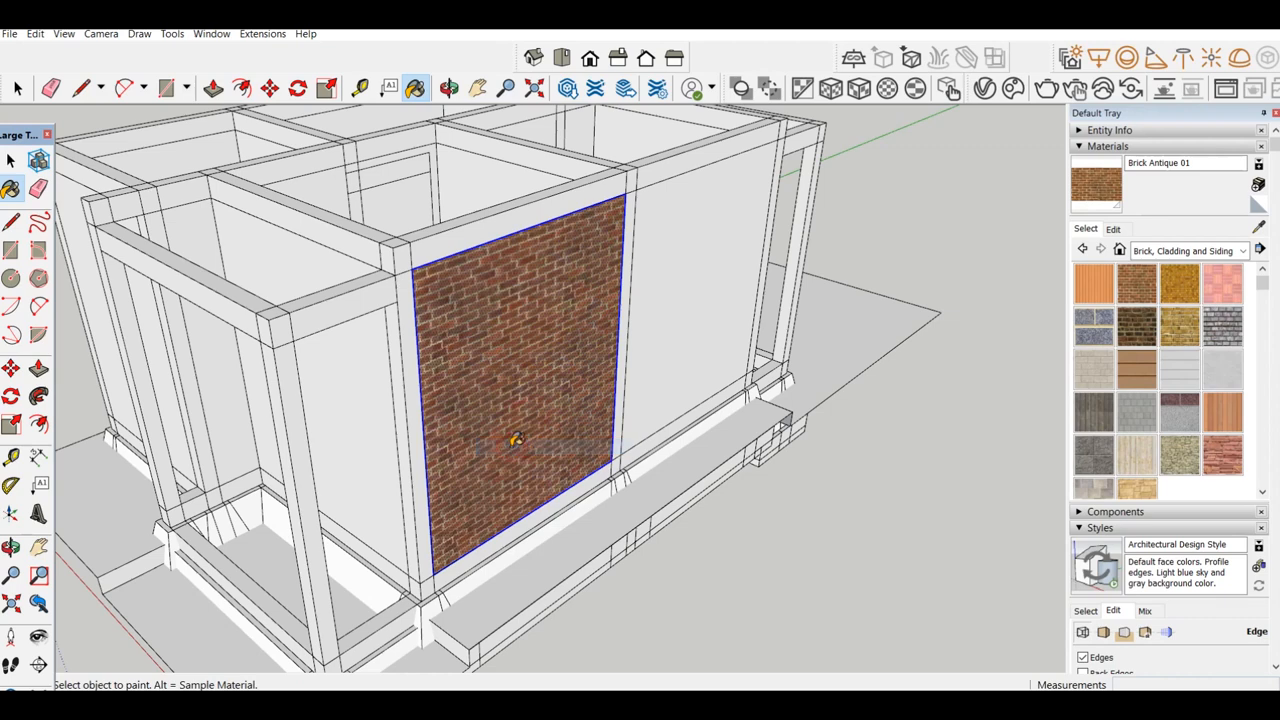
Step: Paint the second wall panel with Brick Antique 01 and explode its group
{"action": "left_click", "coordinate": [690, 278]}
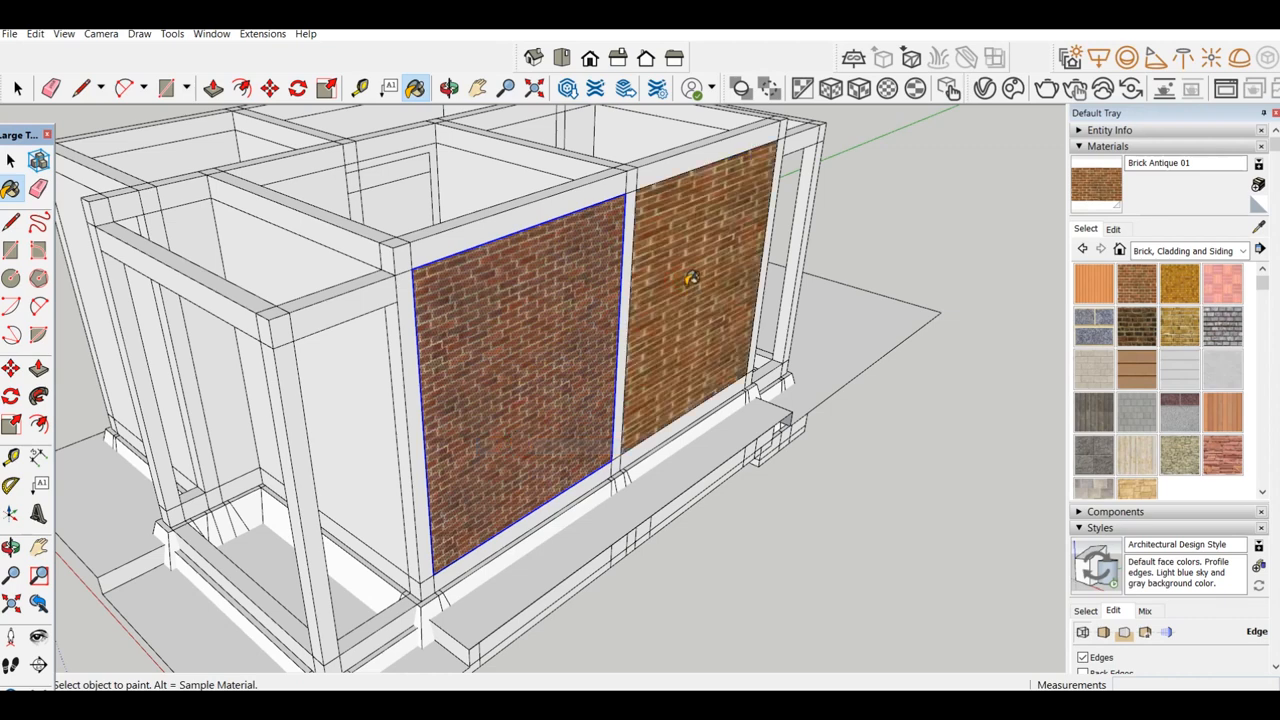
{"action": "right_click", "coordinate": [690, 280]}
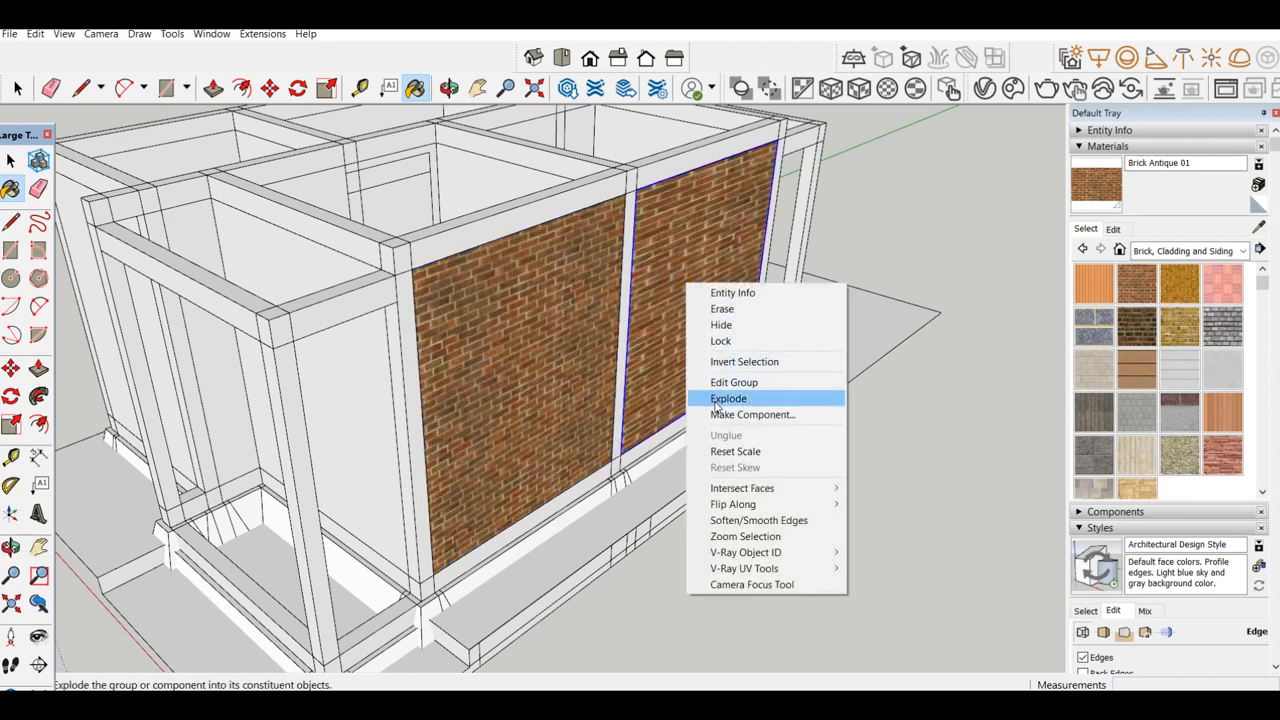
{"action": "left_click", "coordinate": [728, 398]}
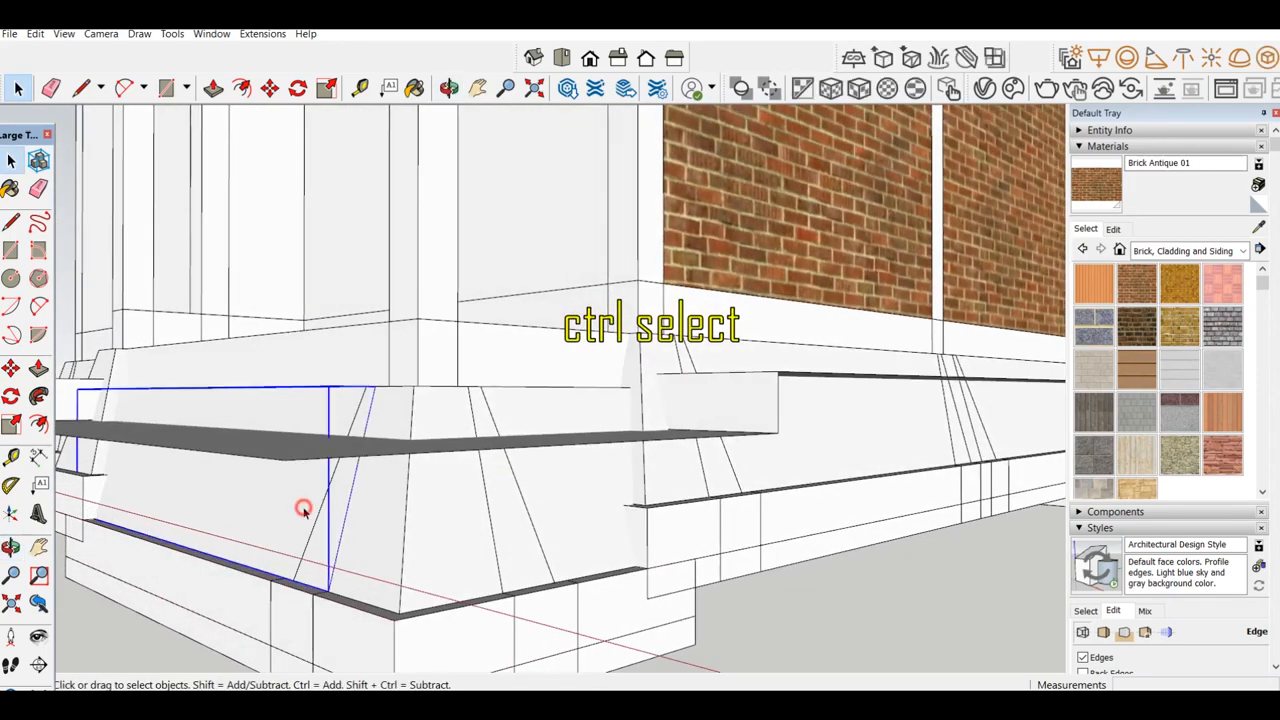
Step: Select the footing pieces, then zoom out and select both ground slab pieces
{"action": "left_click", "coordinate": [540, 525]}
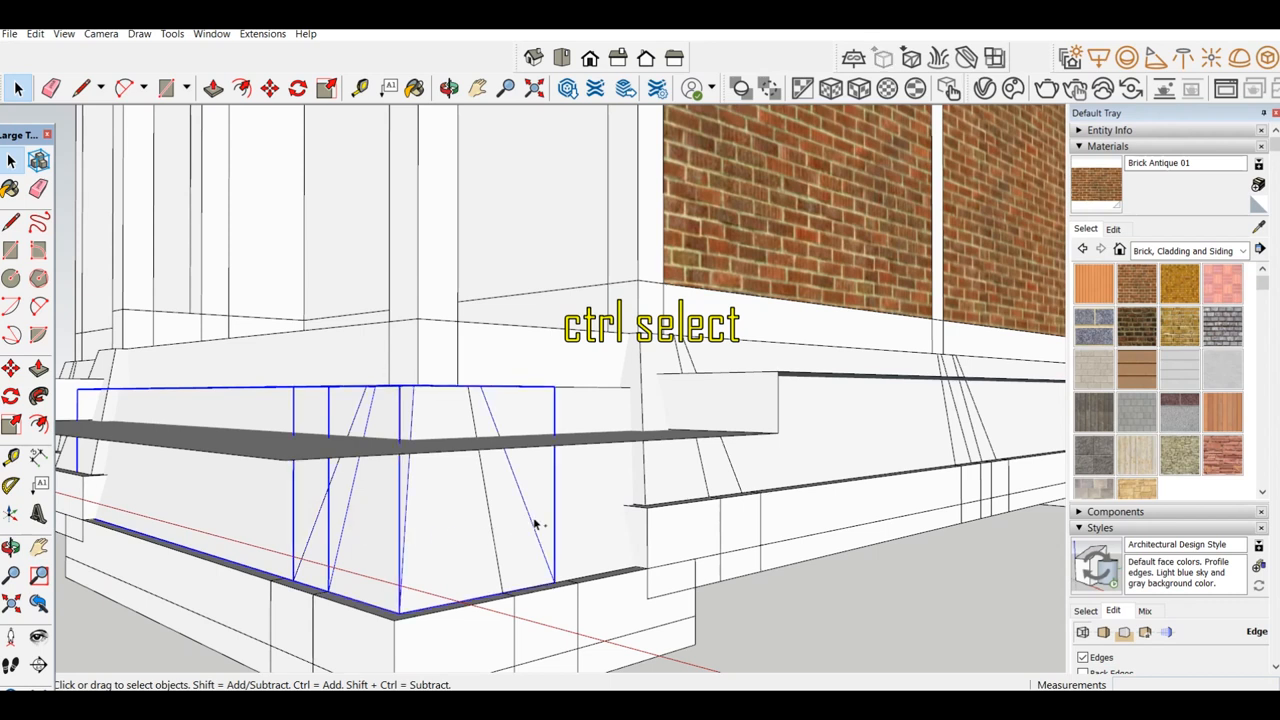
{"action": "right_click", "coordinate": [445, 527]}
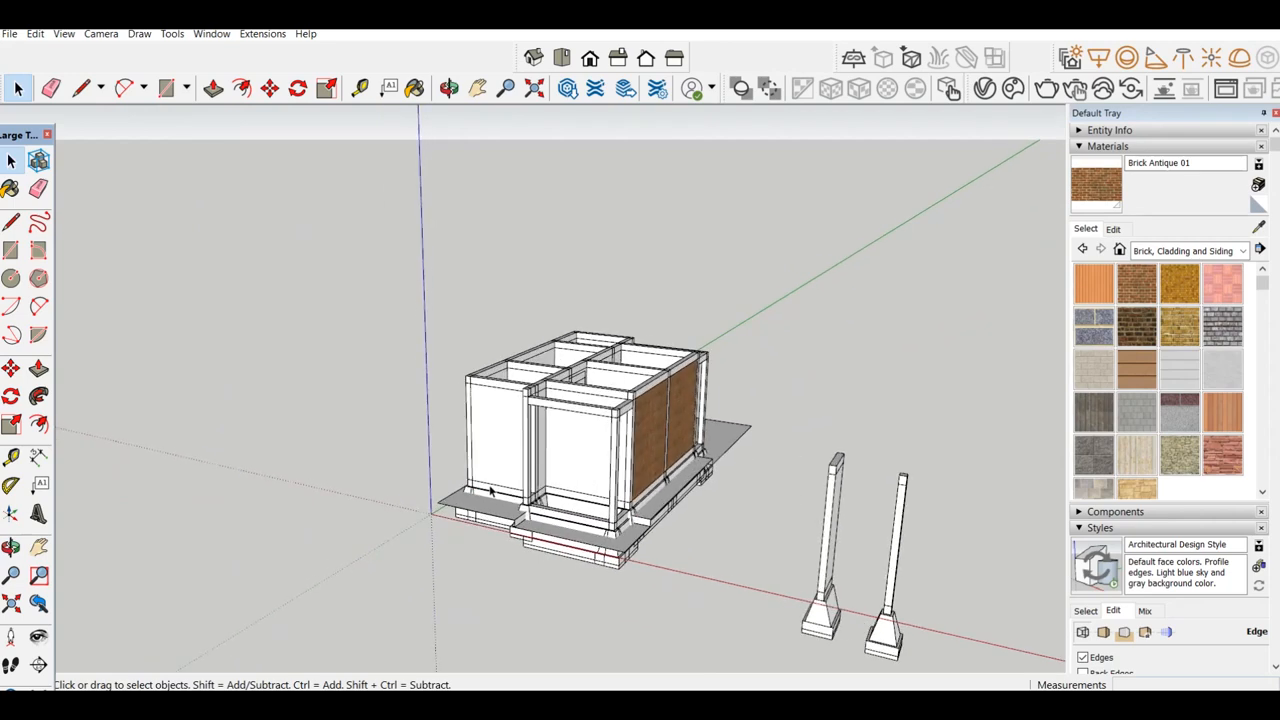
{"action": "scroll", "scroll_direction": "down", "scroll_amount": 3}
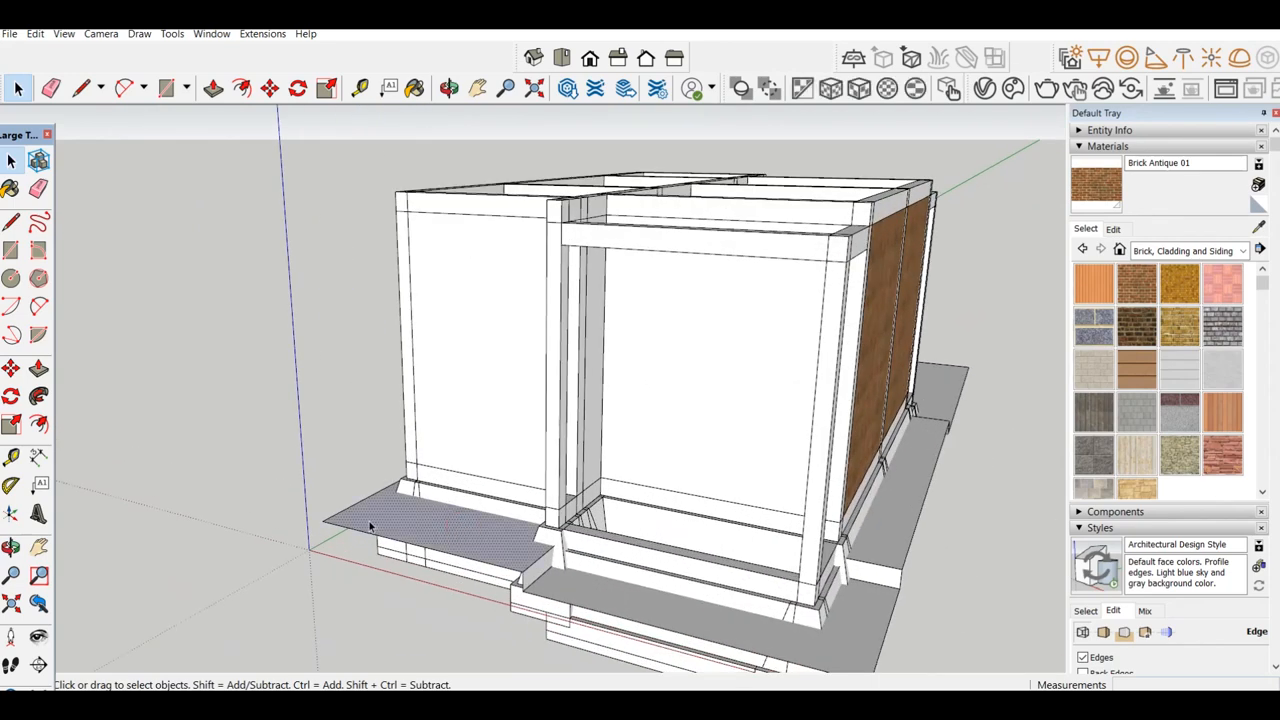
{"action": "left_click", "coordinate": [420, 525]}
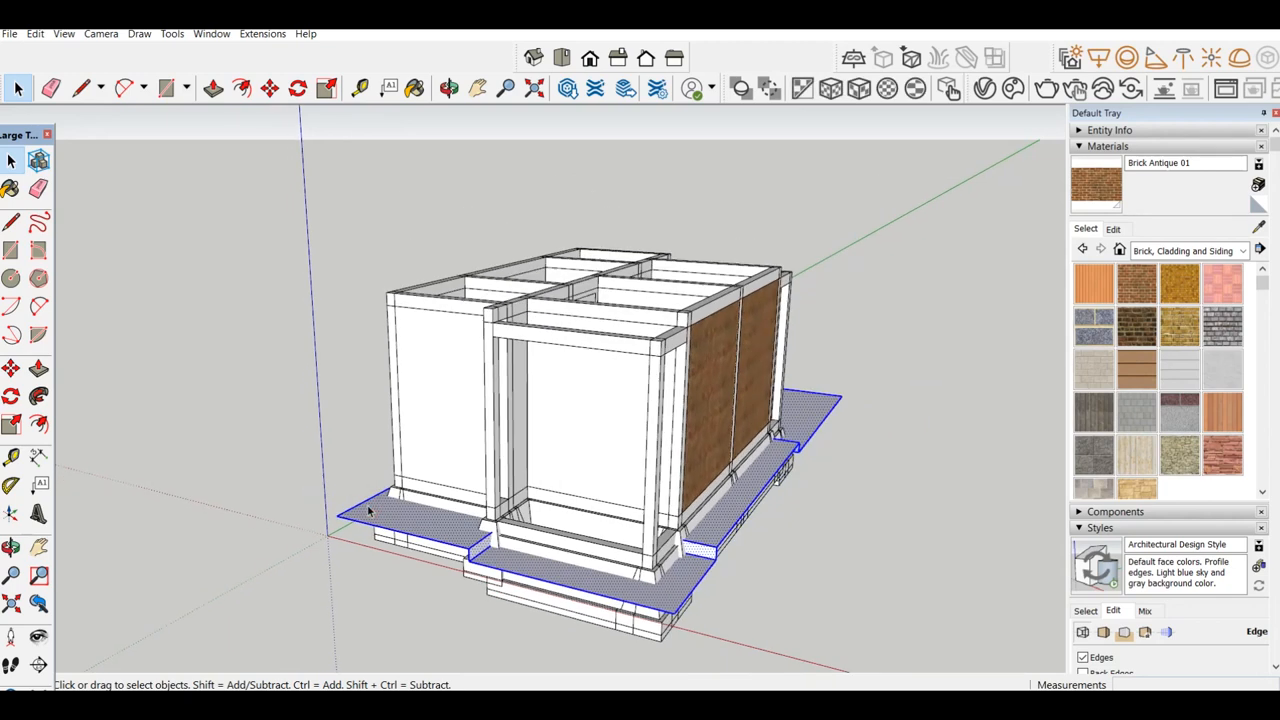
{"action": "left_click", "coordinate": [269, 88]}
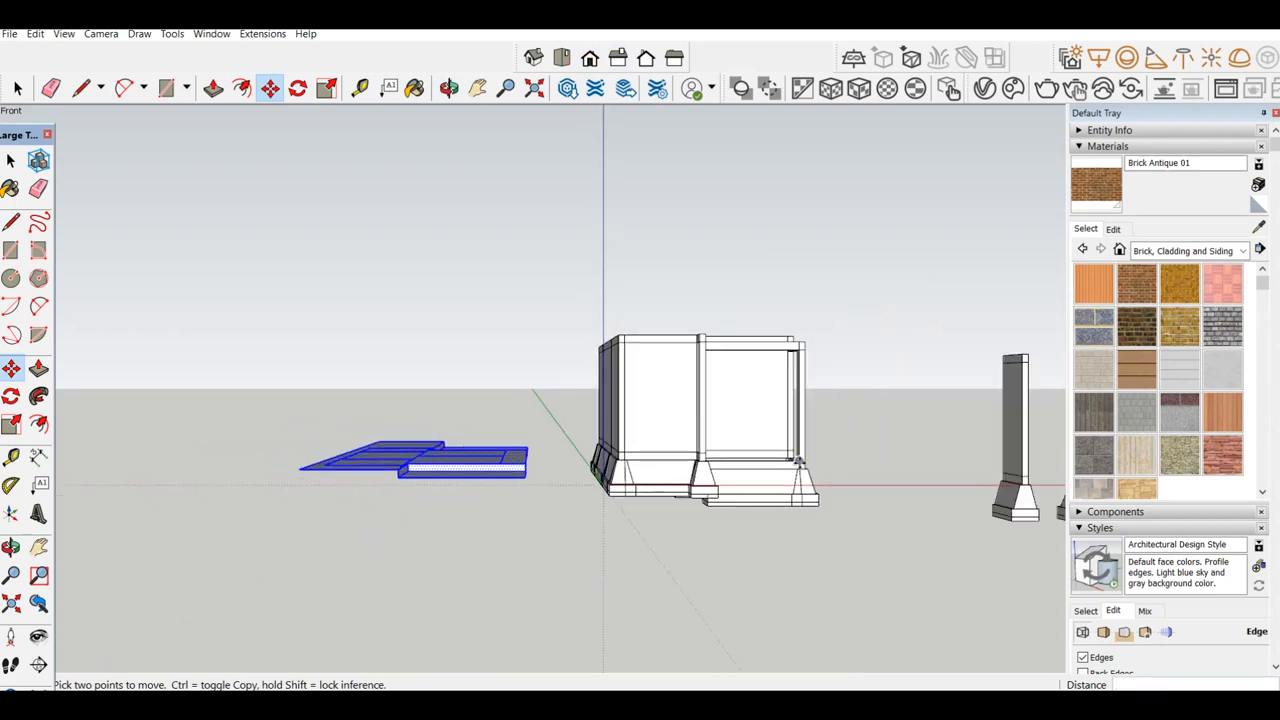
Step: Move the slab pieces away from the house and hide the walls and beams above the footings
{"action": "left_click", "coordinate": [101, 33]}
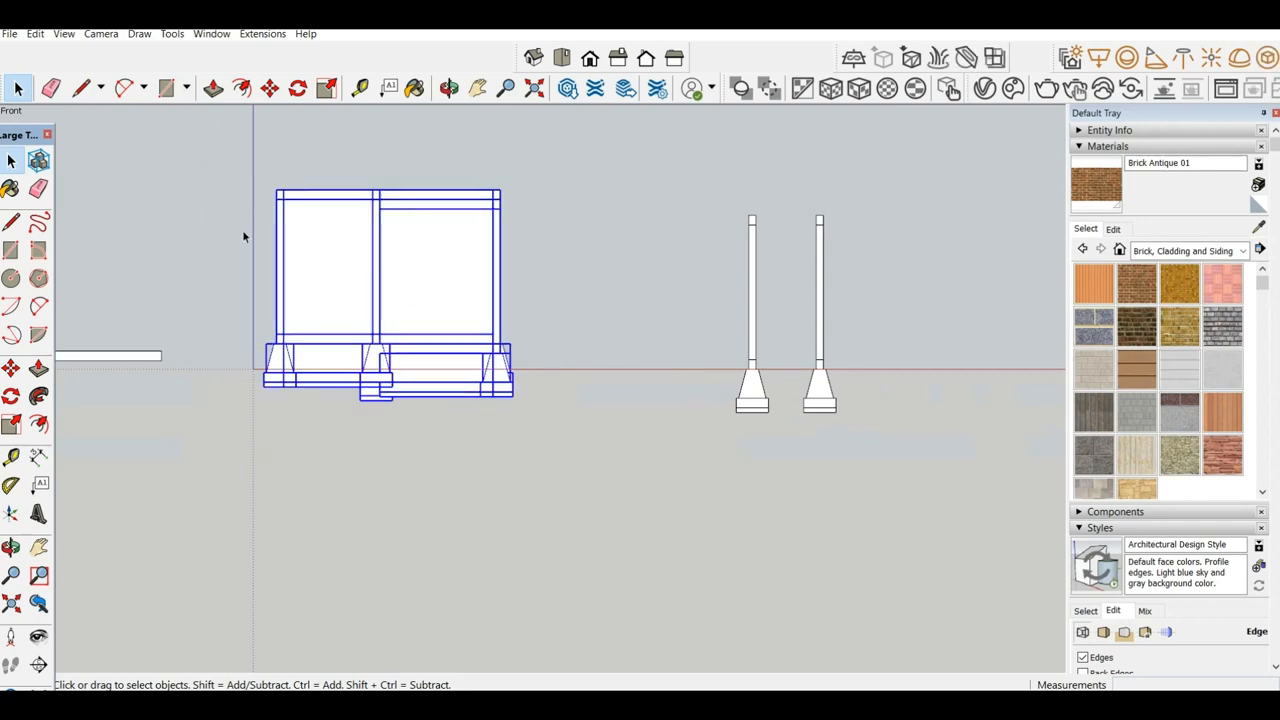
{"action": "scroll", "scroll_direction": "up", "scroll_amount": 3}
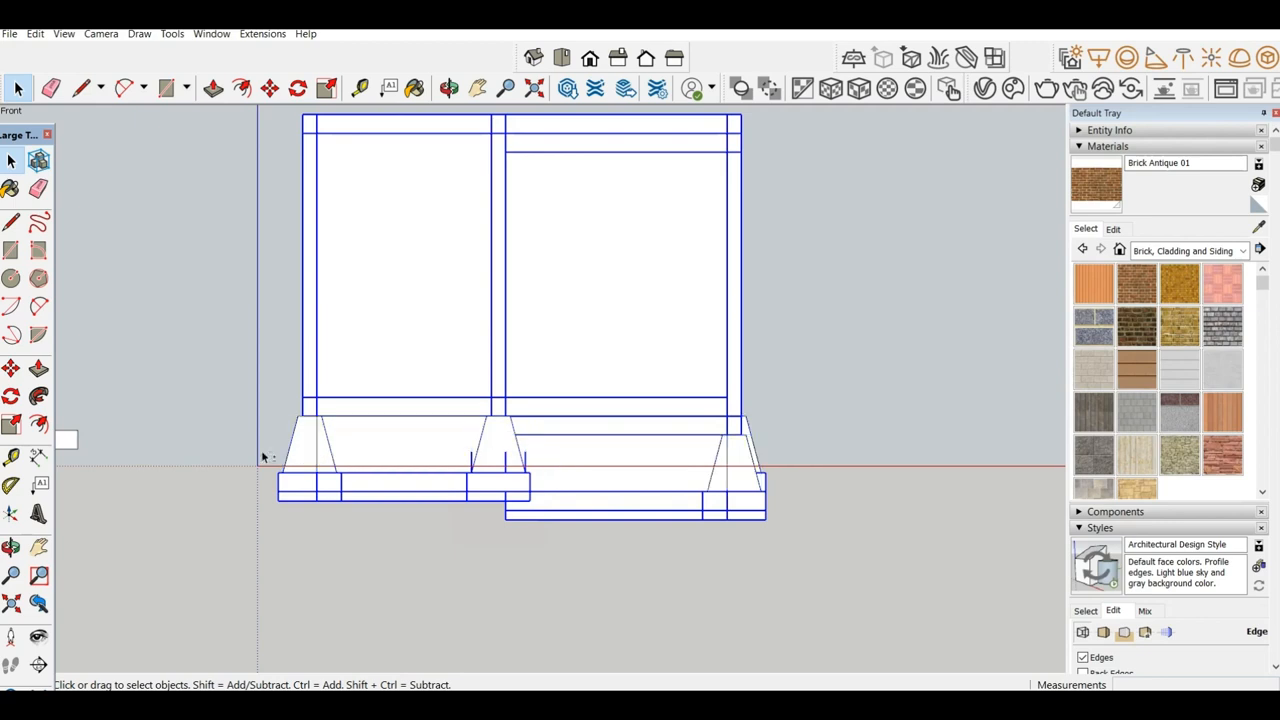
{"action": "mouse_move", "coordinate": [450, 525]}
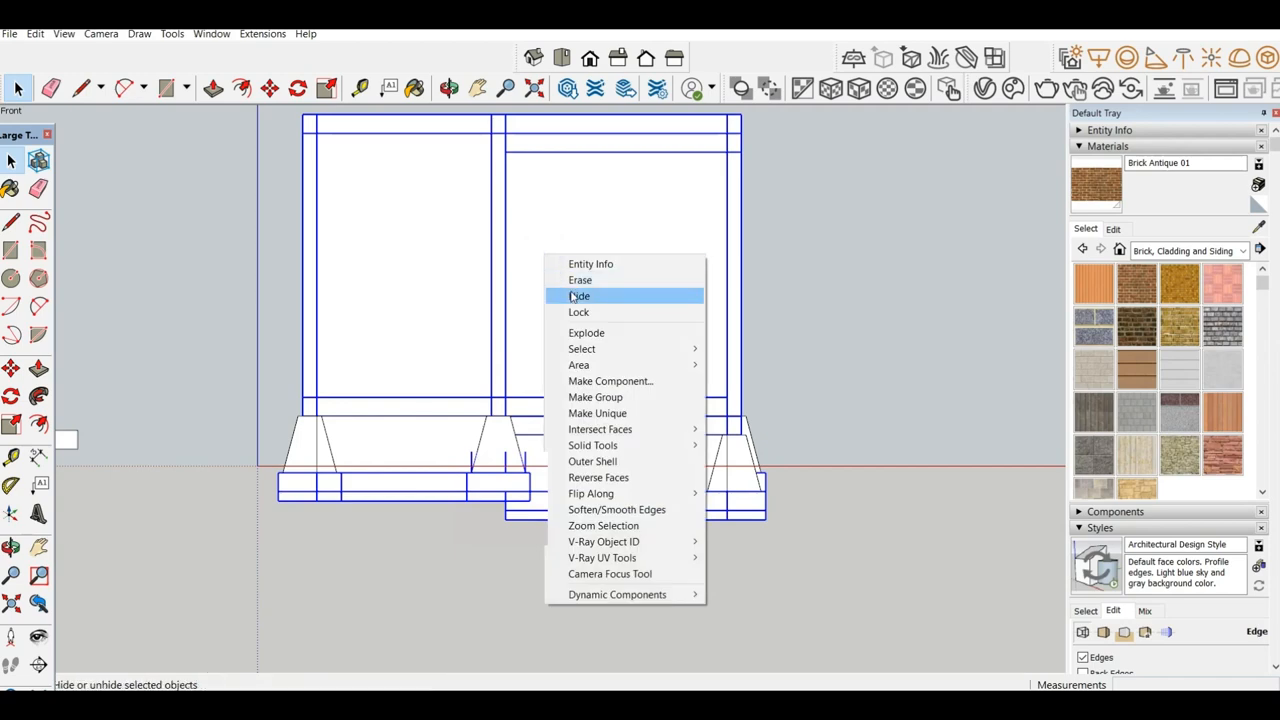
{"action": "left_click", "coordinate": [580, 296]}
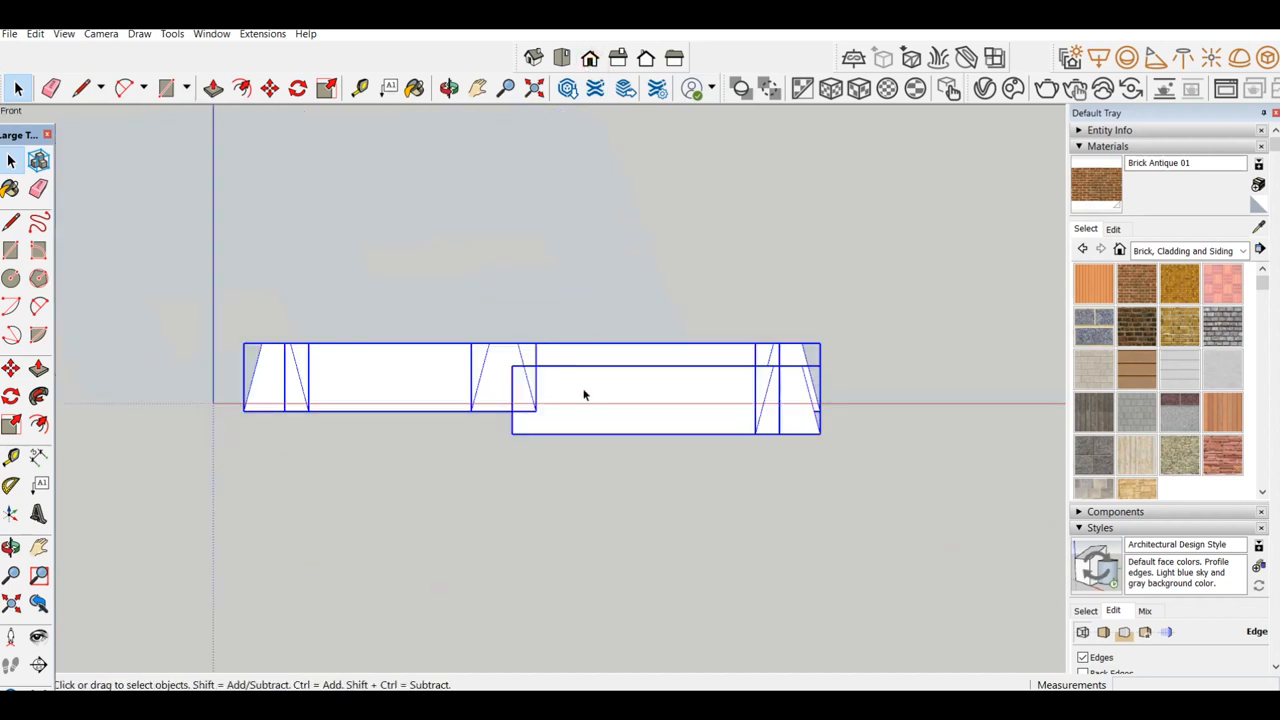
Step: Merge the footings into one solid with Outer Shell
{"action": "right_click", "coordinate": [585, 395]}
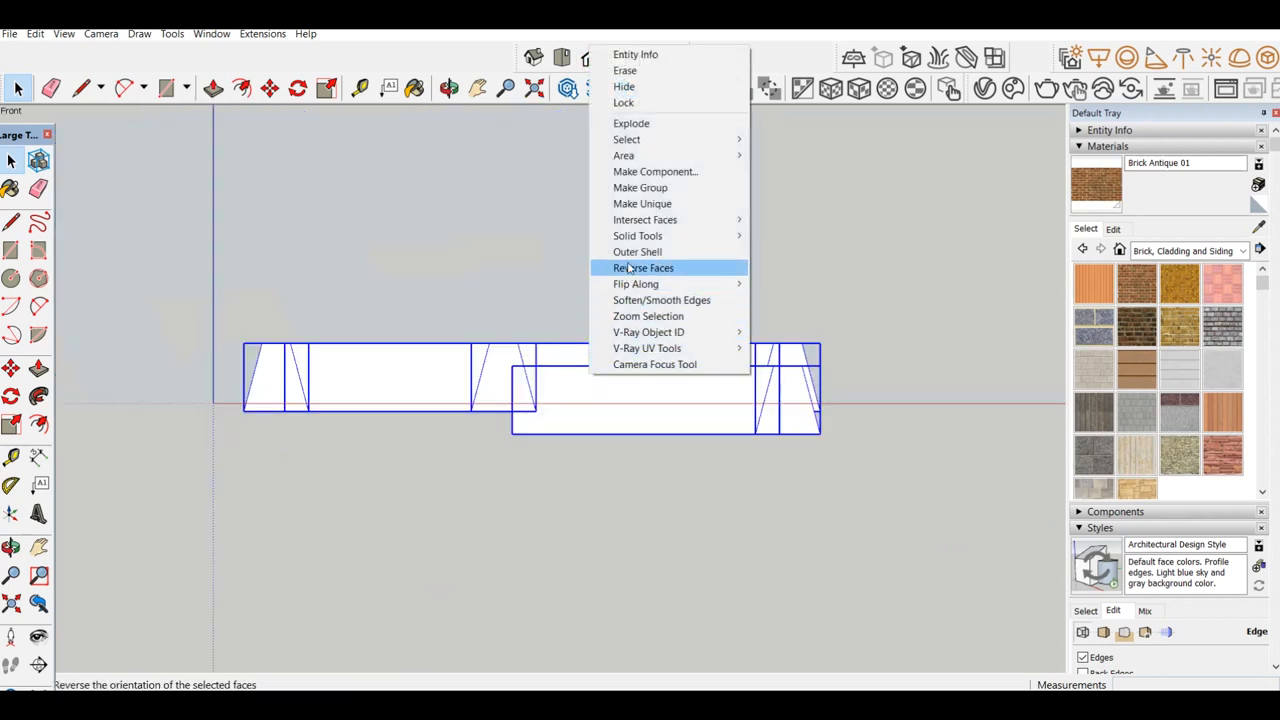
{"action": "left_click", "coordinate": [643, 267]}
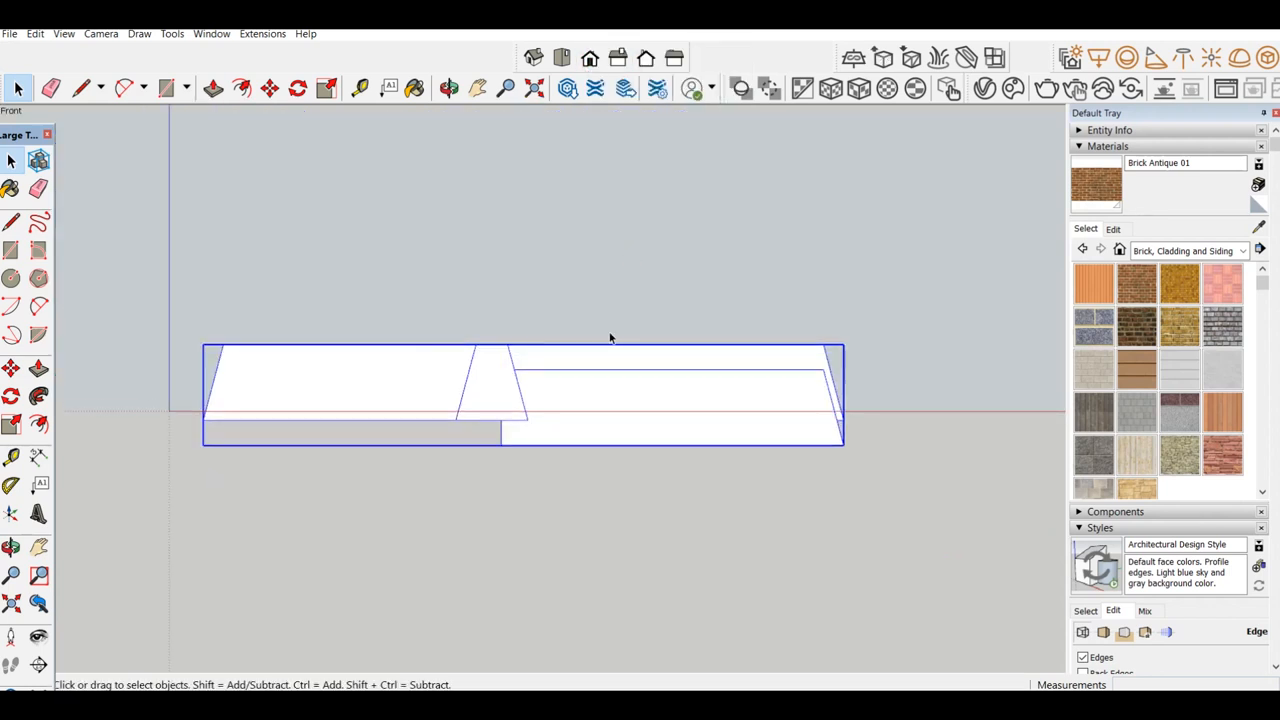
{"action": "left_click_drag", "start_coordinate": [610, 340], "coordinate": [463, 565]}
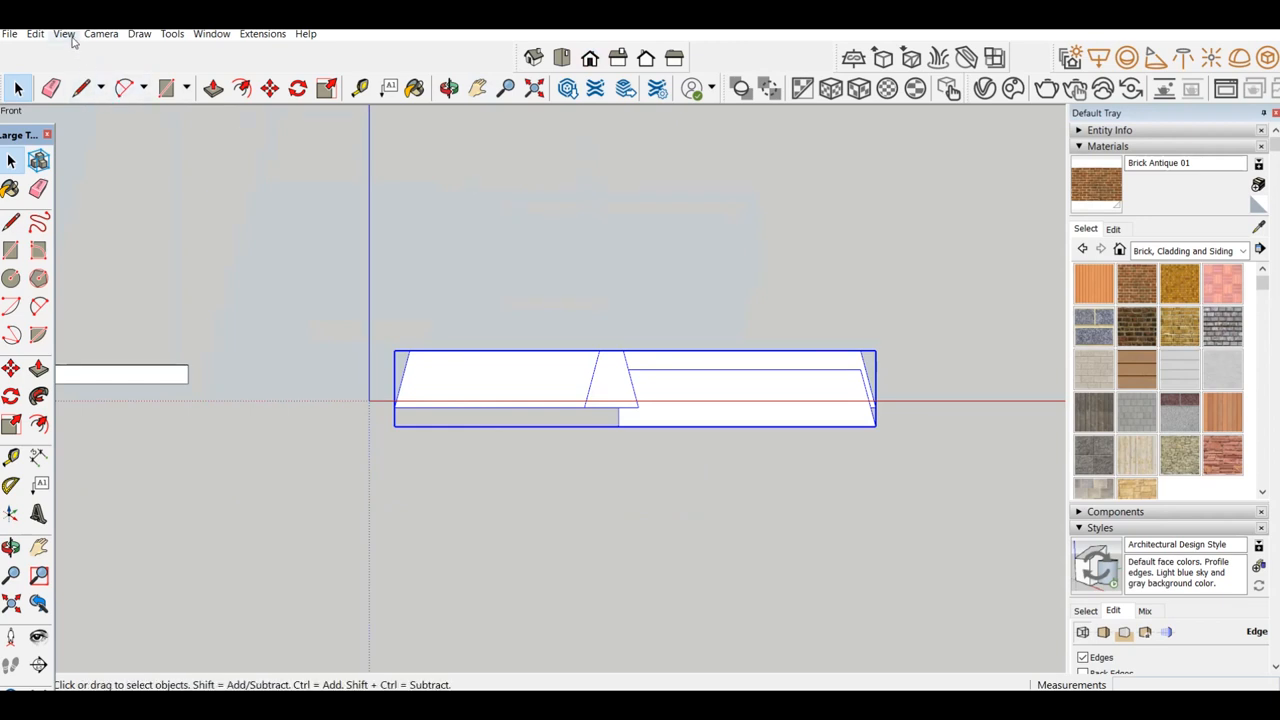
Step: Unhide the last hidden walls and beams and switch the camera to Perspective
{"action": "left_click", "coordinate": [35, 33]}
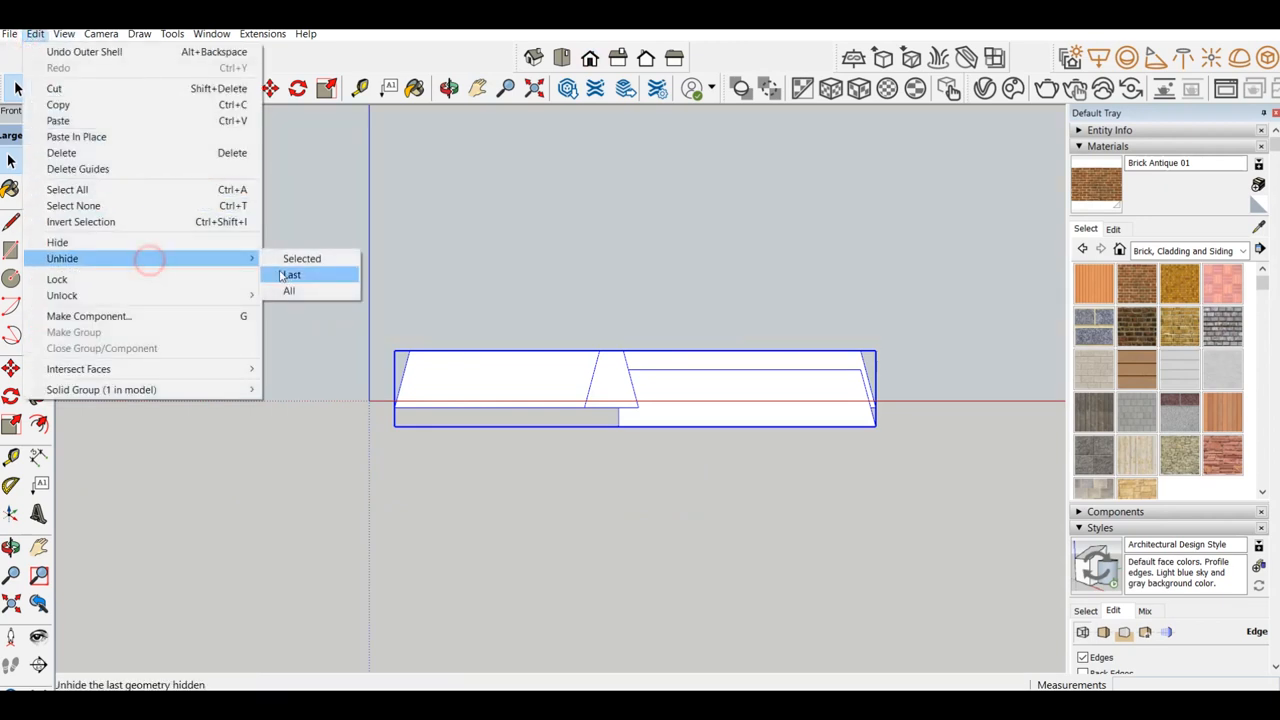
{"action": "left_click", "coordinate": [290, 275]}
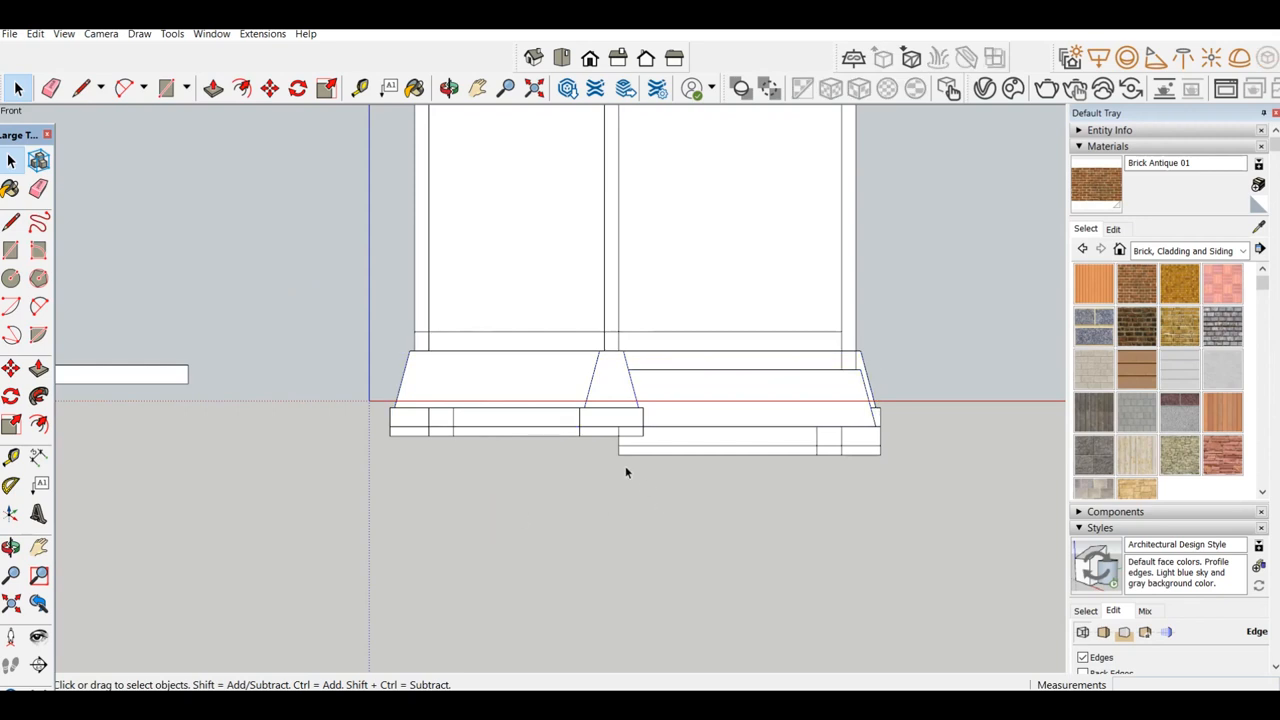
{"action": "mouse_move", "coordinate": [248, 233]}
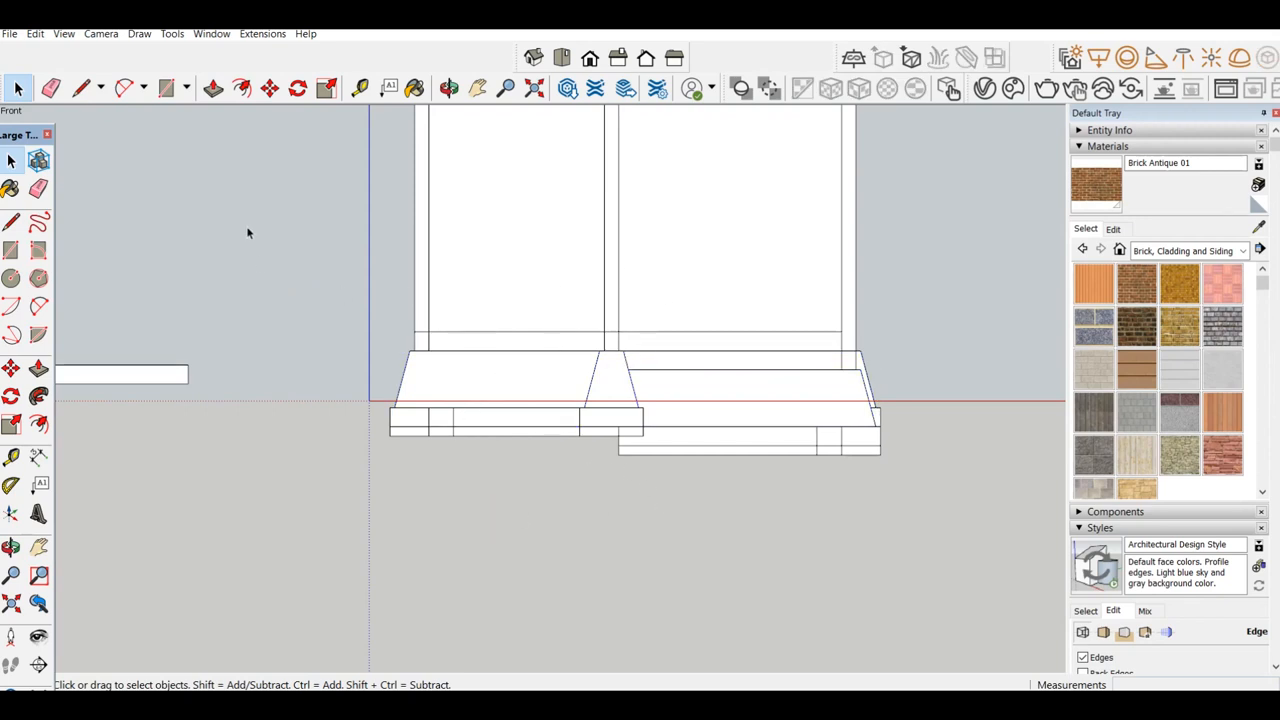
{"action": "left_click", "coordinate": [101, 33]}
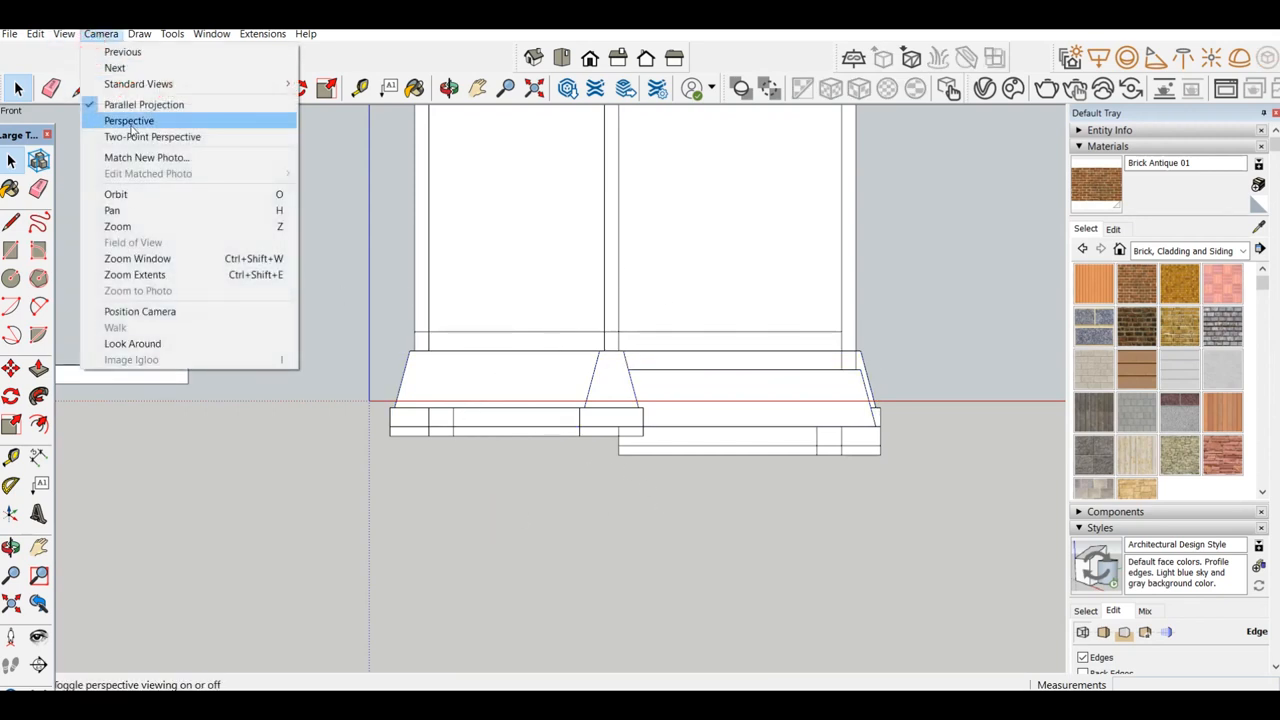
{"action": "left_click", "coordinate": [128, 120]}
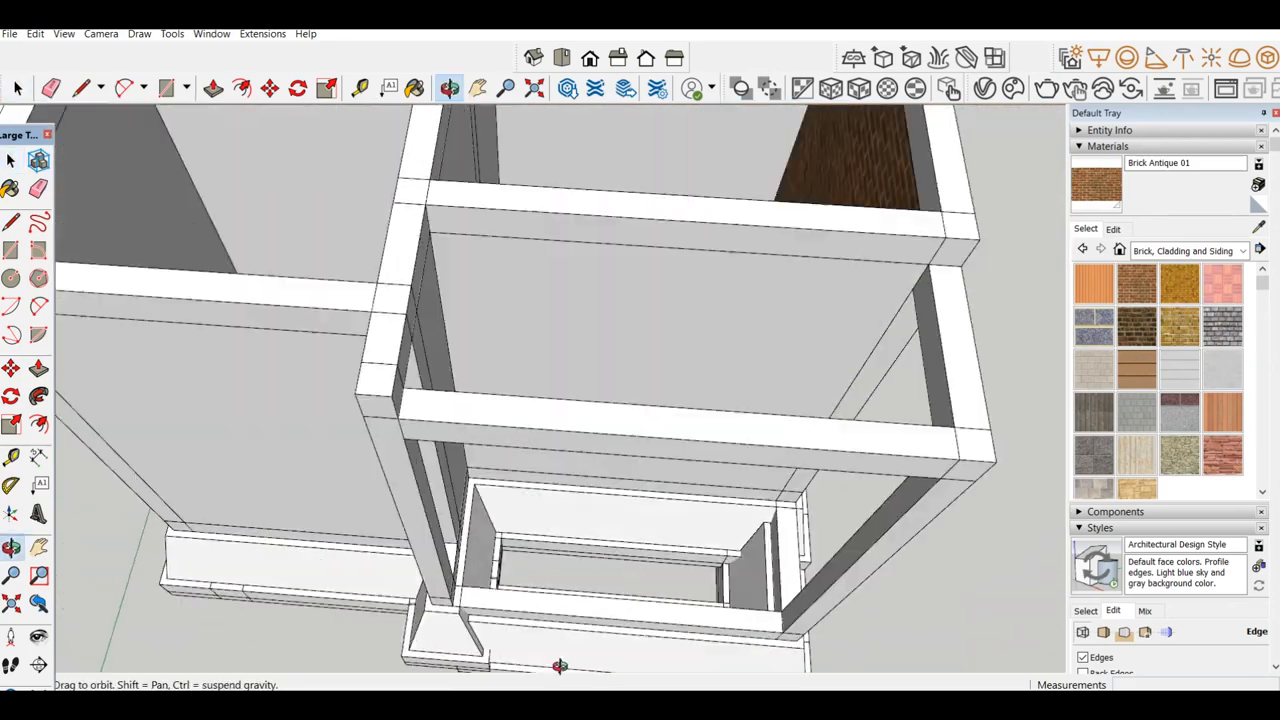
{"action": "left_click_drag", "start_coordinate": [560, 400], "coordinate": [560, 300]}
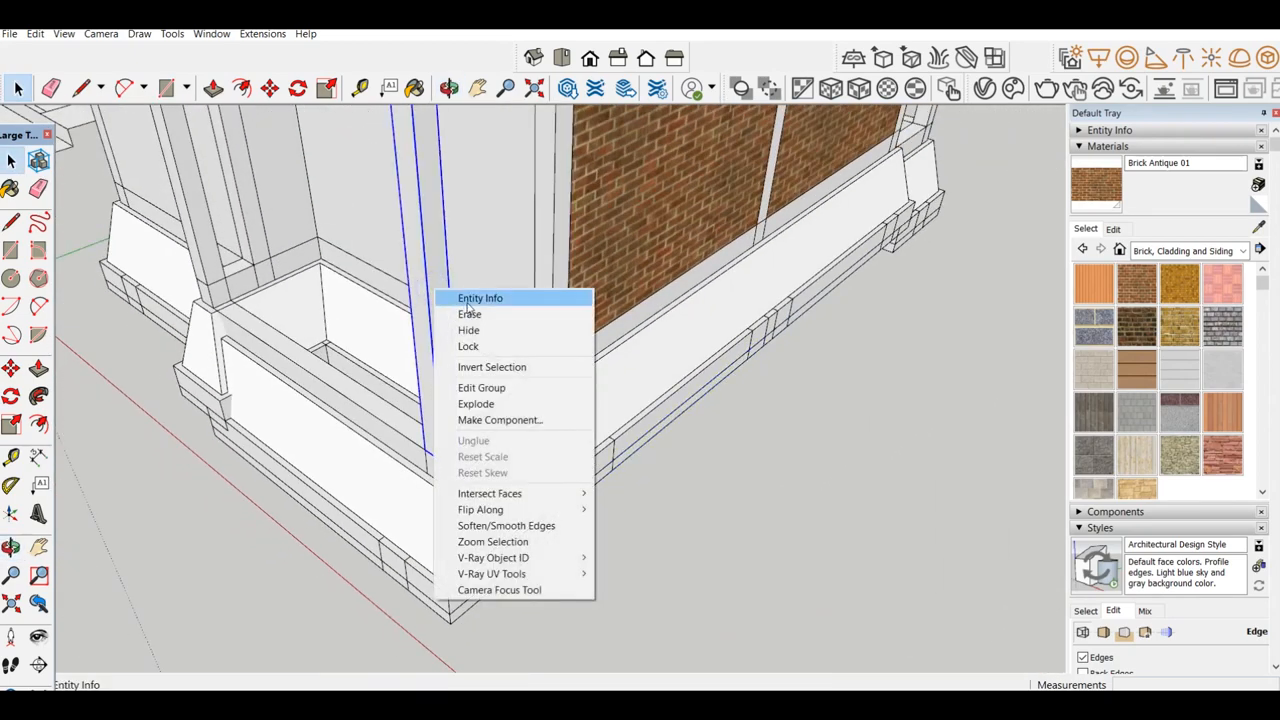
{"action": "left_click", "coordinate": [480, 298]}
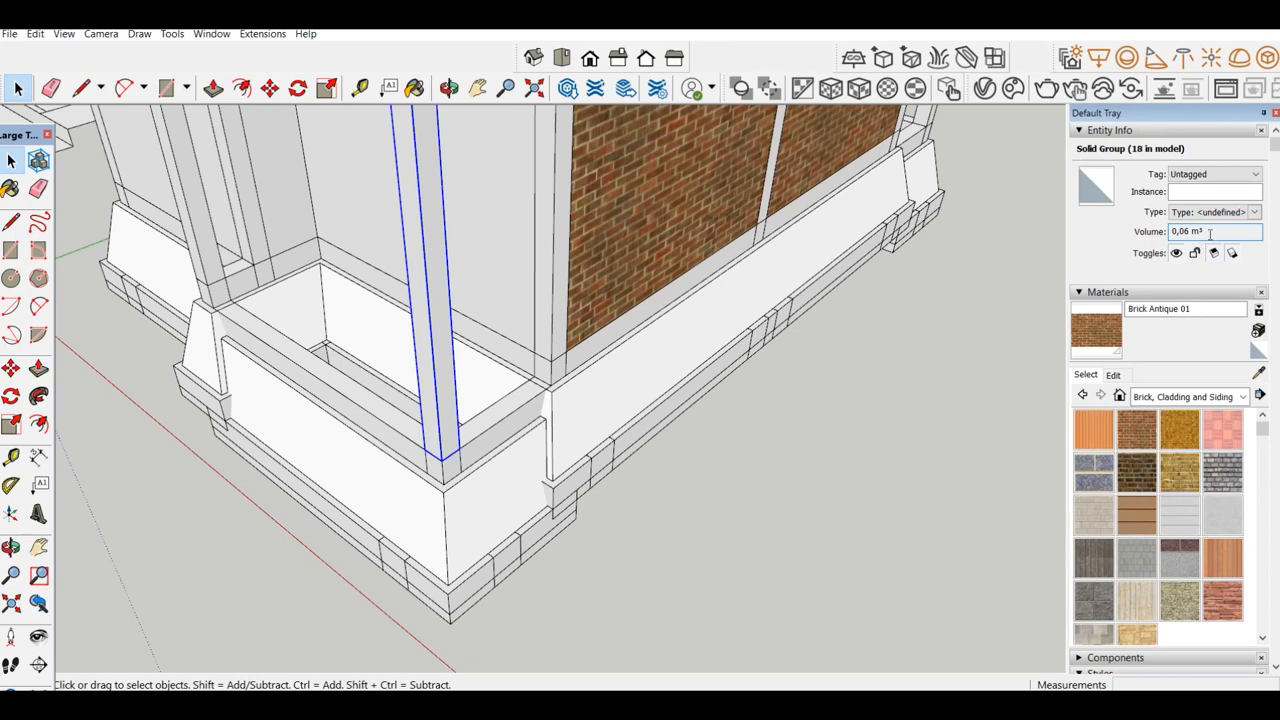
{"action": "mouse_move", "coordinate": [1261, 131]}
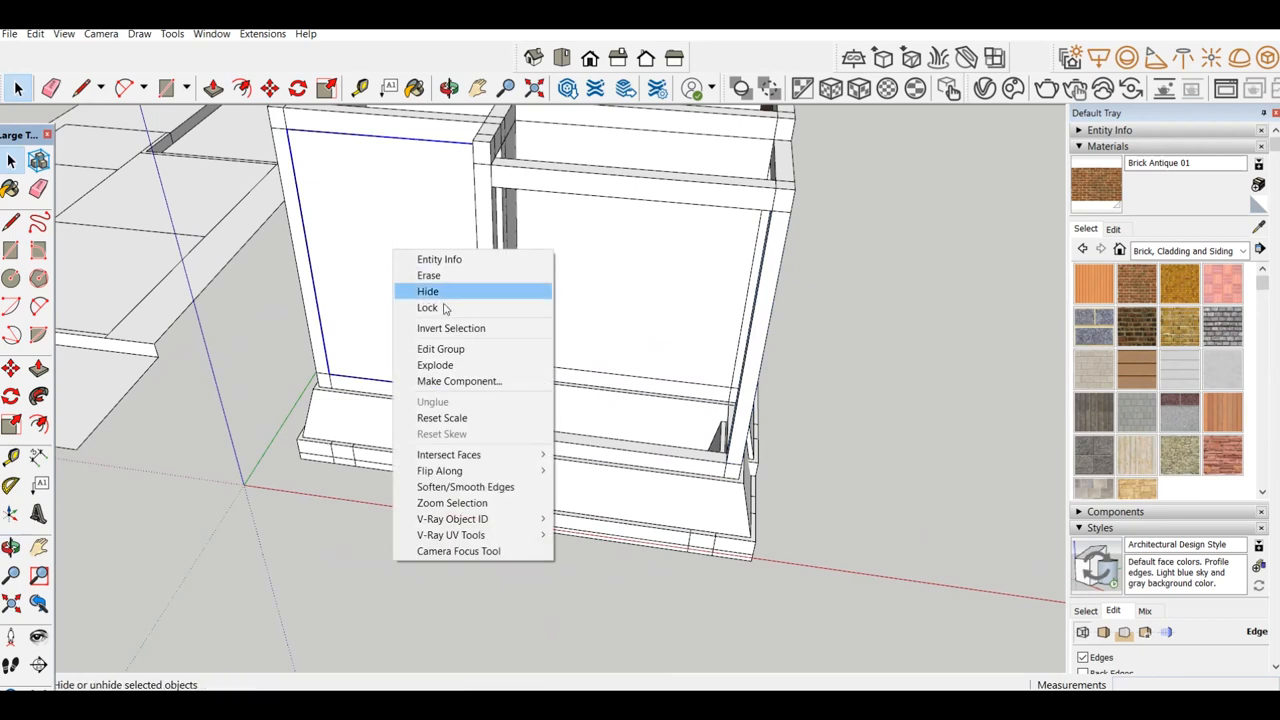
{"action": "left_click", "coordinate": [439, 259]}
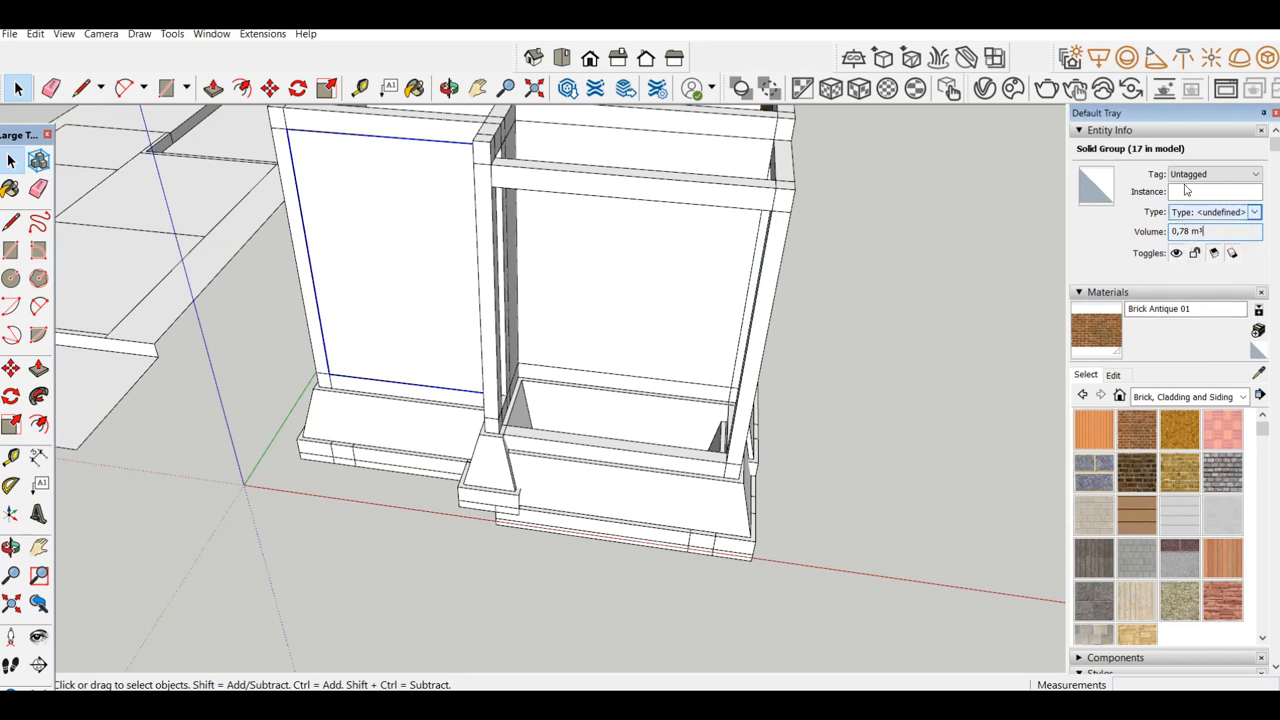
{"action": "left_click", "coordinate": [1078, 130]}
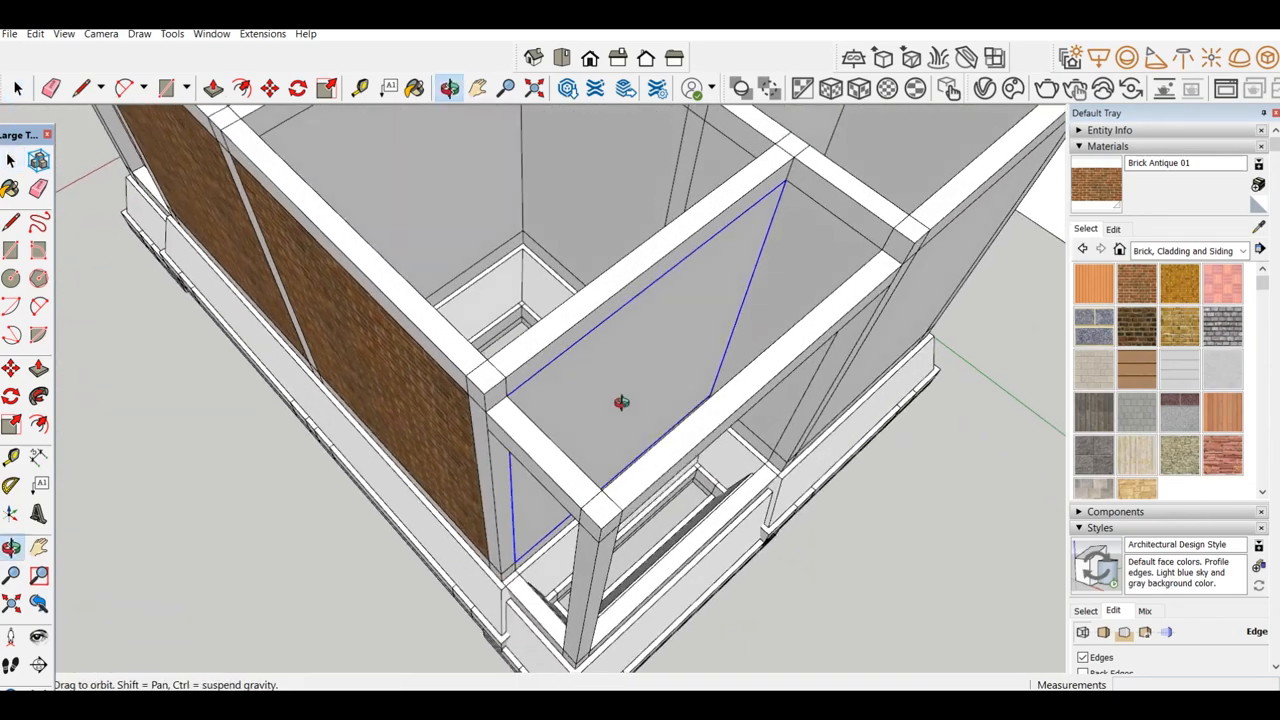
{"action": "left_click_drag", "start_coordinate": [620, 400], "coordinate": [570, 390]}
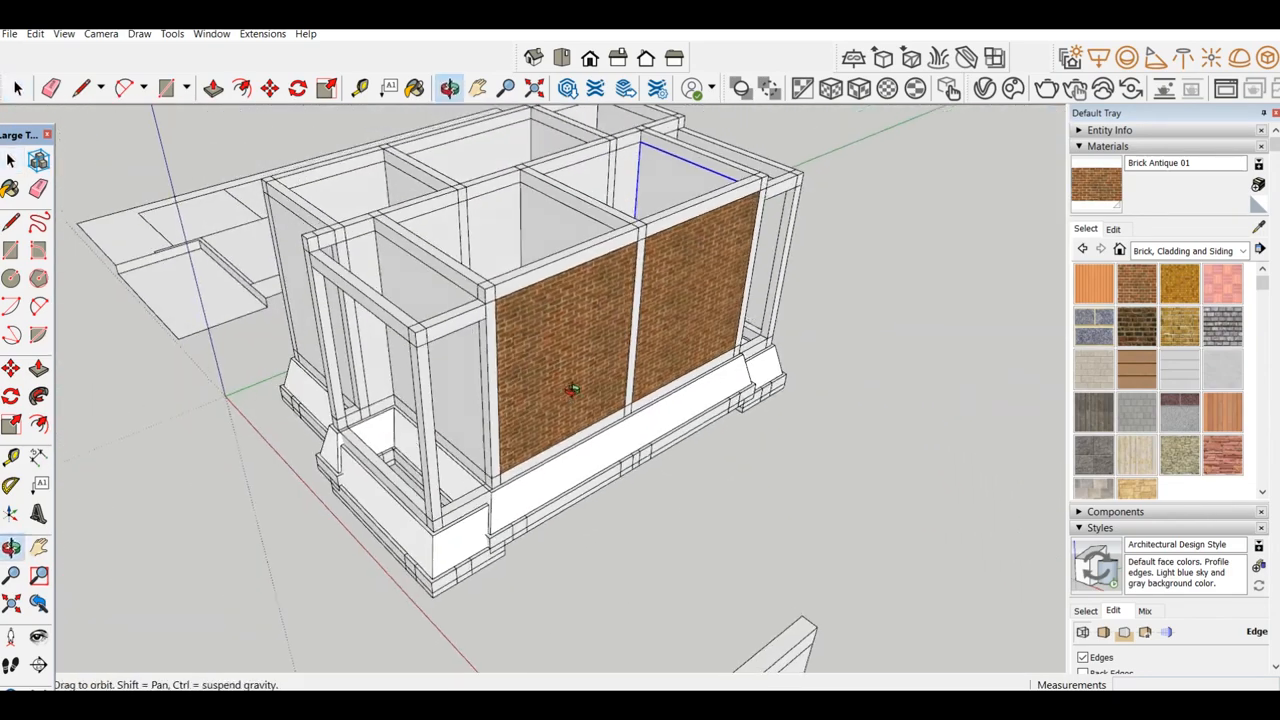